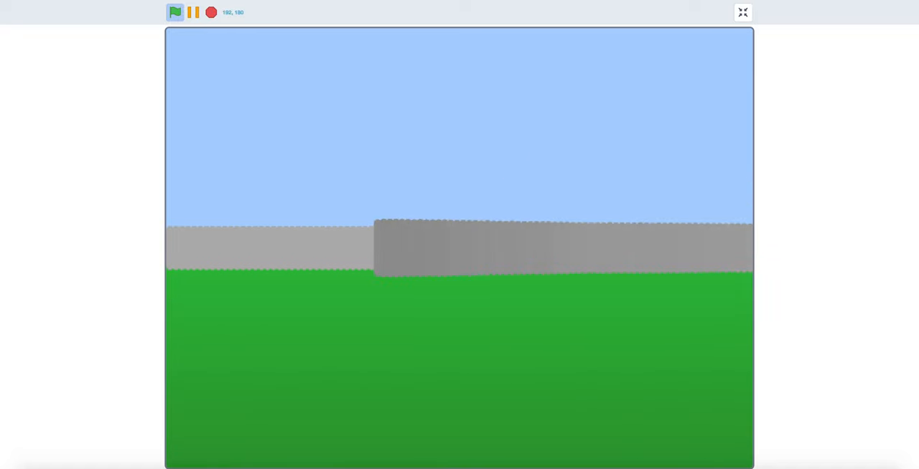
Exit the full-screen maze raycaster demo to begin a fresh project
click(742, 13)
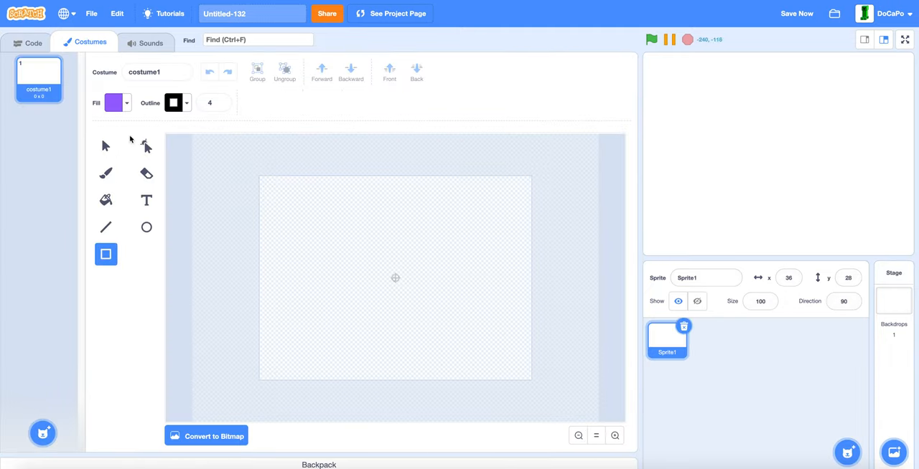
Draw an unfilled black-outlined rectangle stretched across most of the costume canvas
click(112, 102)
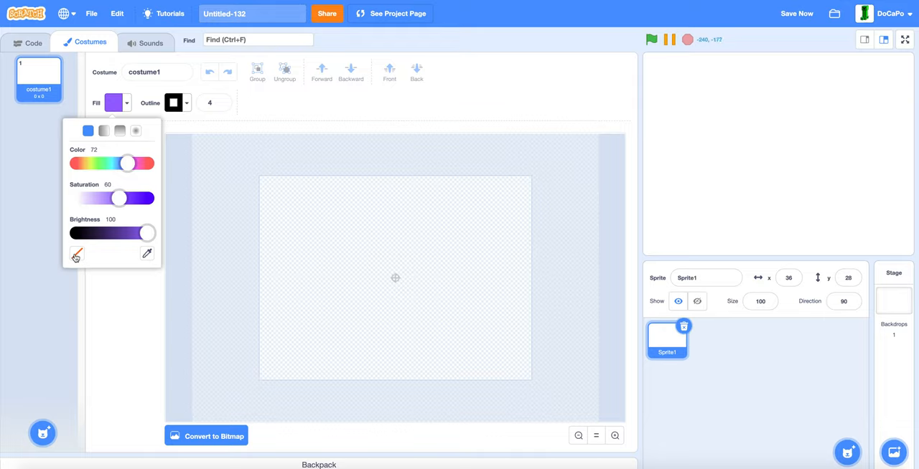
click(76, 254)
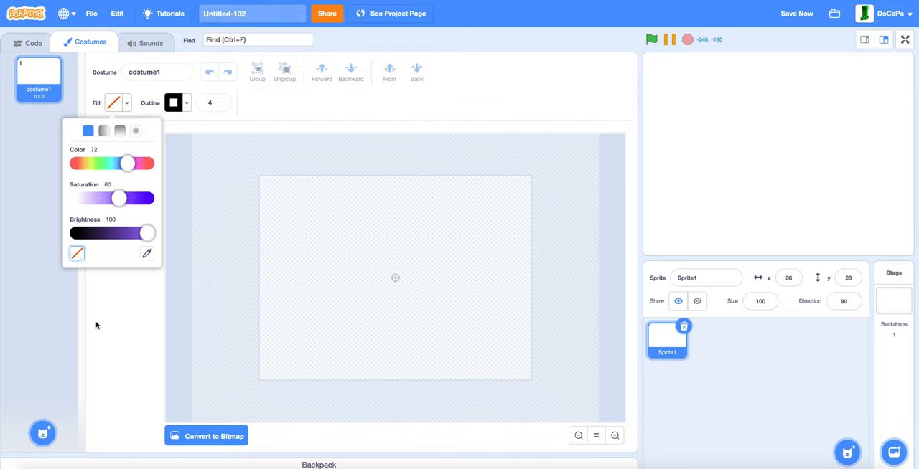
click(309, 251)
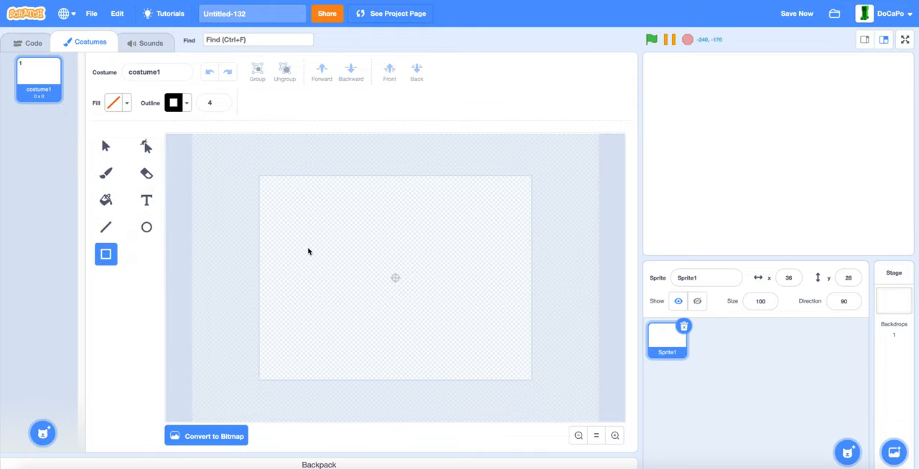
drag(289, 211, 385, 310)
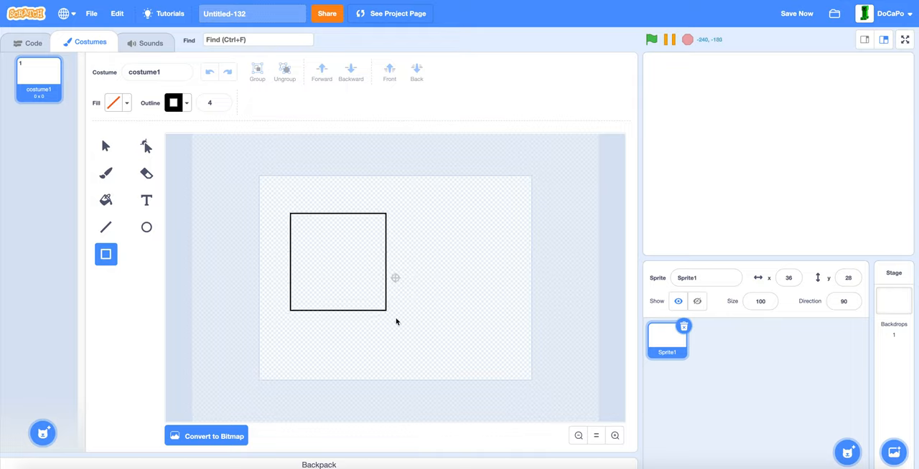
drag(386, 309, 508, 350)
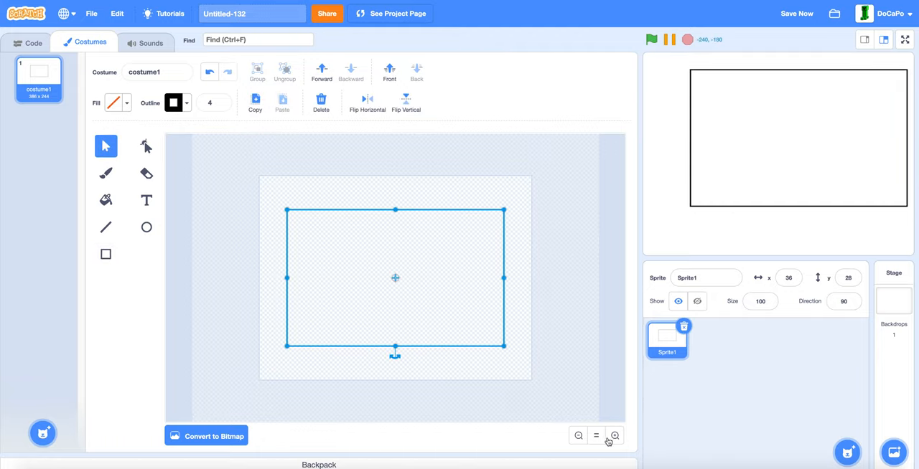
Draw six black interior maze walls with the Line tool at outline width 4
click(614, 436)
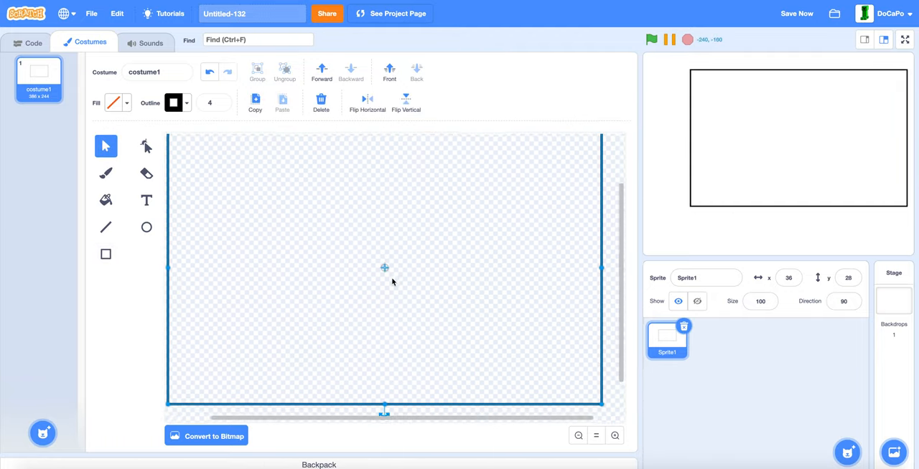
click(106, 228)
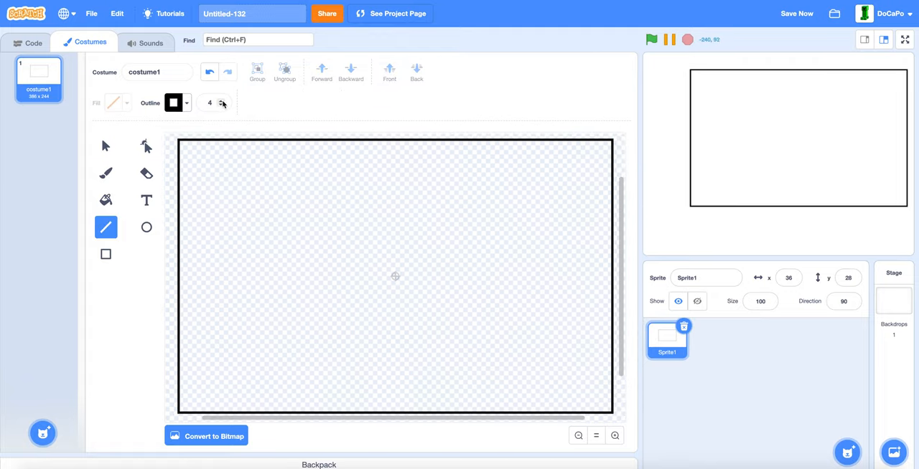
click(210, 102)
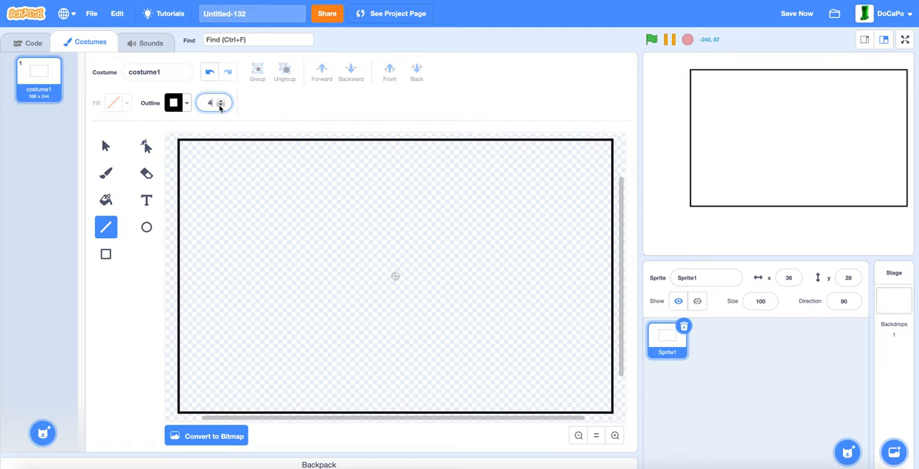
drag(244, 147, 244, 215)
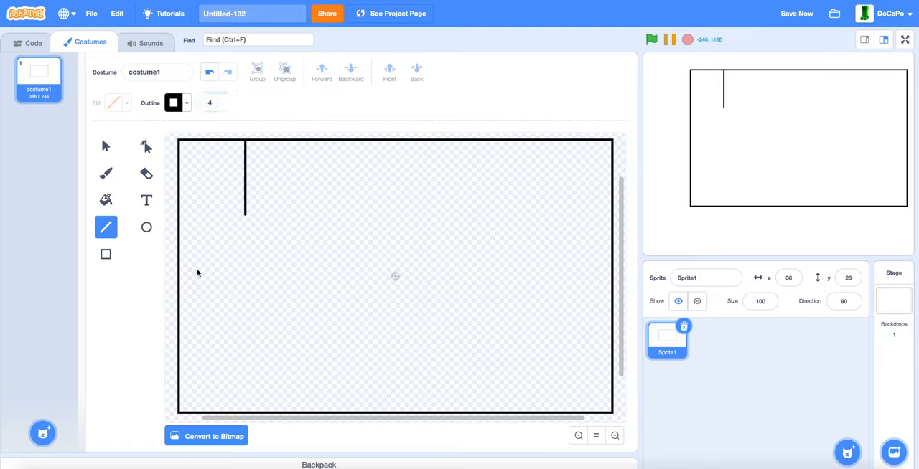
drag(180, 264, 275, 263)
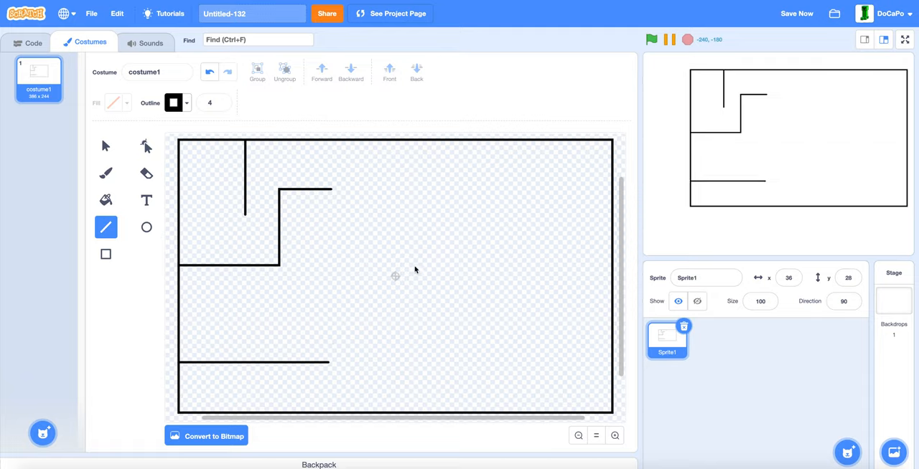
drag(448, 195, 447, 356)
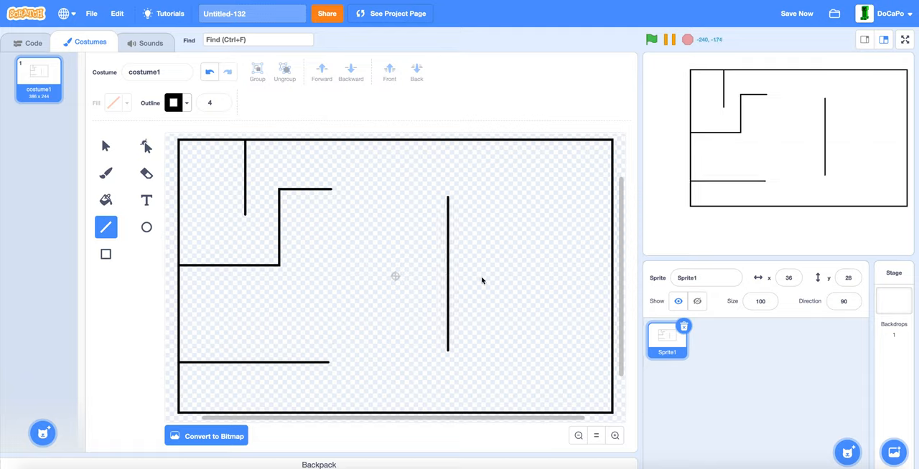
drag(492, 278, 612, 278)
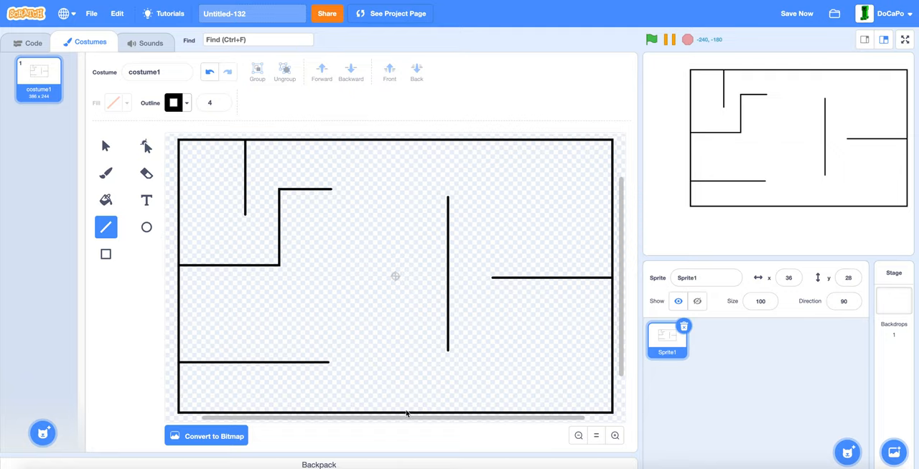
drag(399, 325, 399, 415)
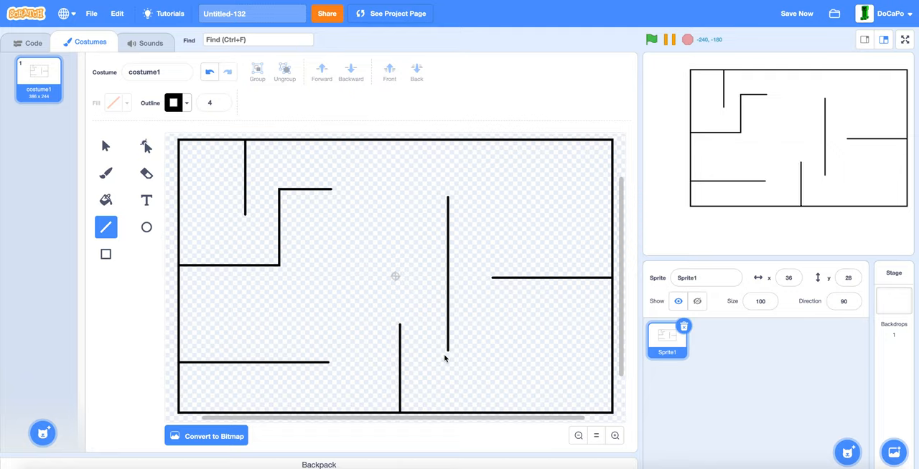
drag(447, 351, 551, 351)
text(Map)
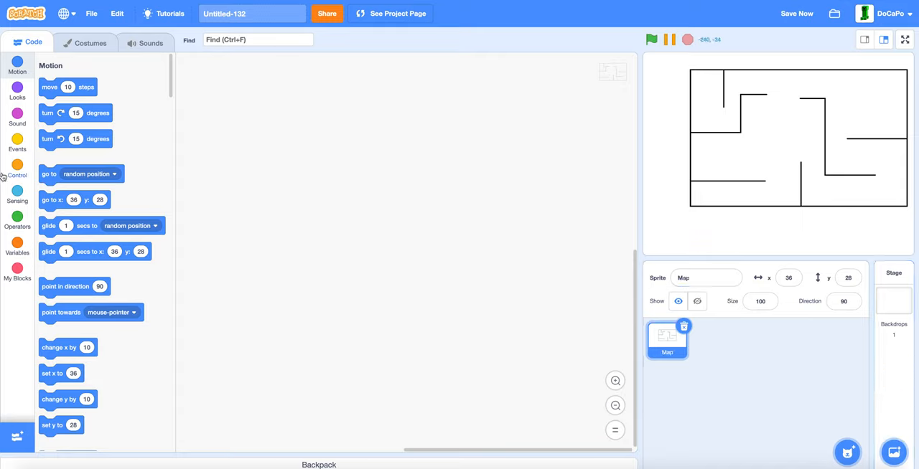
Place 'when green flag clicked' from Events and make a new variable called Ghost
click(17, 143)
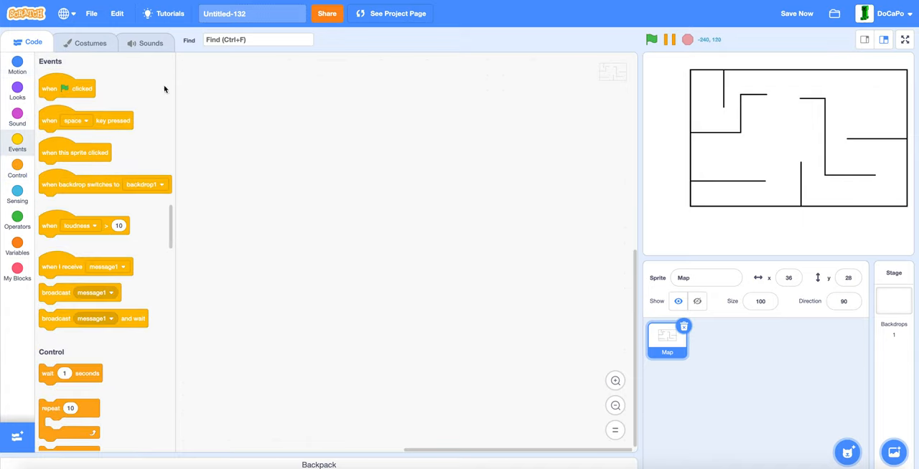
click(17, 248)
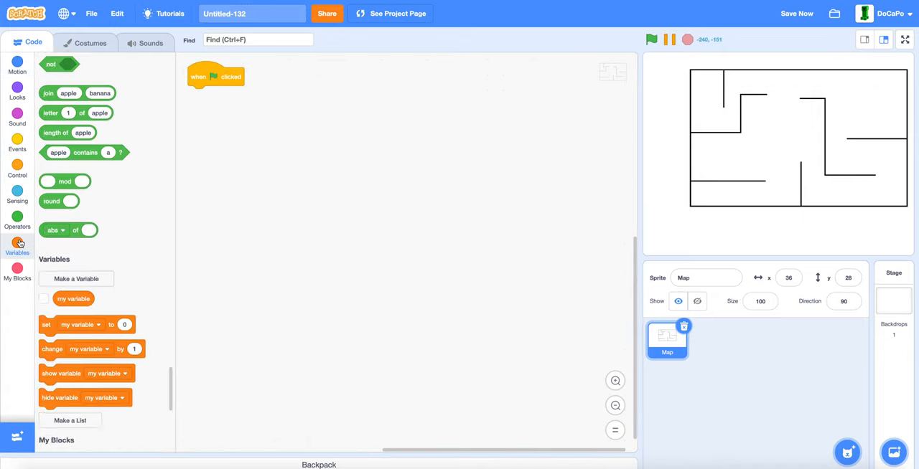
click(76, 278)
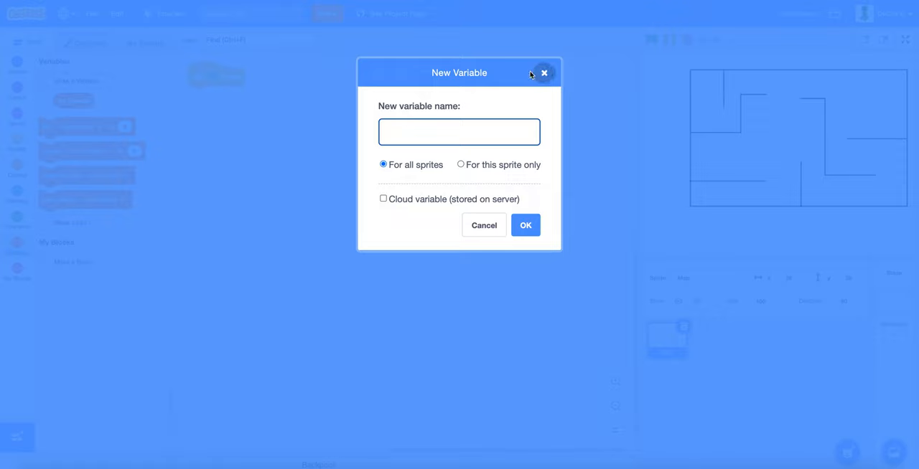
mouse_move(346, 170)
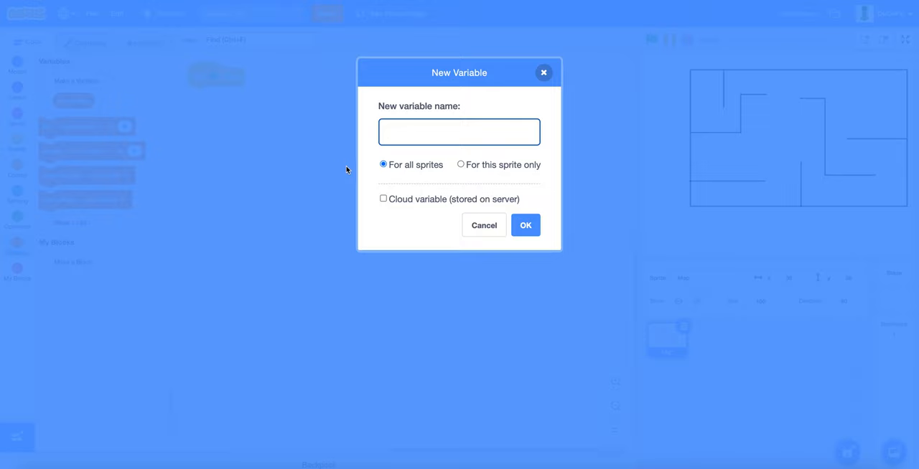
text(Ghost)
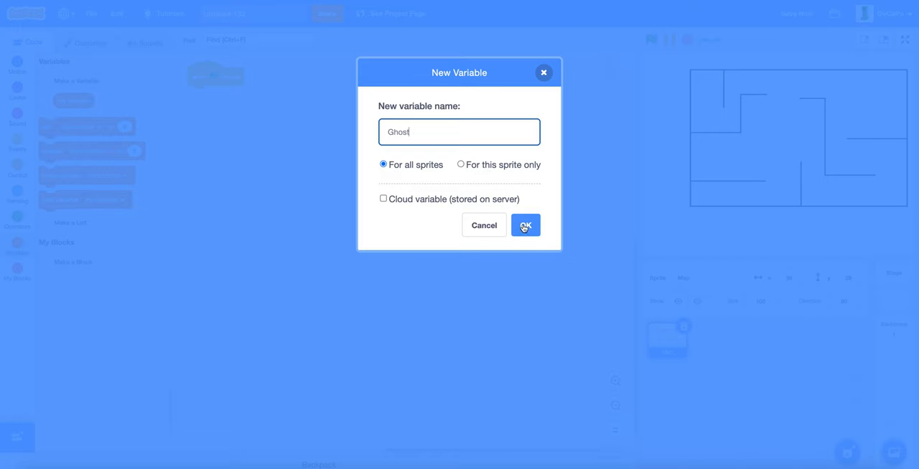
click(524, 224)
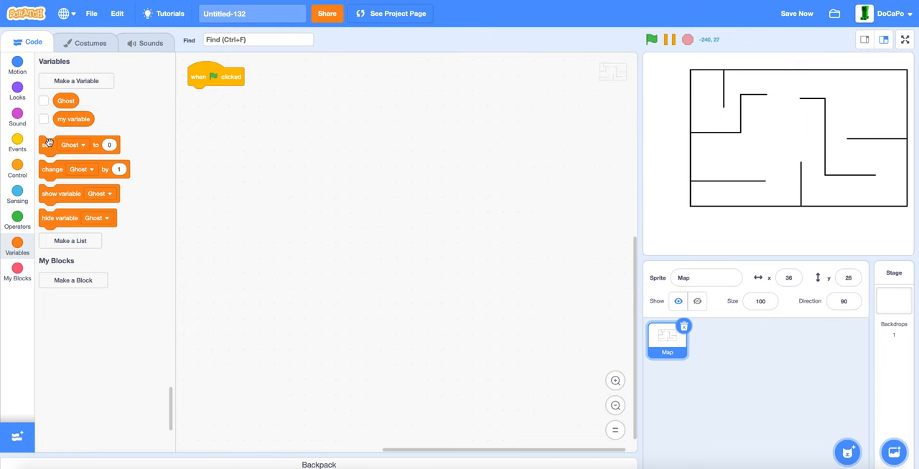
Attach 'set Ghost to 100' and 'go to x:0 y:0' under the green-flag block
drag(77, 145, 221, 95)
text(100)
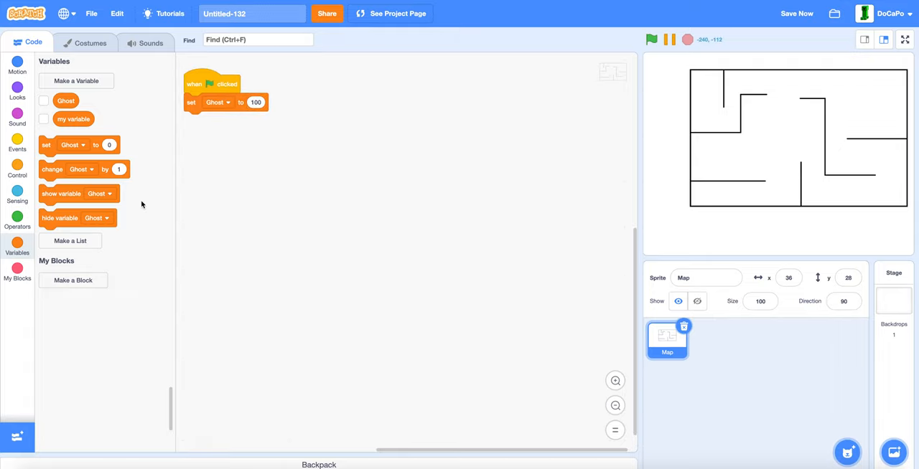
click(17, 65)
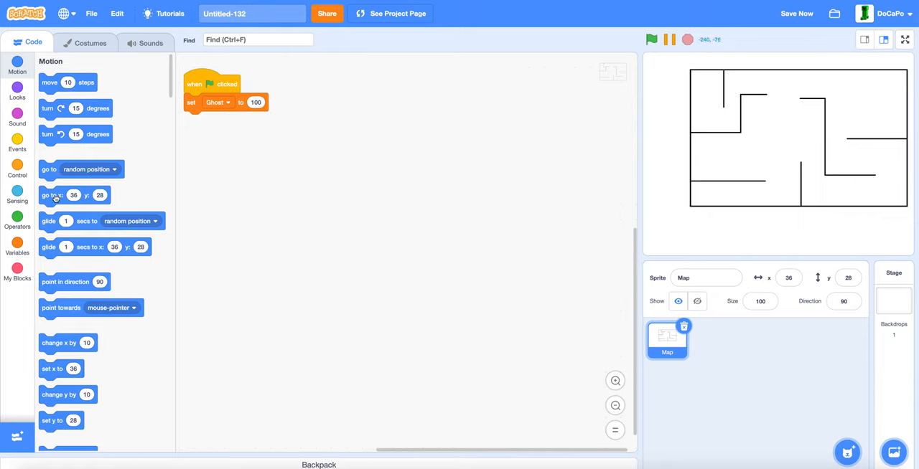
drag(75, 195, 219, 102)
text(0)
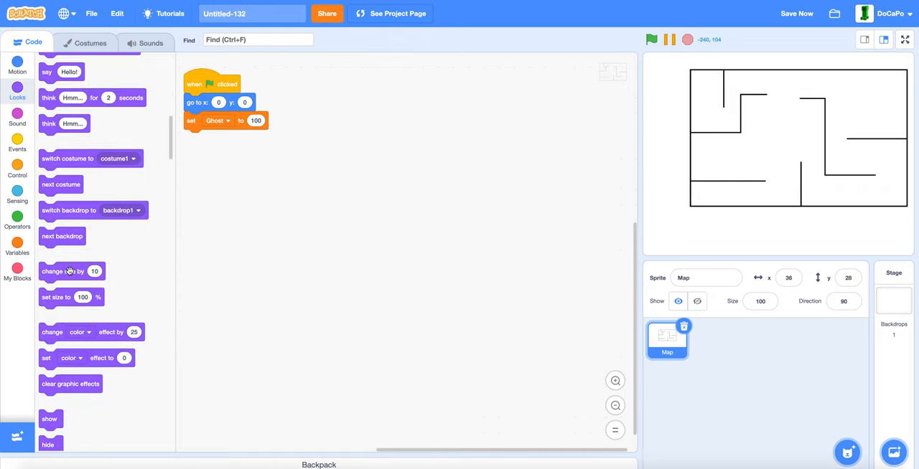
Add a 'set effect' block switched to the ghost effect, ready for the Ghost reporter
scroll(down, 3)
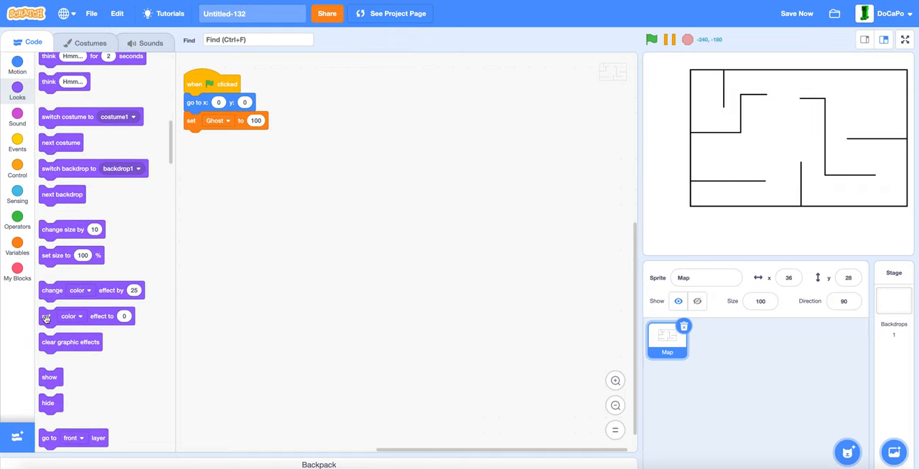
drag(86, 290, 237, 139)
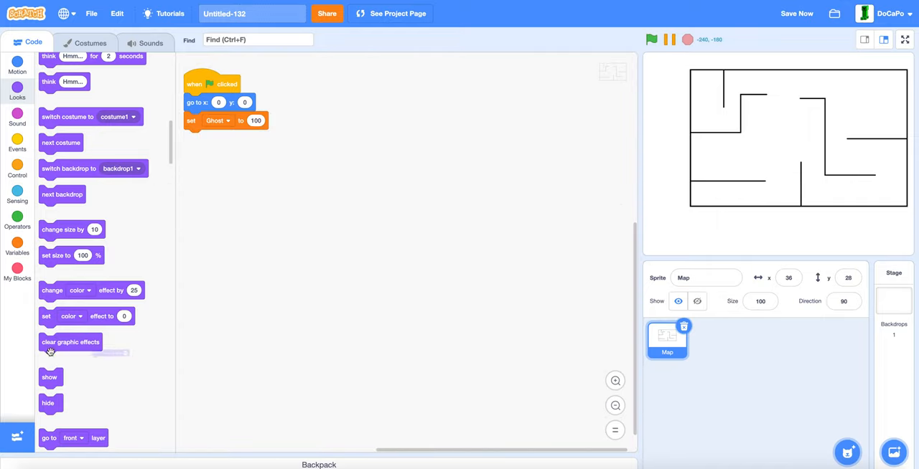
click(215, 138)
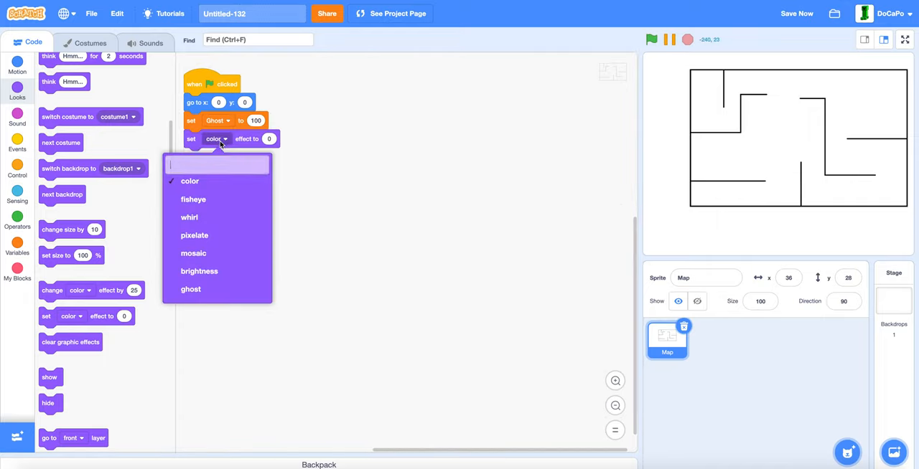
click(199, 271)
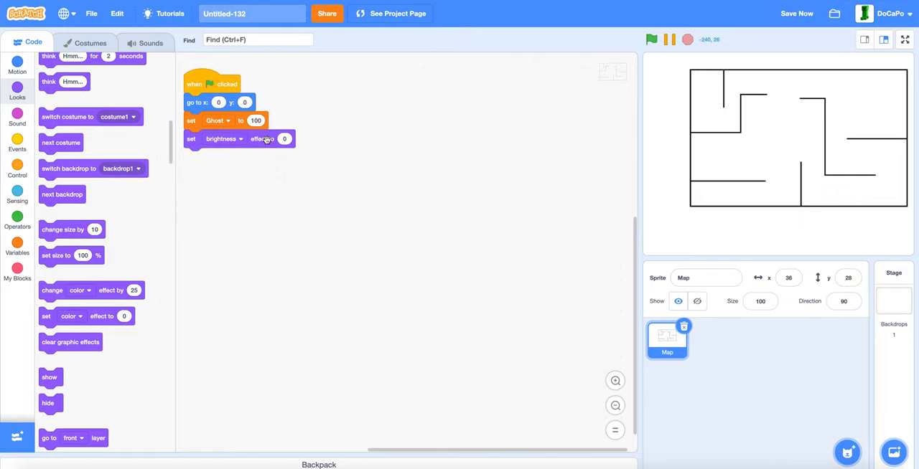
click(224, 139)
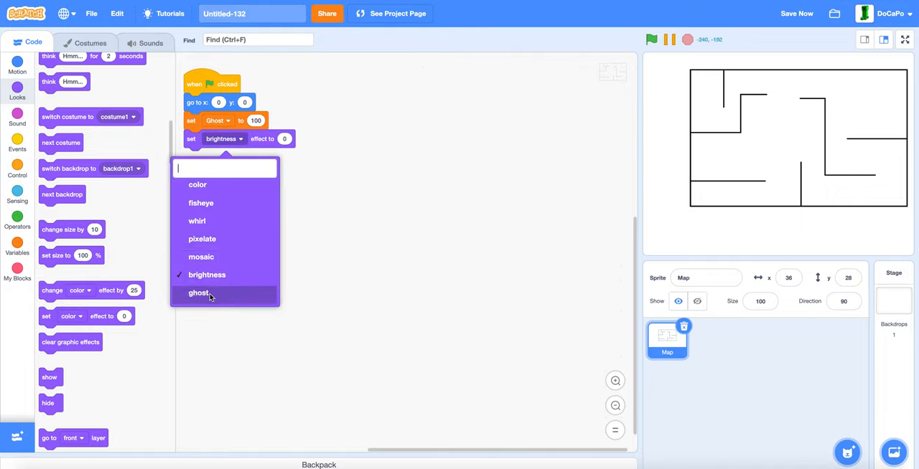
click(198, 292)
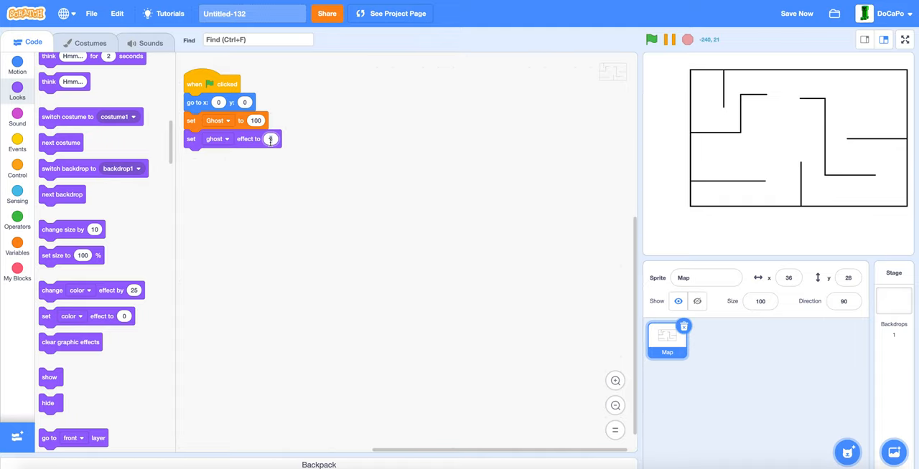
click(17, 248)
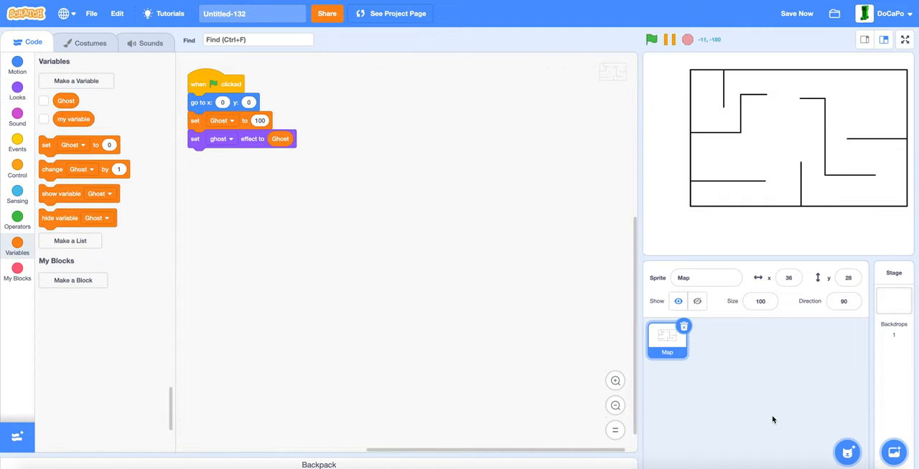
Draw a small solid black dot with no outline as Sprite1's costume
click(710, 341)
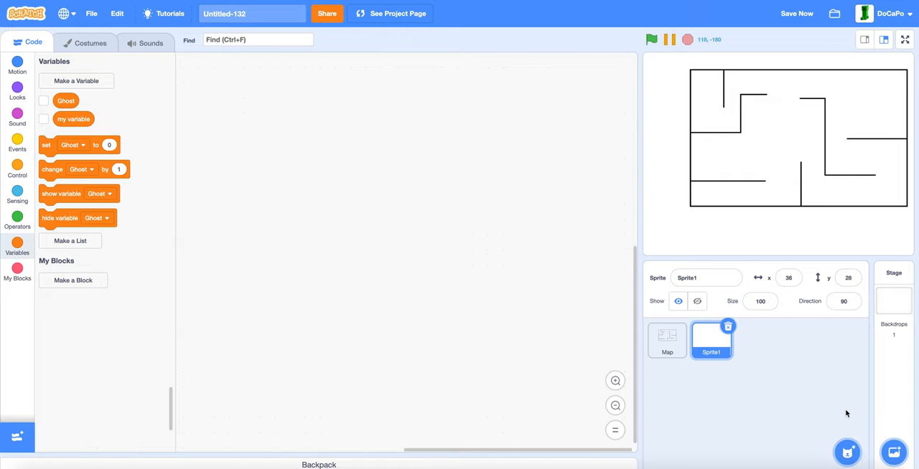
click(90, 43)
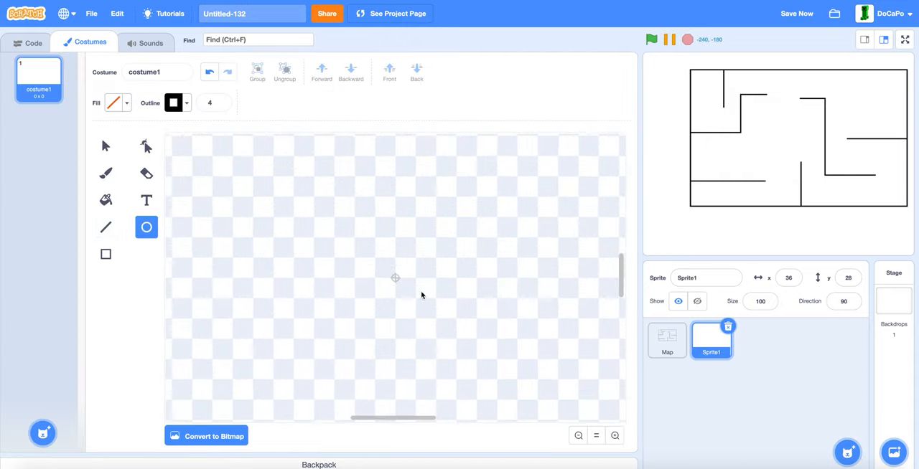
click(113, 103)
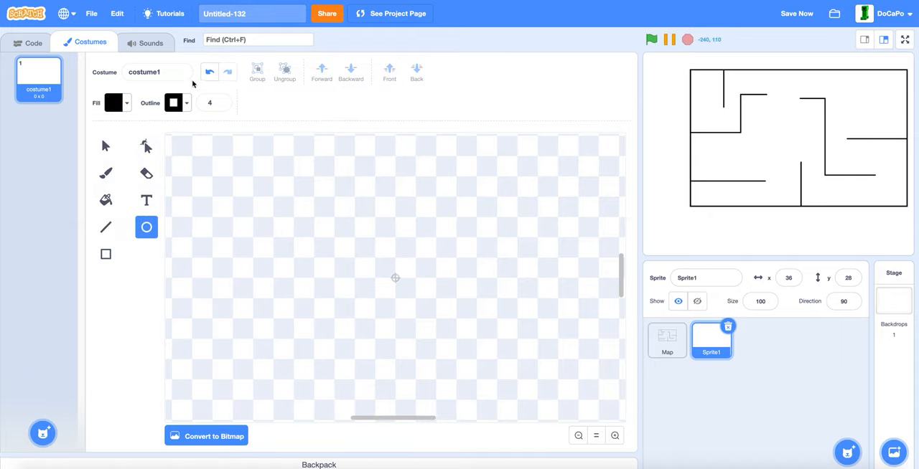
click(173, 103)
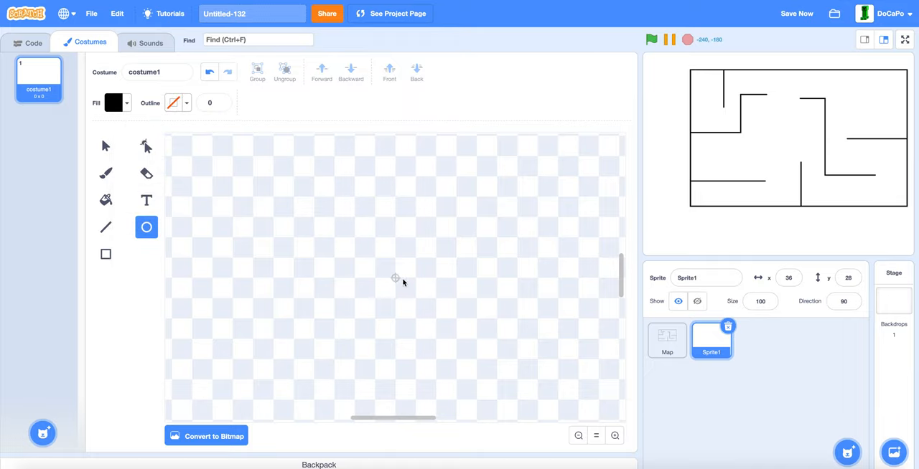
click(396, 282)
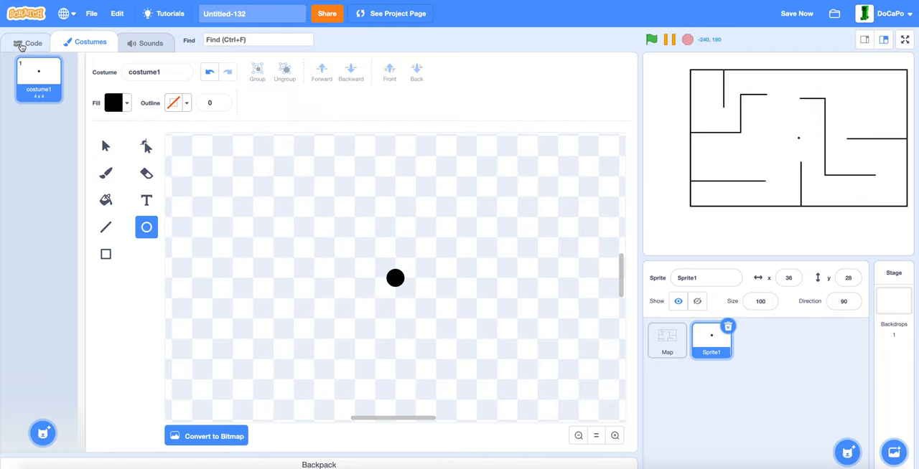
click(33, 42)
text(Player)
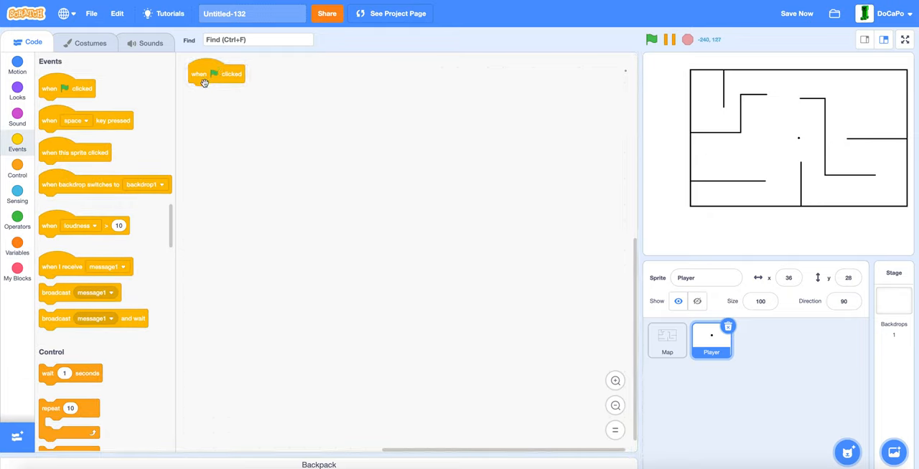
Create a sprite-only Speed variable and add 'set Speed to 1.5' under the flag
click(16, 248)
text(Speed)
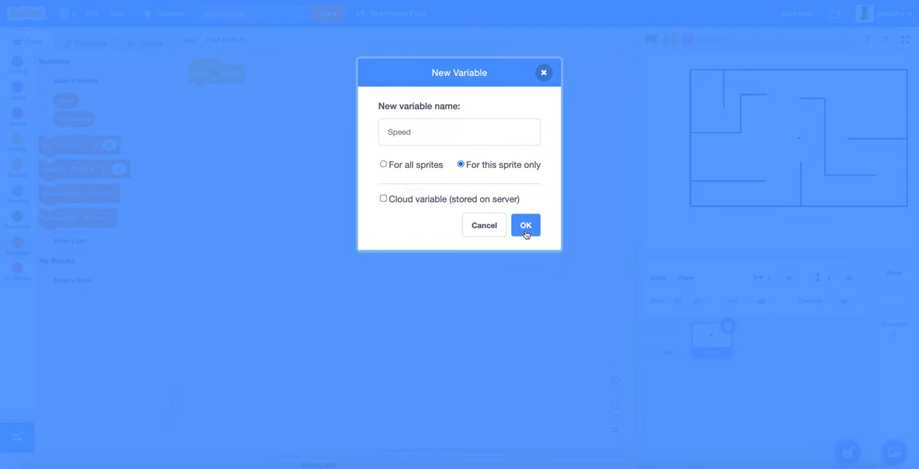
click(525, 224)
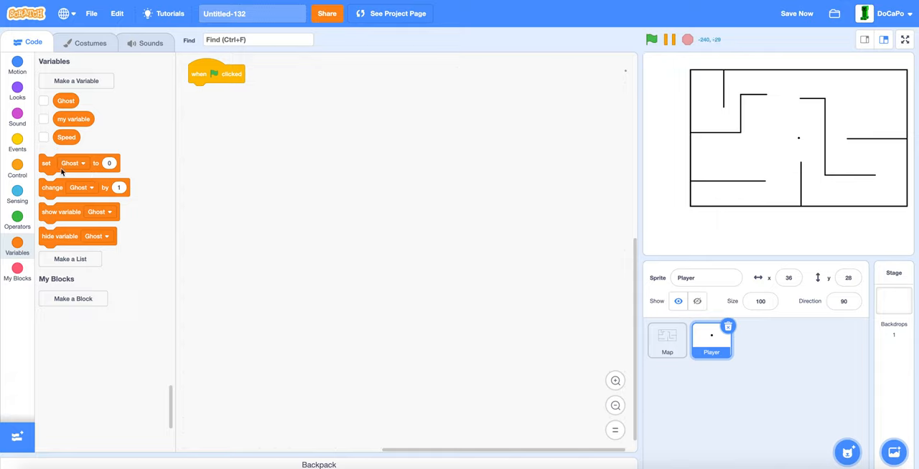
click(223, 92)
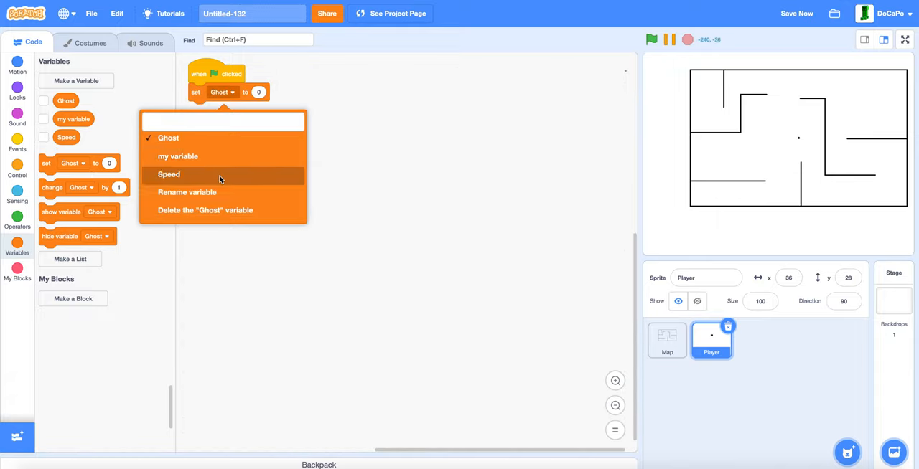
click(169, 175)
text(1.5)
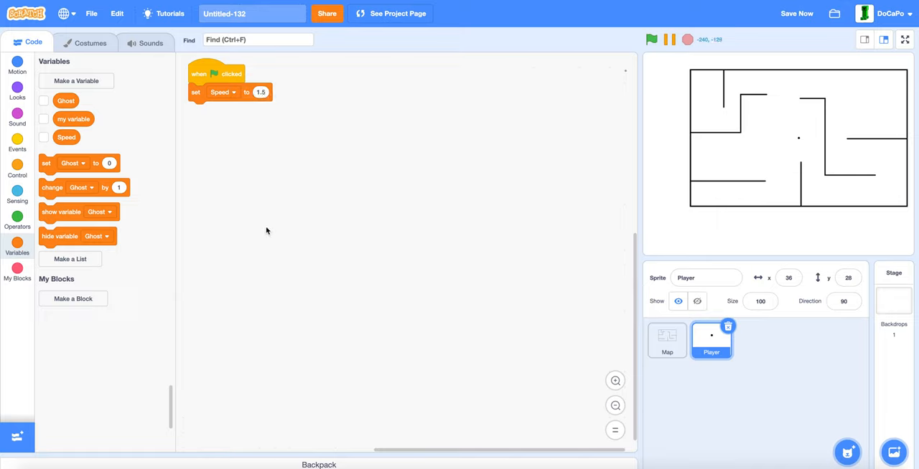
Attach 'point in direction 90' below set Speed, then glance at Map's scripts
click(17, 92)
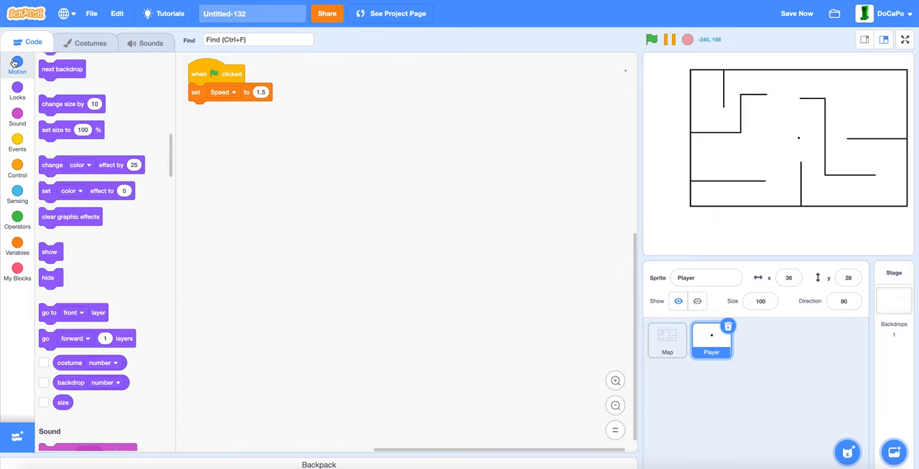
click(17, 66)
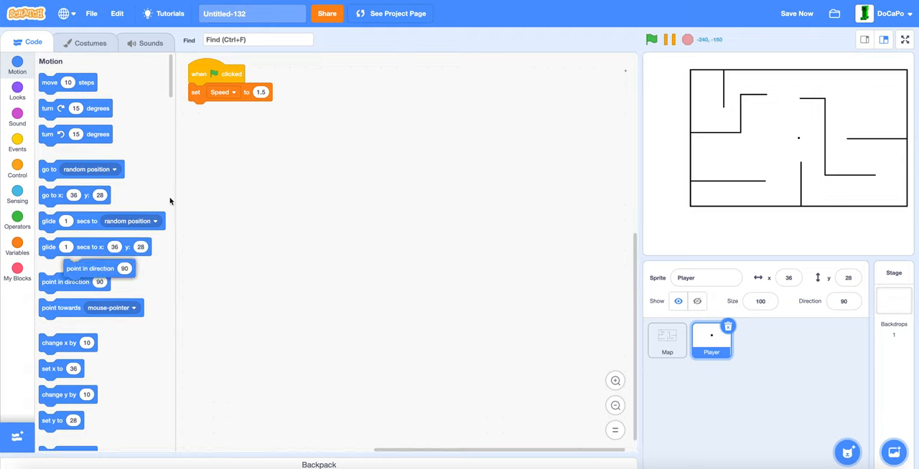
drag(64, 281, 224, 109)
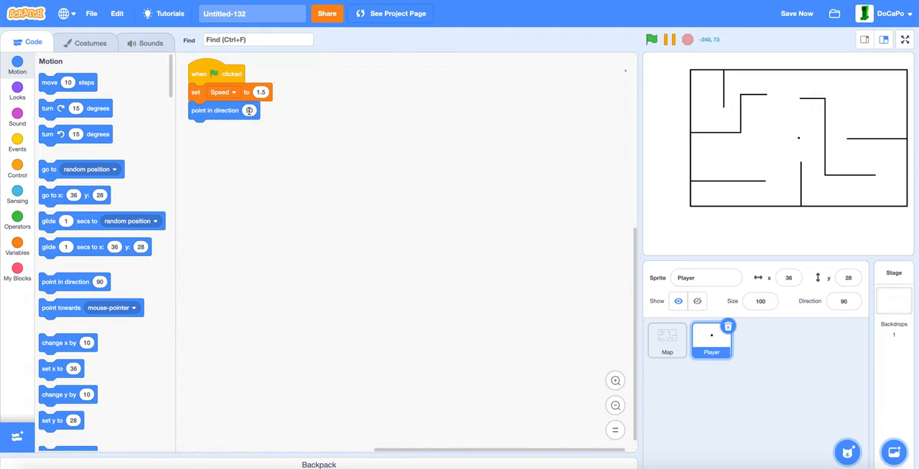
click(249, 110)
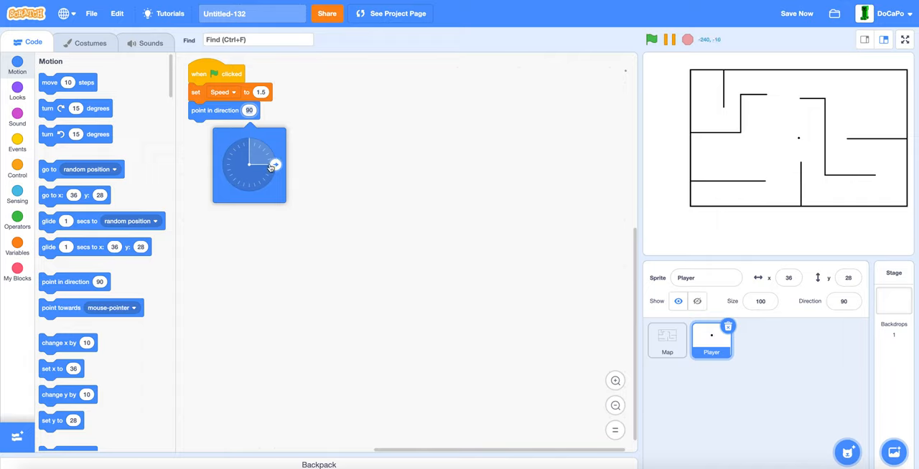
mouse_move(799, 142)
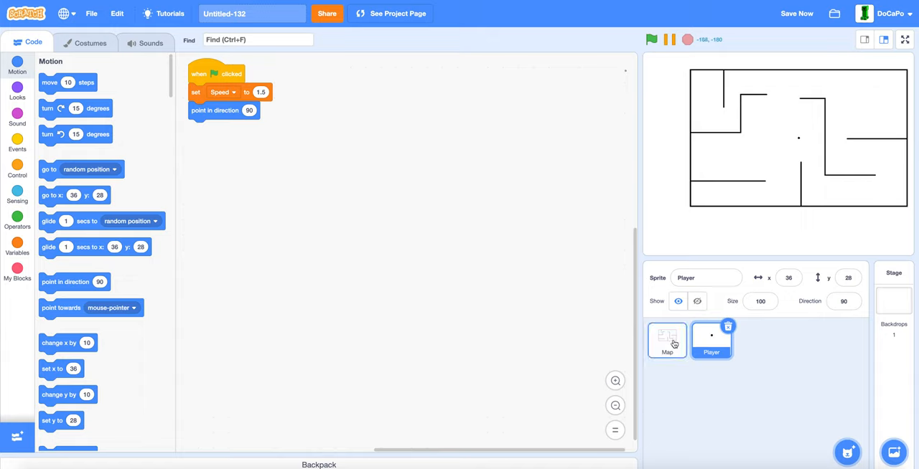
click(666, 341)
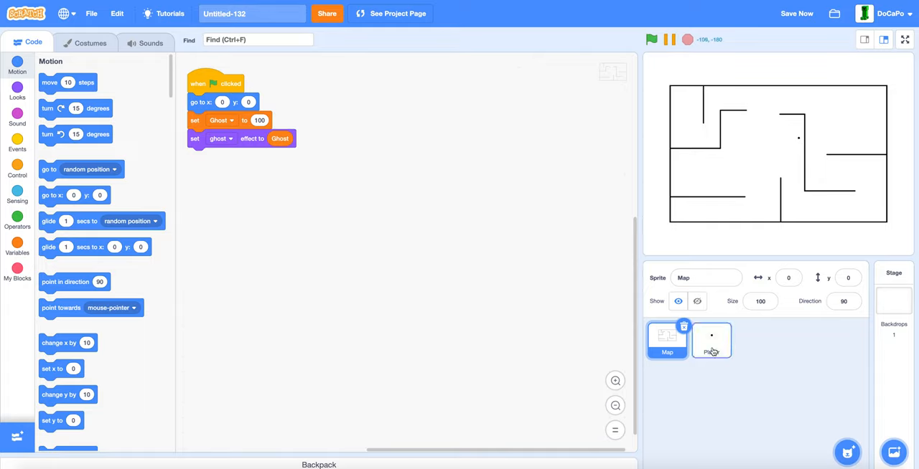
click(710, 341)
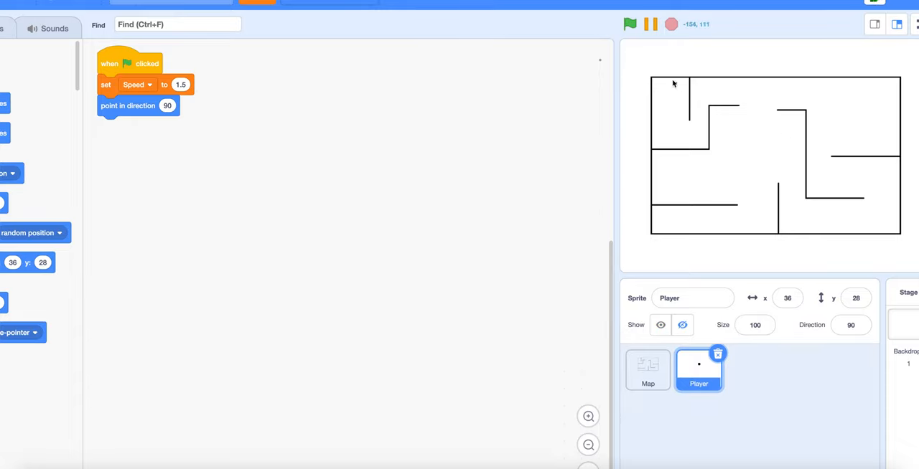
mouse_move(763, 230)
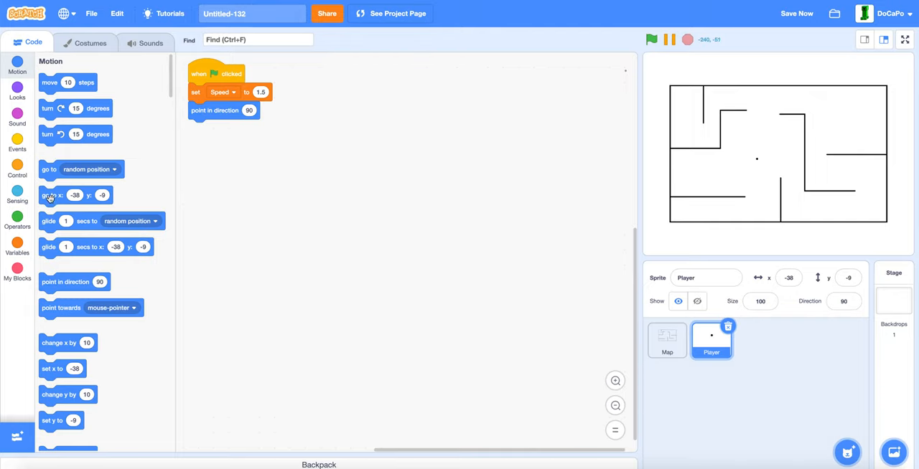
Insert 'go to x:-38 y:-9' and change the starting direction to -30
drag(75, 195, 215, 112)
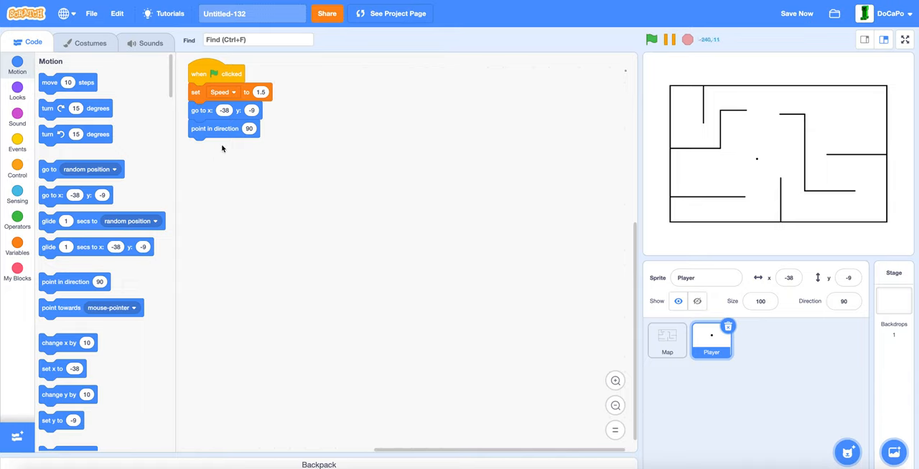
click(249, 129)
text(0)
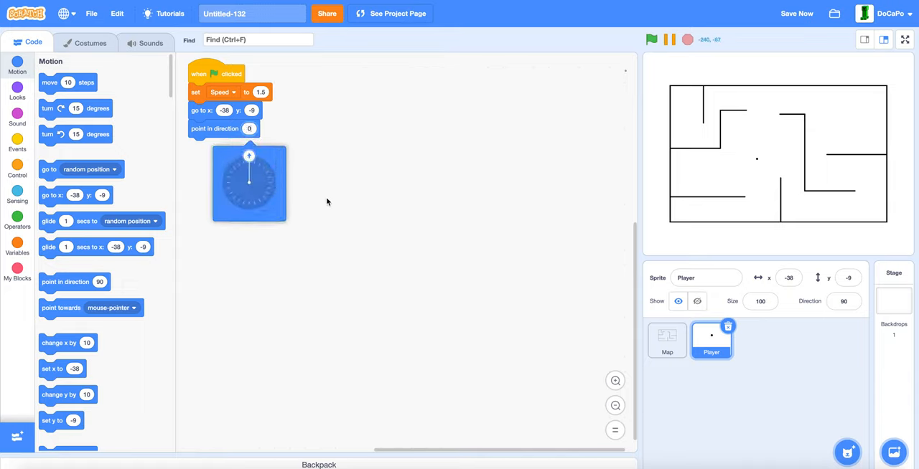
click(250, 183)
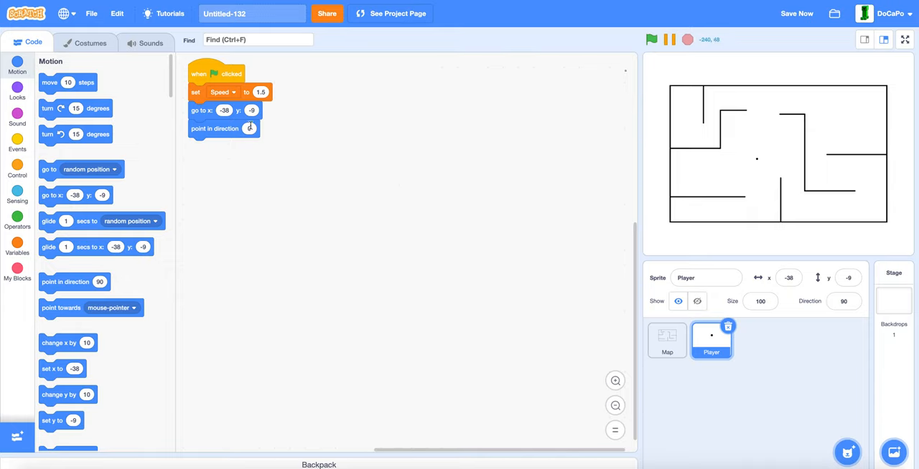
click(249, 129)
text(-30)
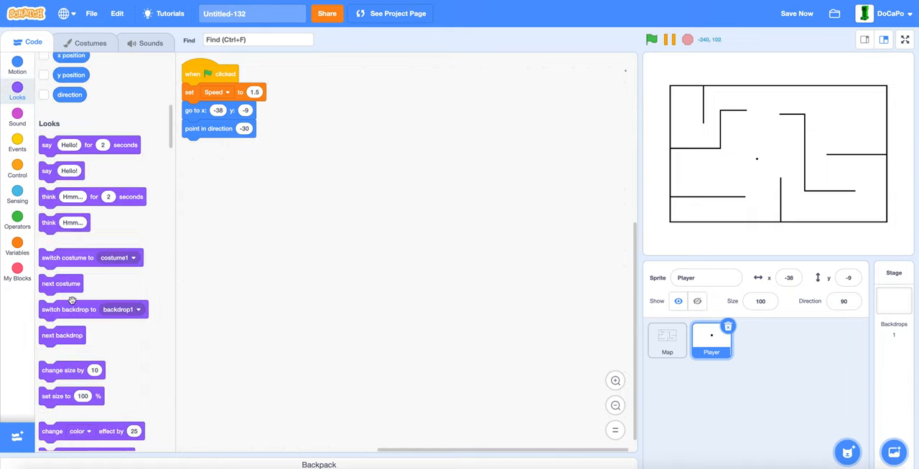
Set the added effect block to ghost, ready for the Ghost variable
scroll(down, 3)
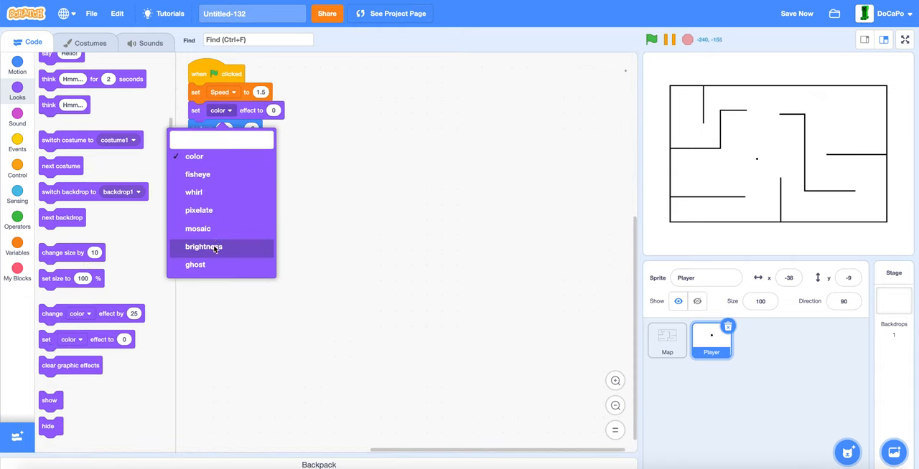
click(195, 265)
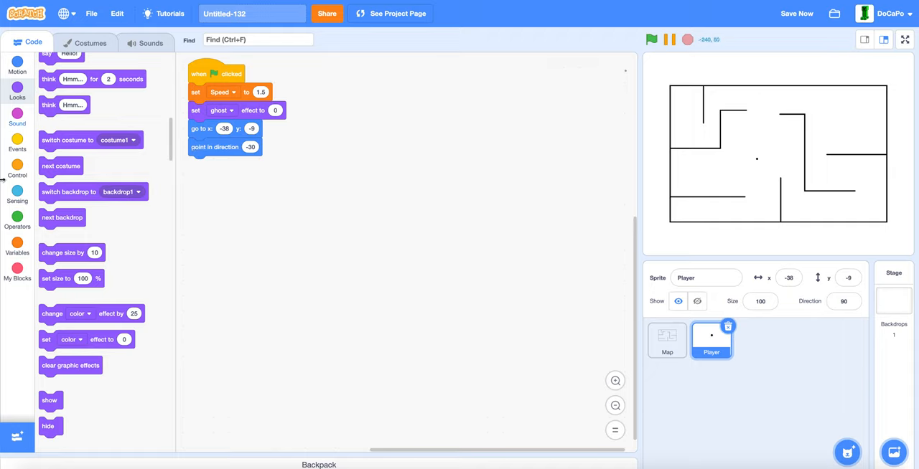
click(18, 246)
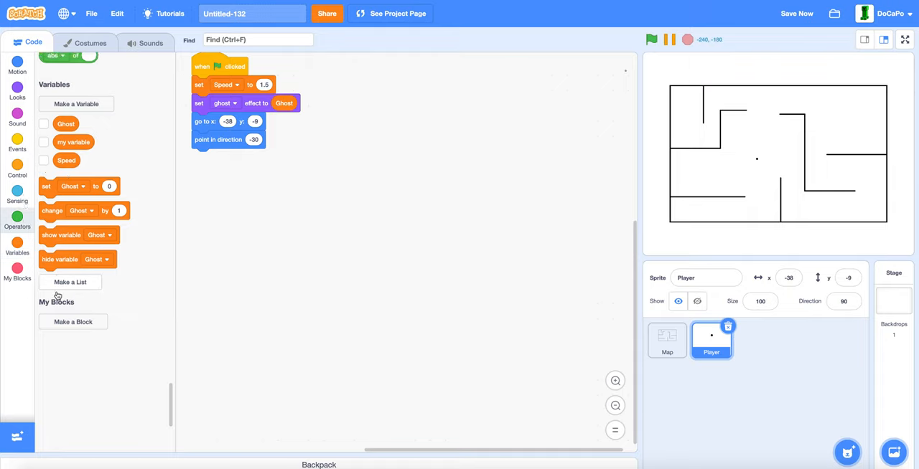
Make a custom block named Move with a number input called Move Speed
click(73, 322)
text(Move)
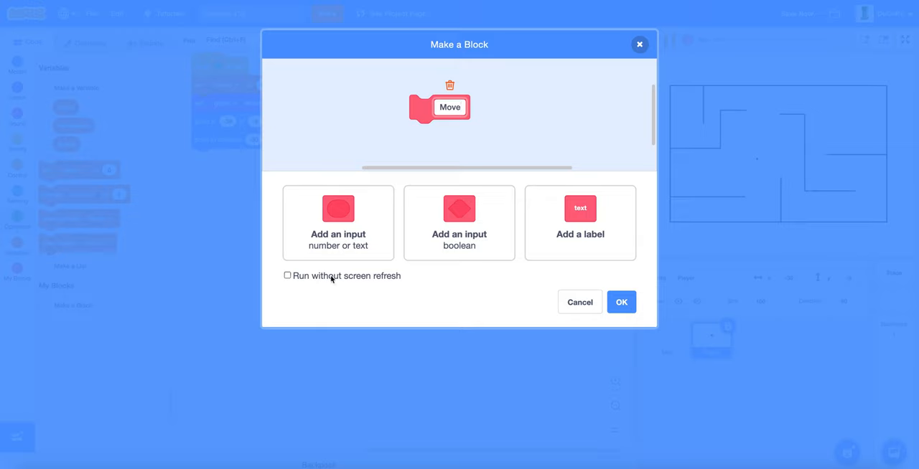
click(338, 223)
text(Move Sp)
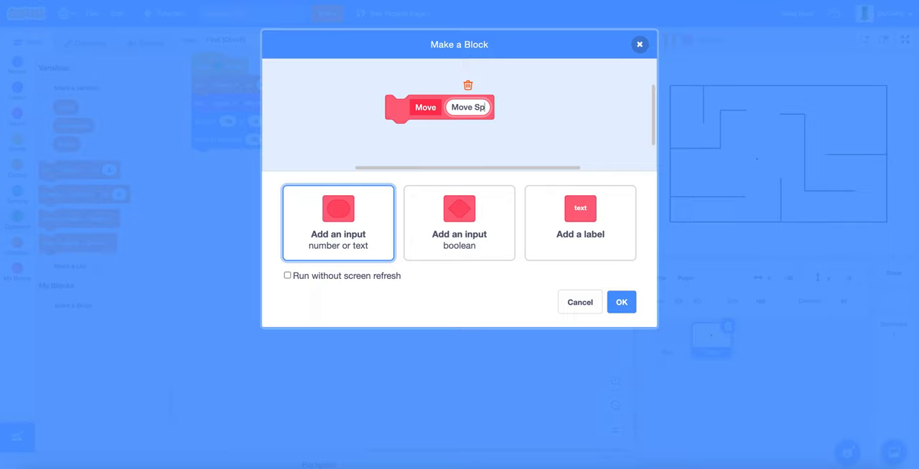
text(eed)
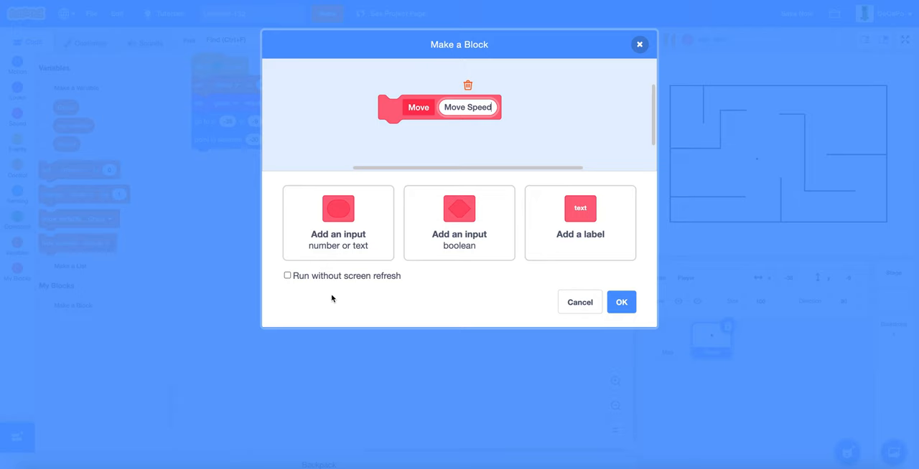
click(620, 302)
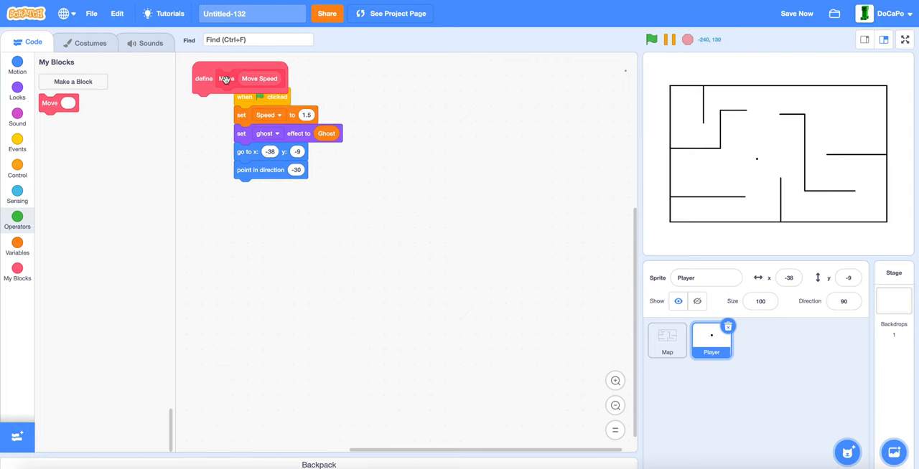
Move the Move definition aside and add arrow-key if checks inside a forever loop
drag(241, 78, 377, 86)
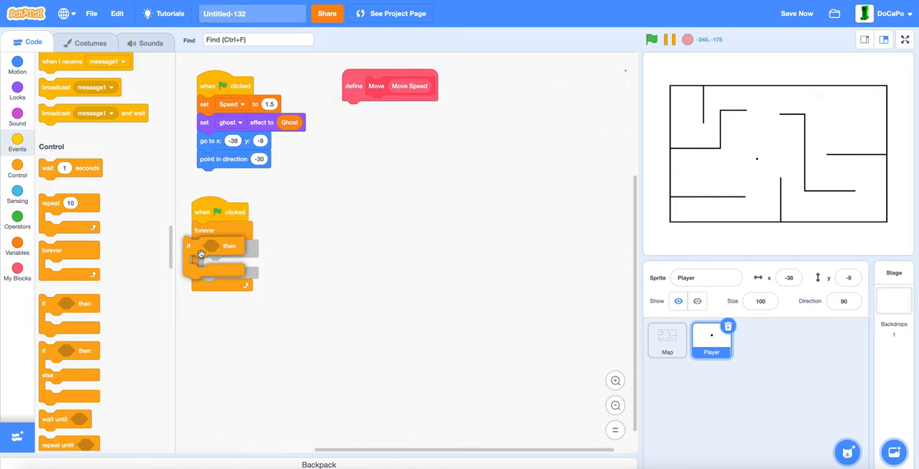
click(17, 190)
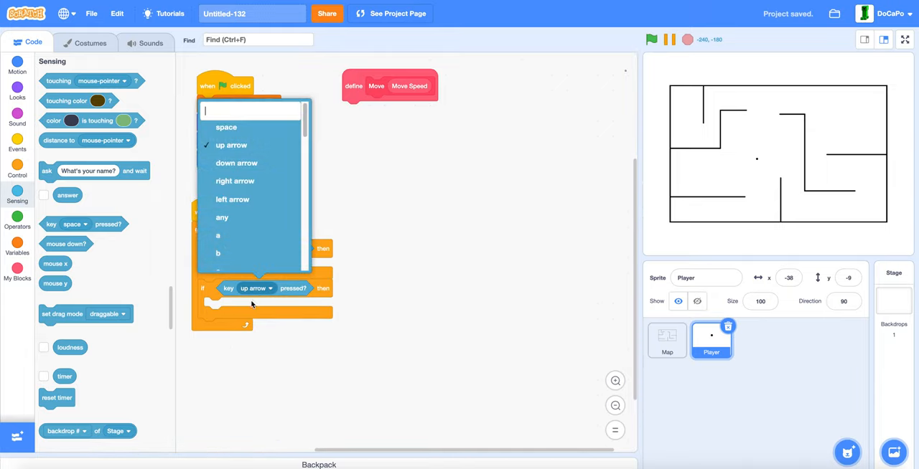
right_click(228, 249)
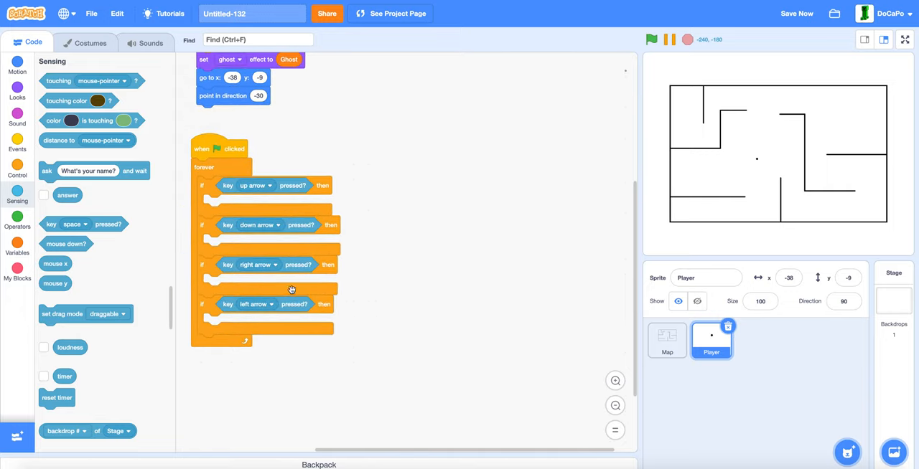
Place Move with Speed in the up-arrow branch and copy it into the down-arrow branch
click(17, 271)
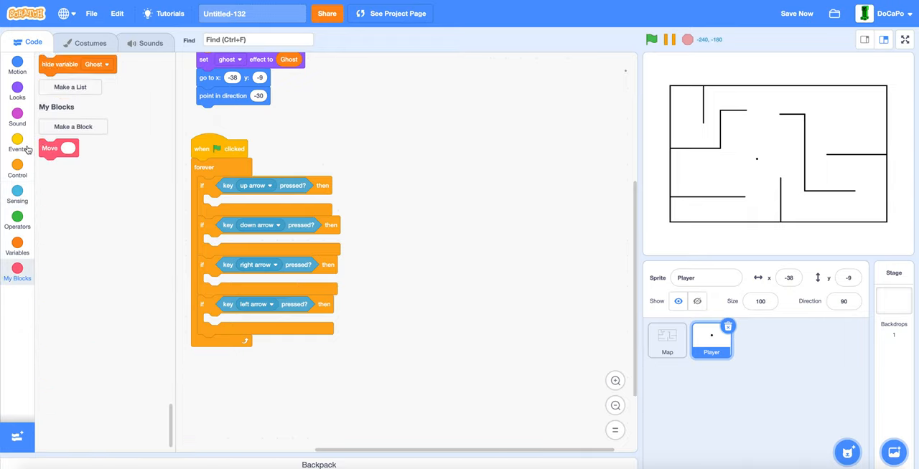
drag(58, 148, 222, 204)
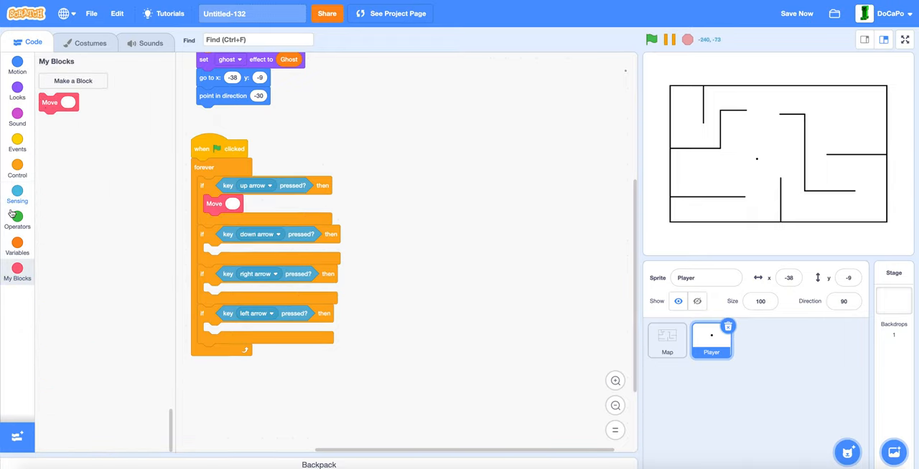
click(17, 244)
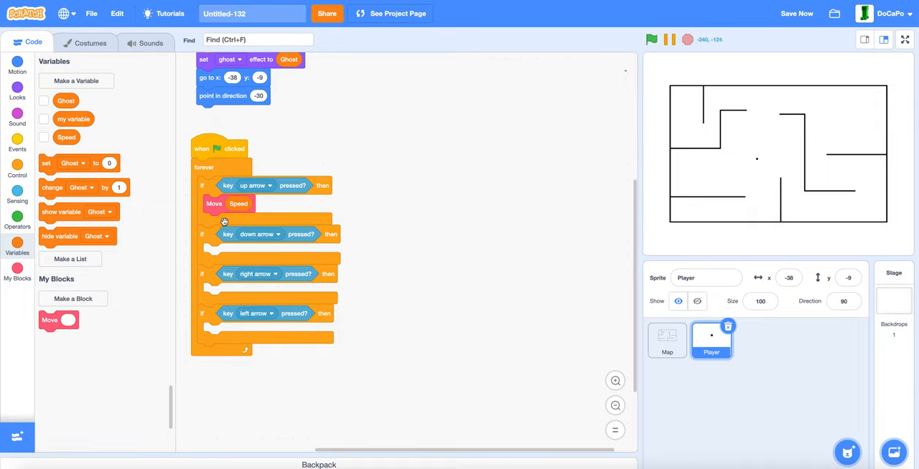
mouse_move(106, 124)
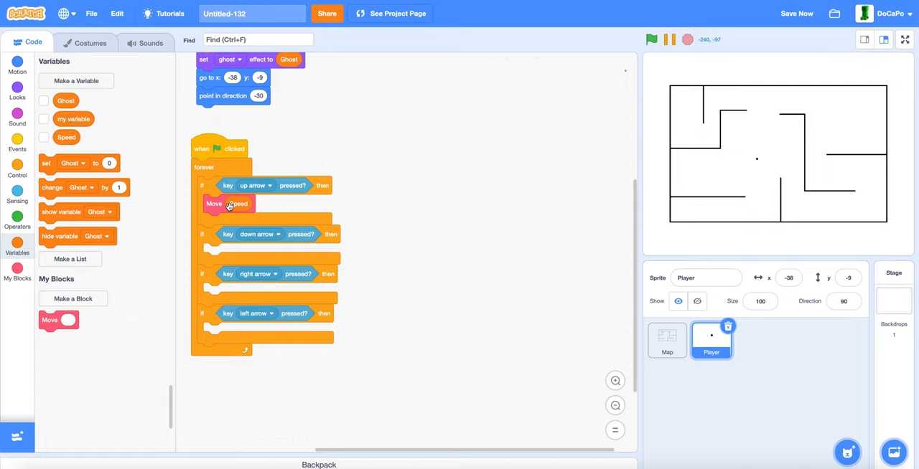
drag(214, 204, 212, 255)
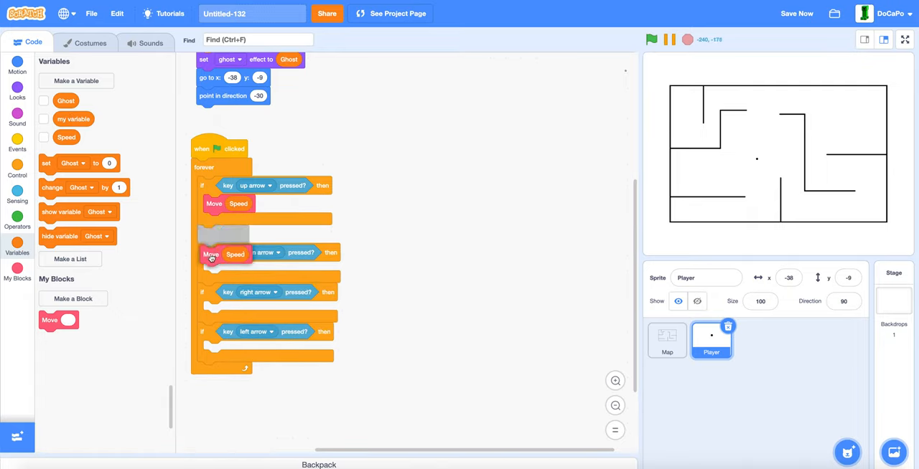
Make the down-arrow Move use Speed times -1
click(17, 218)
text(-1)
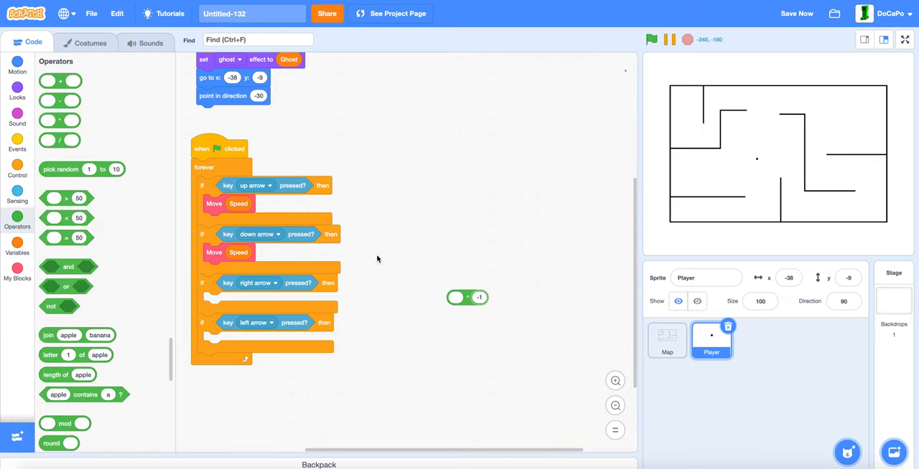
drag(237, 252, 467, 299)
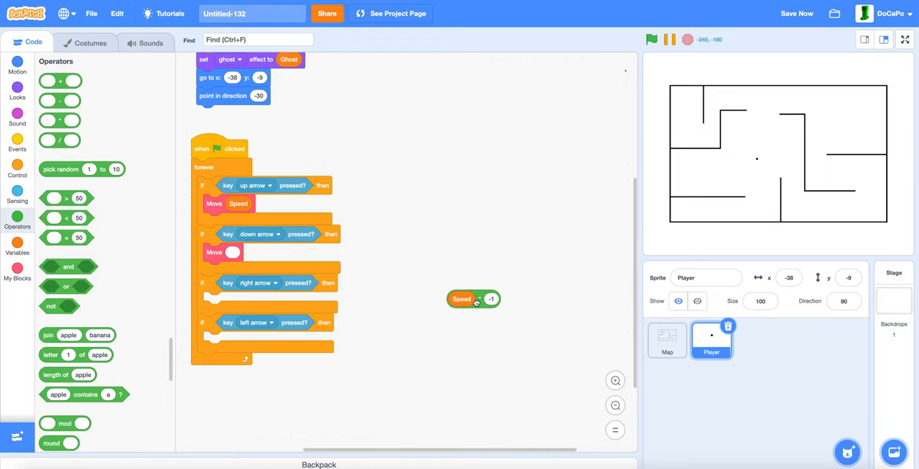
drag(474, 299, 251, 254)
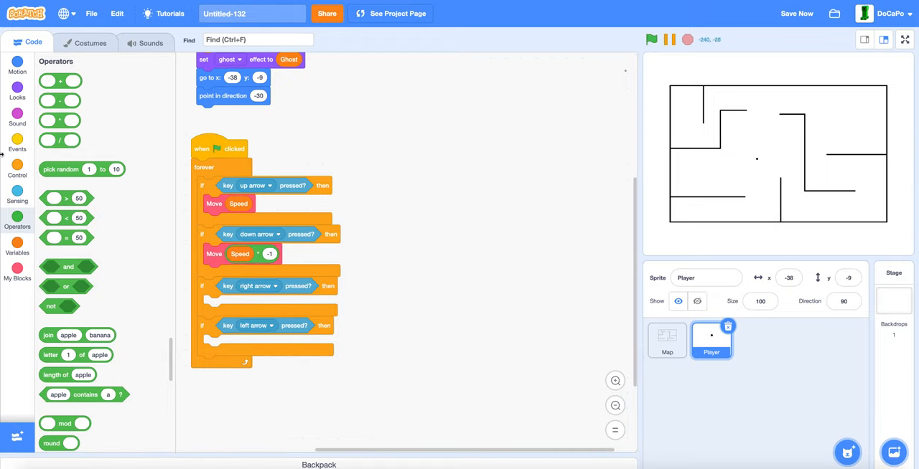
Use Motion turn blocks so right arrow turns the Player 5° clockwise and left 15° anticlockwise
click(18, 65)
text(5)
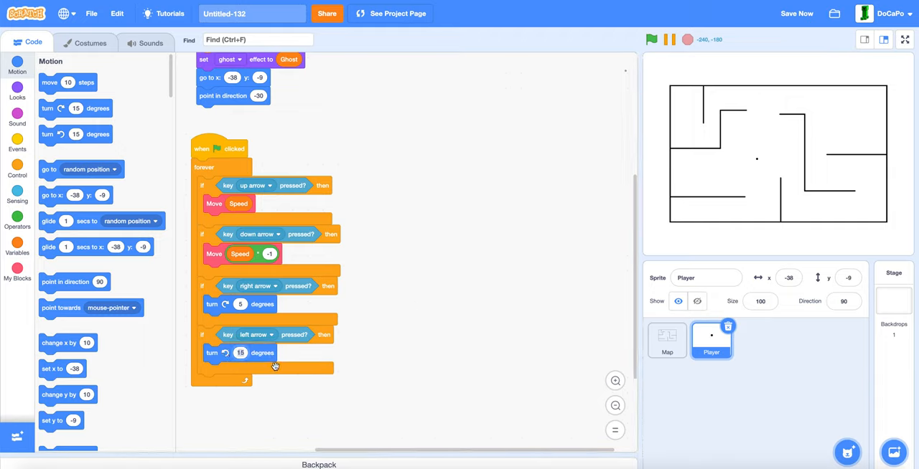
mouse_move(448, 361)
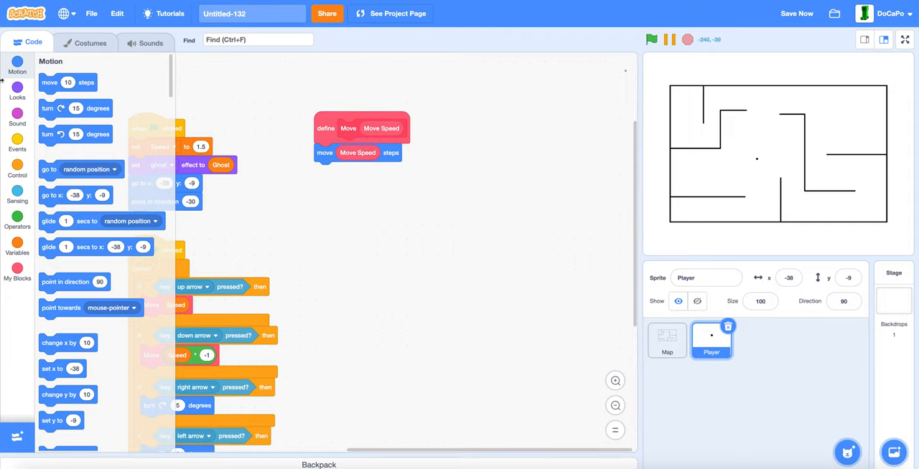
Add an if touching Map? check to define Move that moves back by Move Speed times -1
click(17, 170)
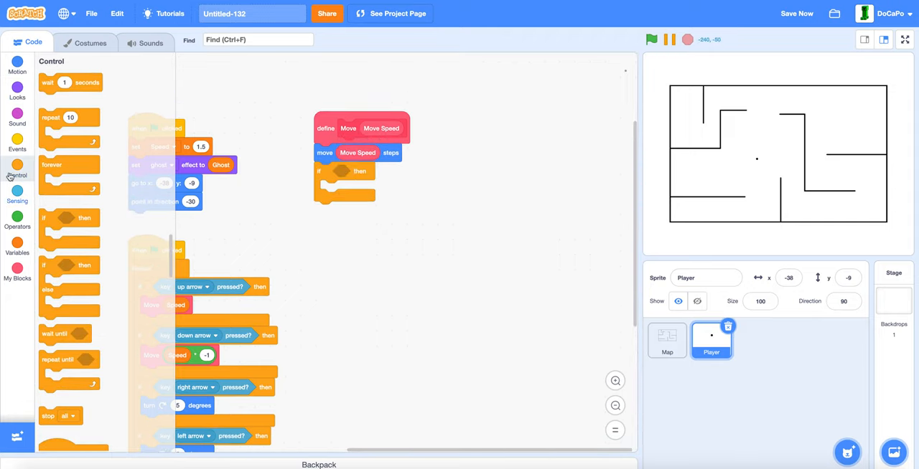
click(17, 191)
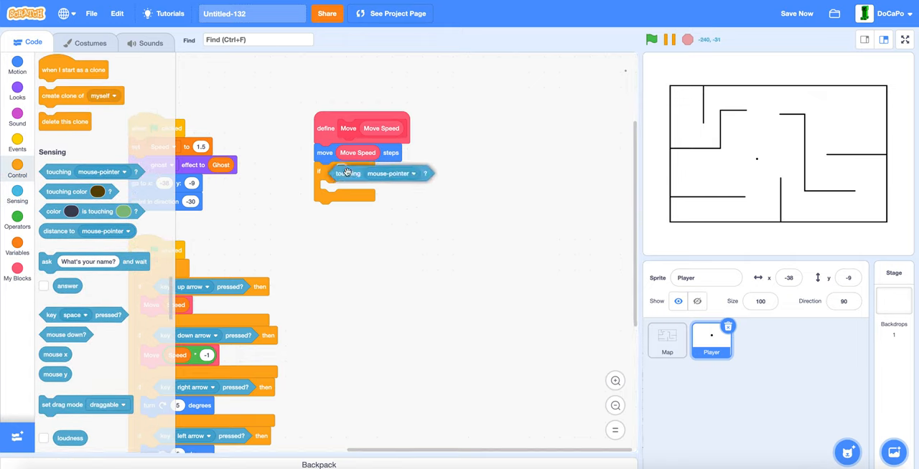
click(391, 173)
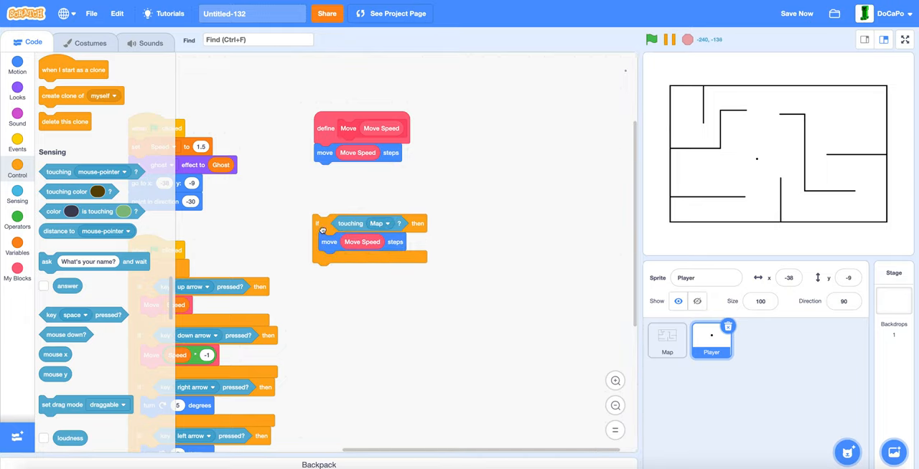
scroll(down, 3)
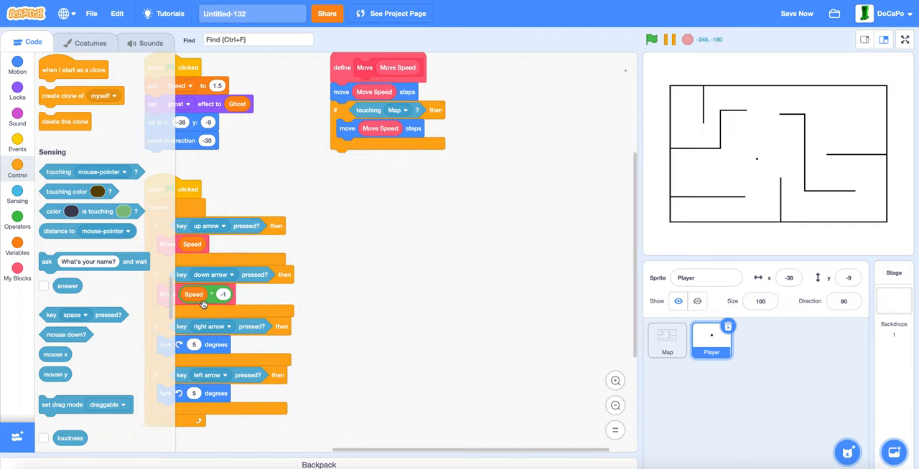
drag(203, 294, 316, 242)
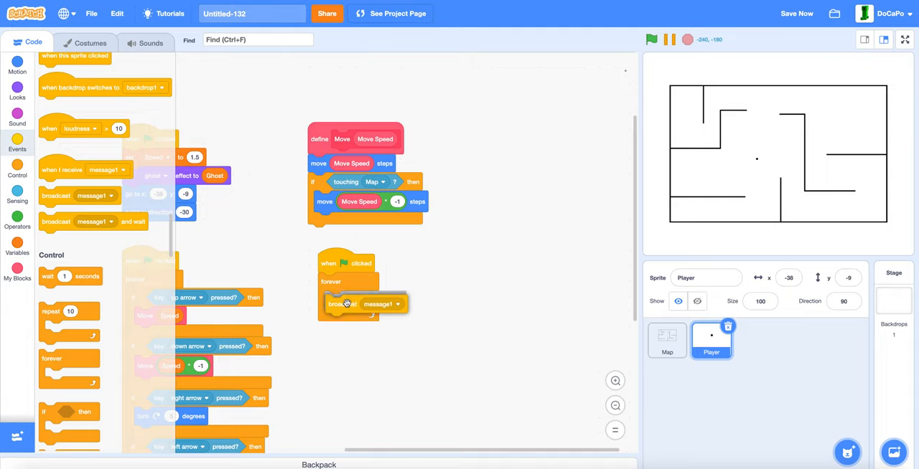
Create a new broadcast message named Sense for the forever loop
click(397, 304)
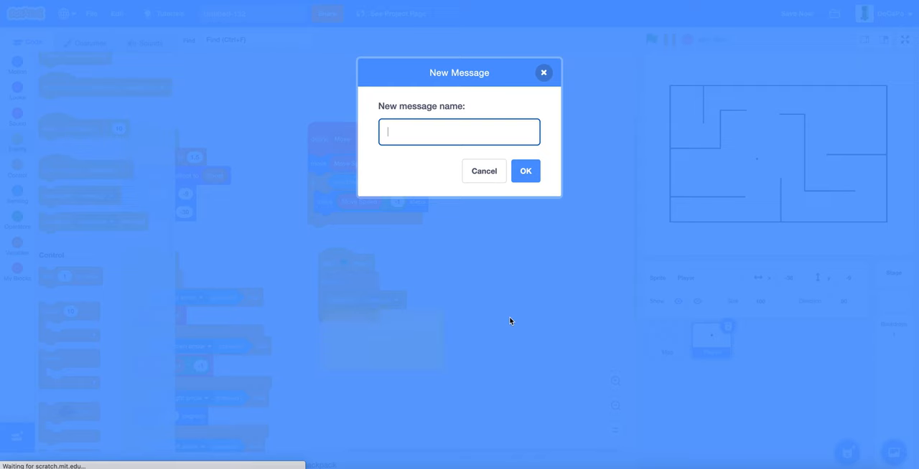
text(s)
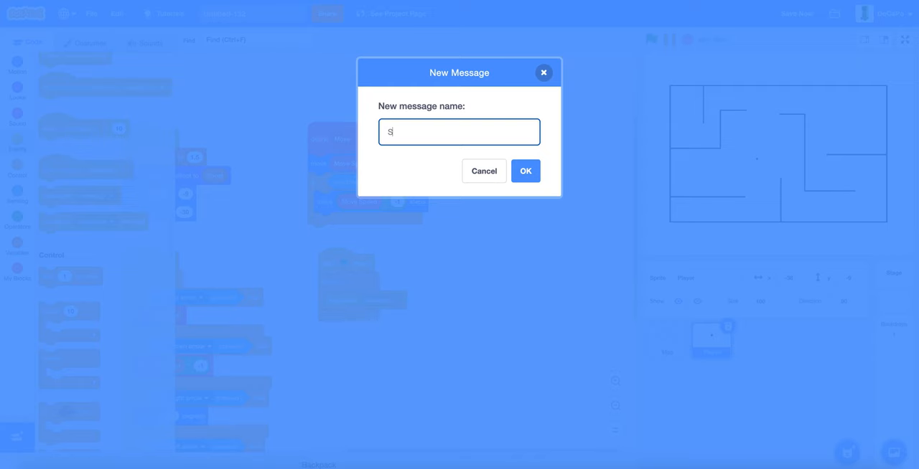
text(ense)
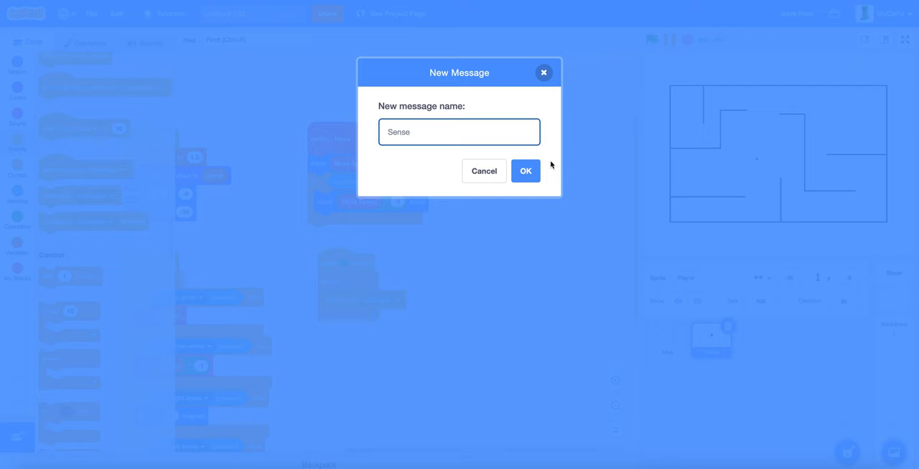
click(525, 171)
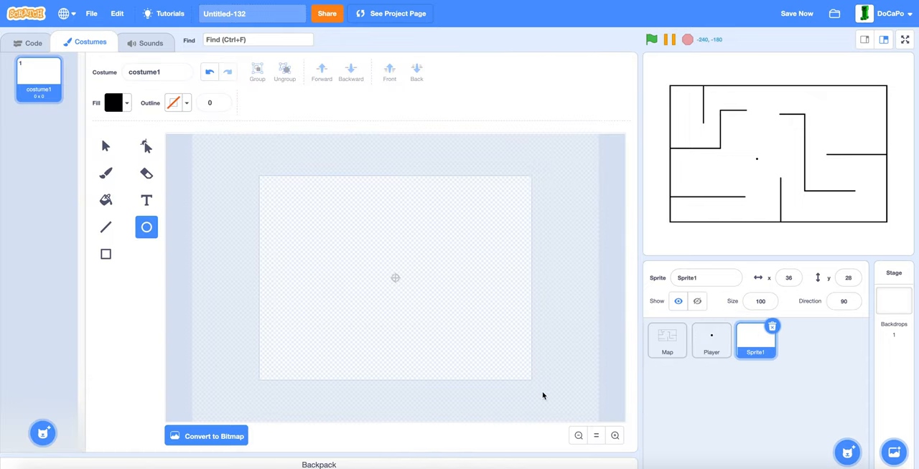
Draw a small black dot at the centre of the new sprite's costume
click(615, 436)
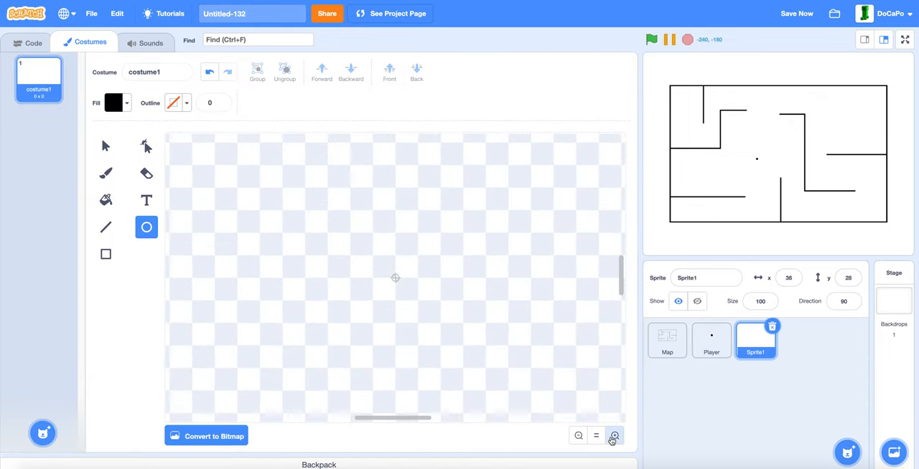
click(613, 435)
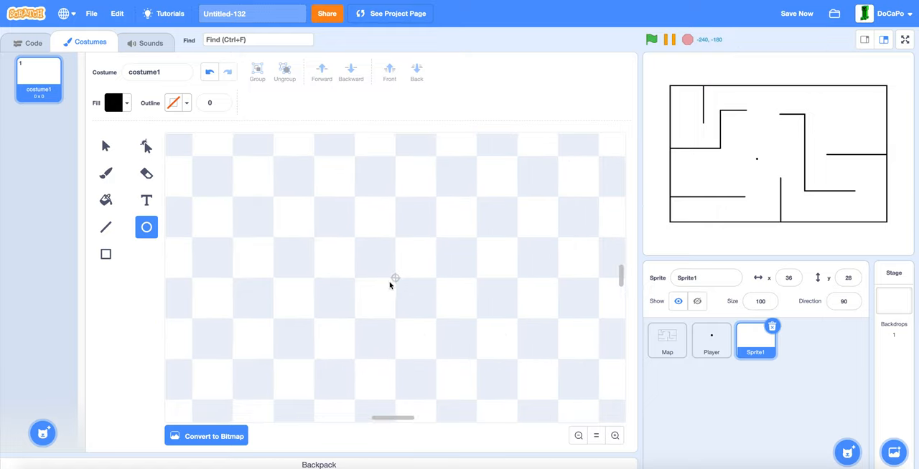
click(397, 280)
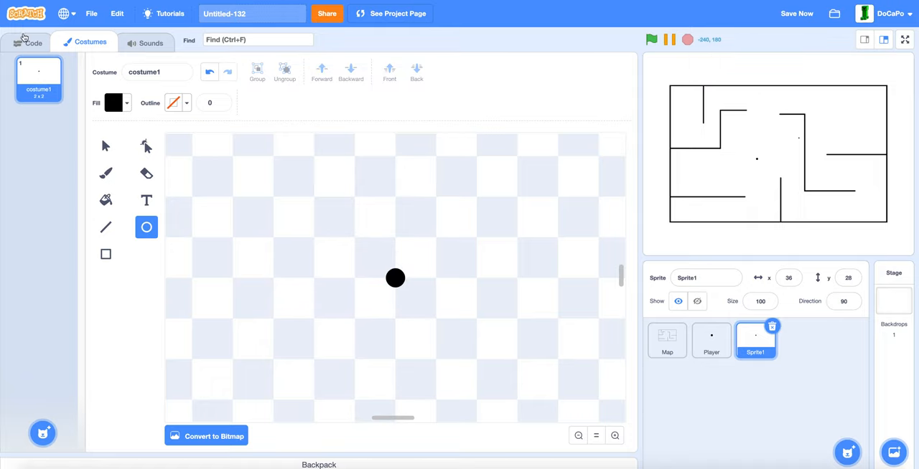
Give Sprite1 a set ghost effect block and a when-I-receive-Sense script
click(32, 42)
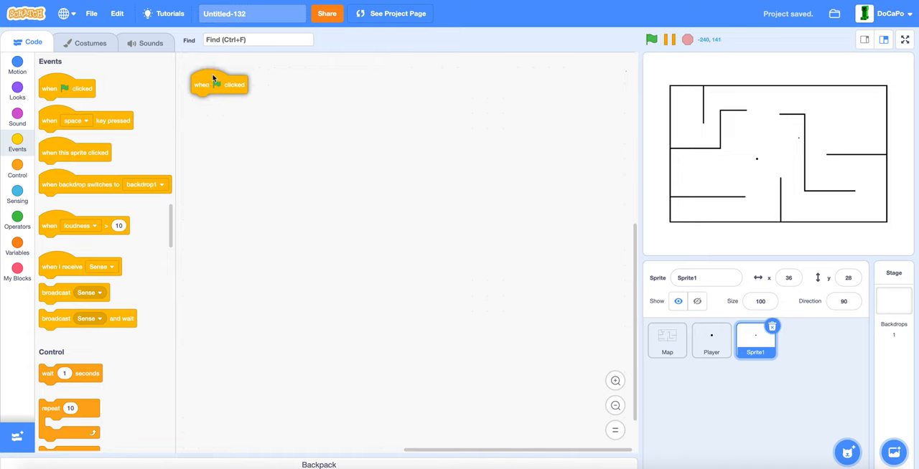
click(16, 92)
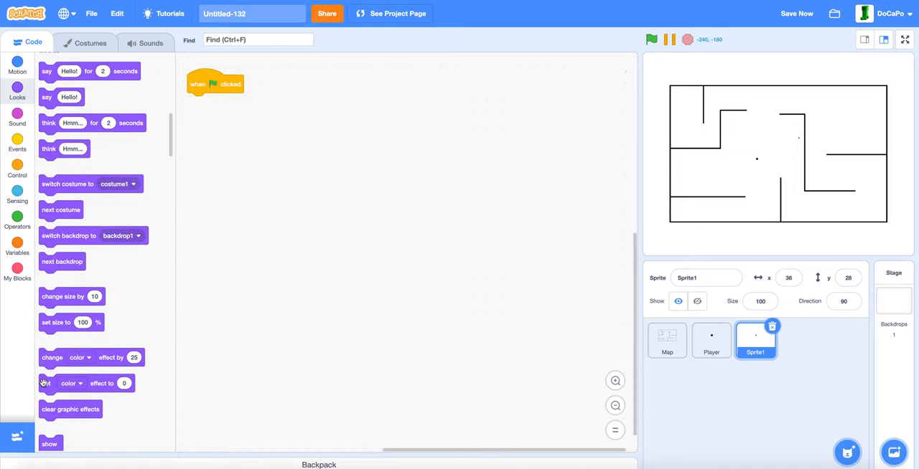
click(221, 102)
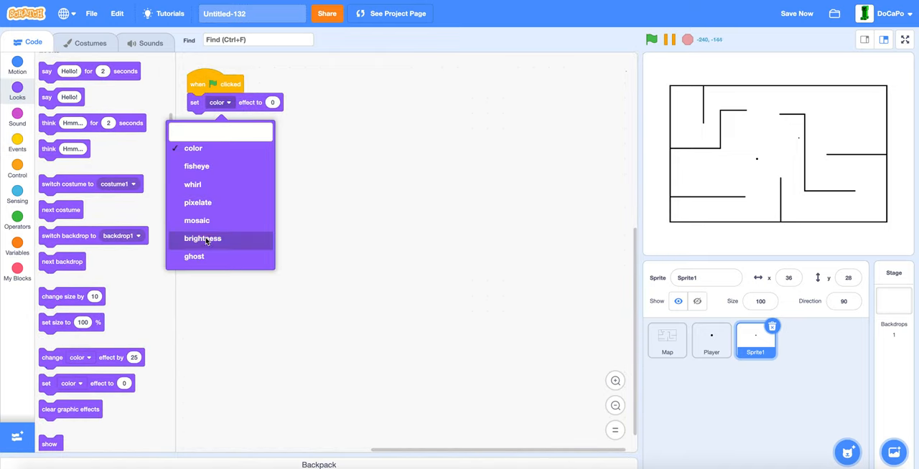
click(194, 256)
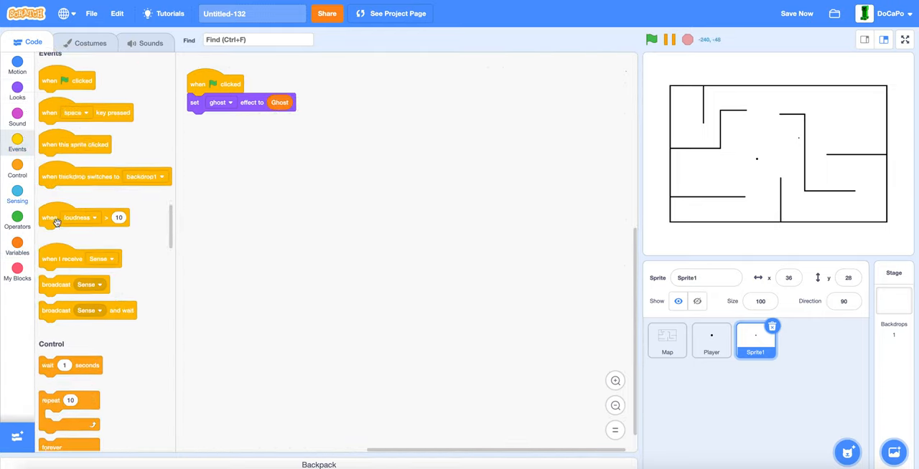
drag(79, 266, 236, 145)
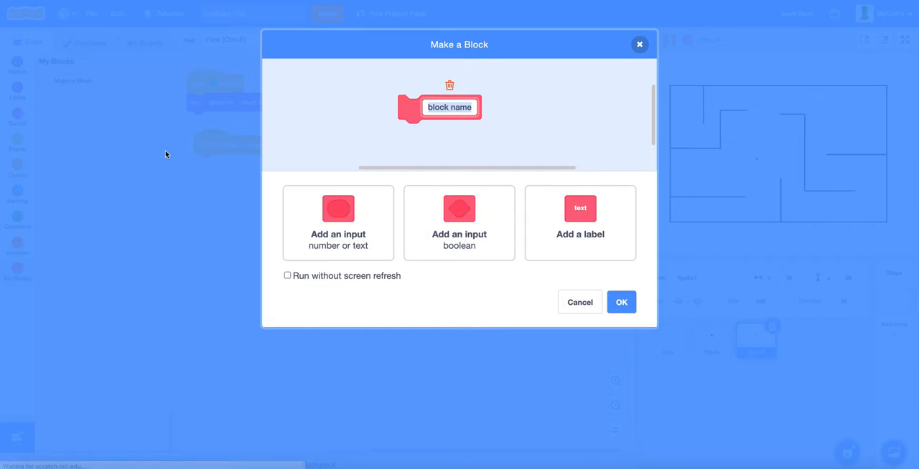
Create a Sense custom block and move its definition clear of other scripts
text(Sence)
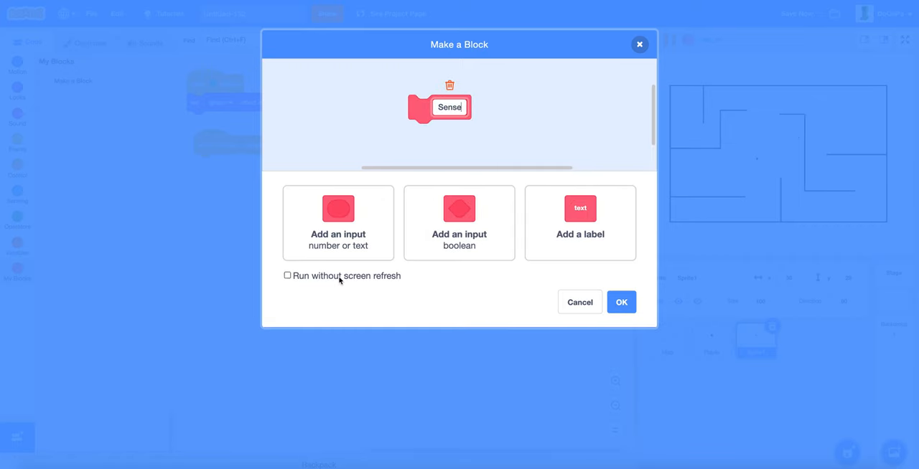
click(621, 301)
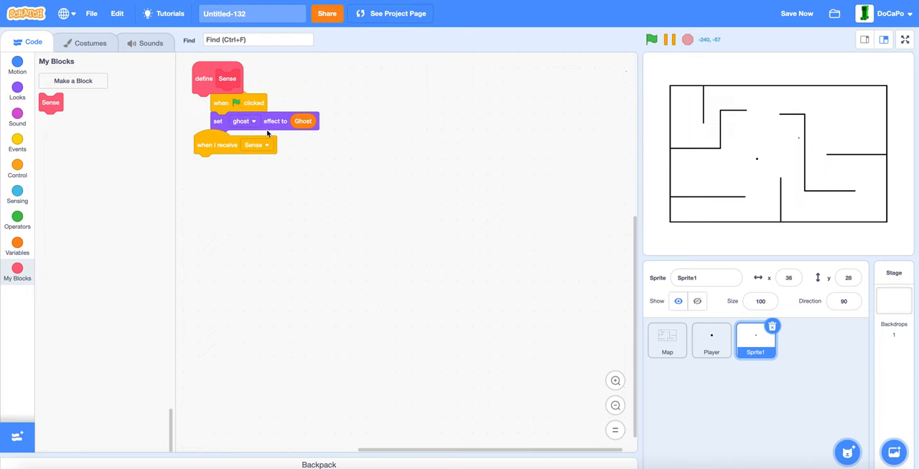
drag(218, 77, 364, 139)
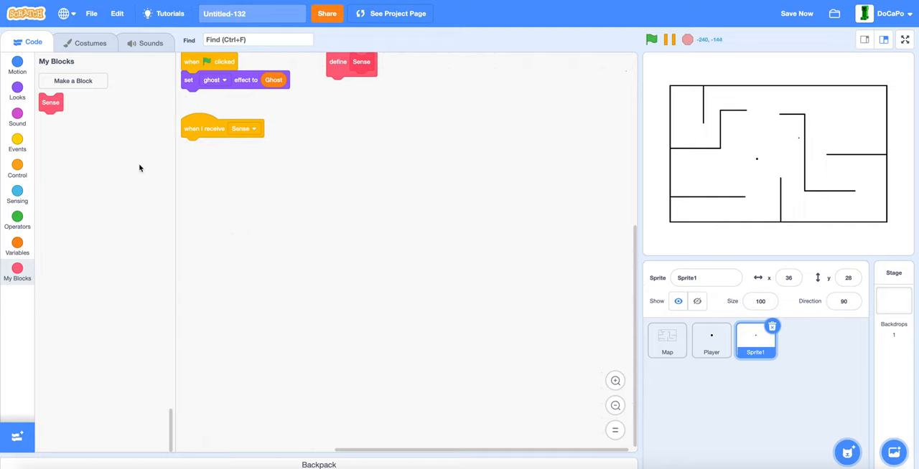
Broadcast a new message named Draw after the Sense block runs
click(17, 194)
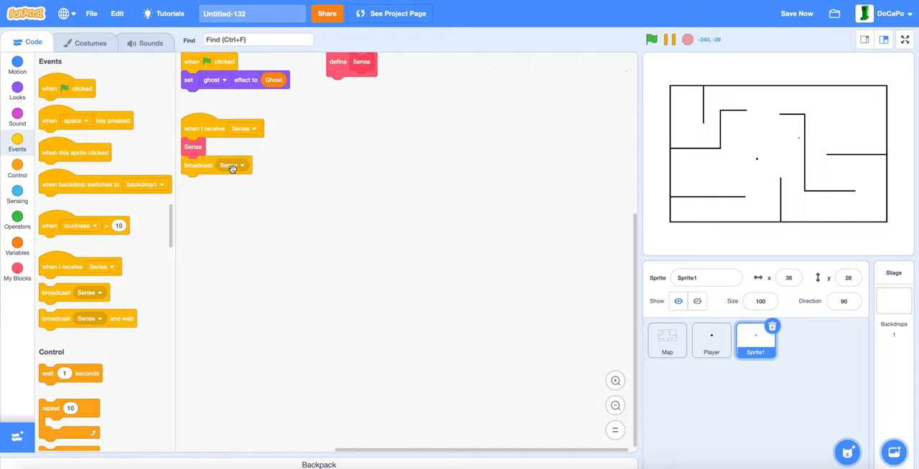
click(232, 166)
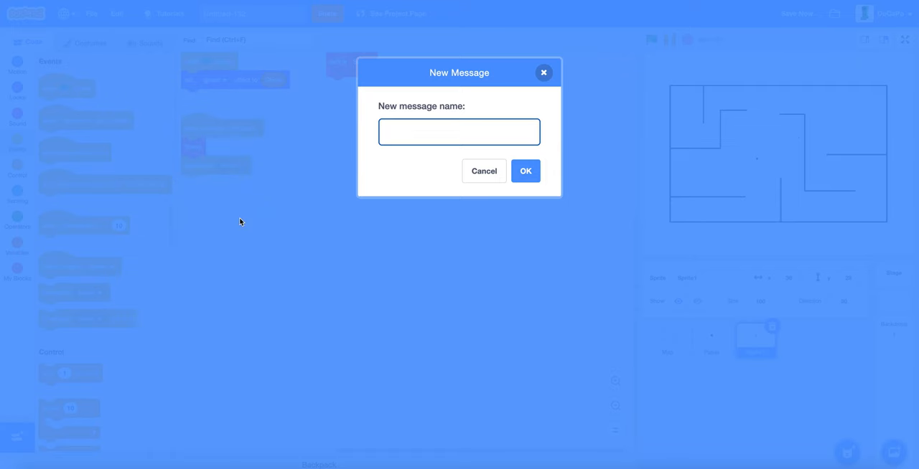
text(Draw)
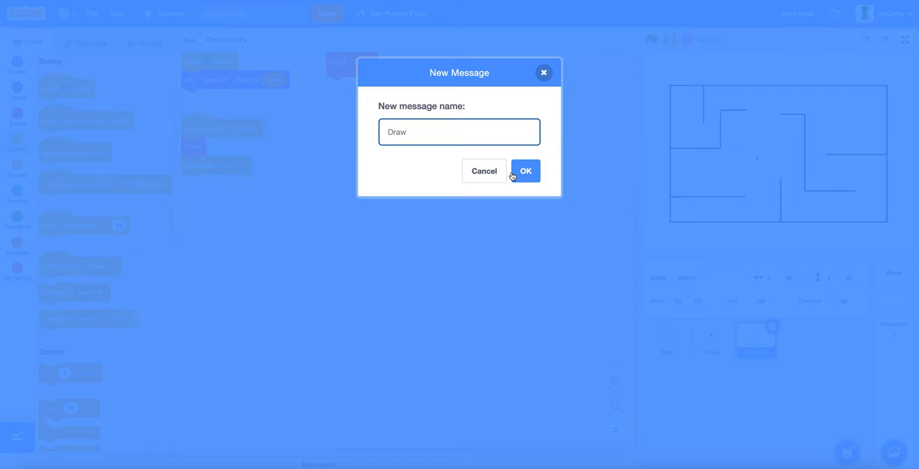
click(525, 171)
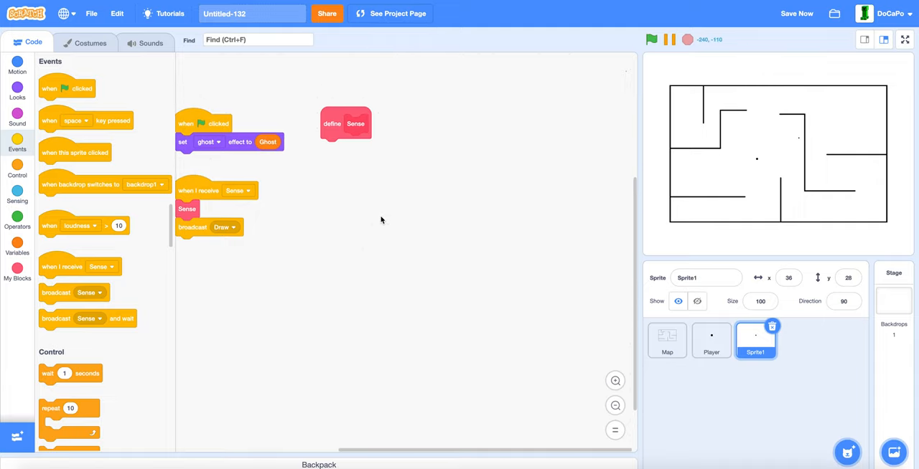
click(17, 248)
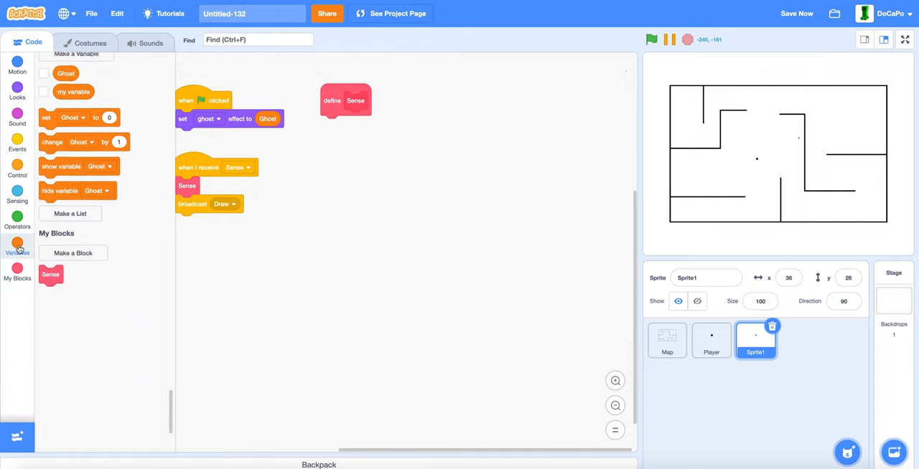
Create a list named Distanse and hide it from the stage
click(69, 213)
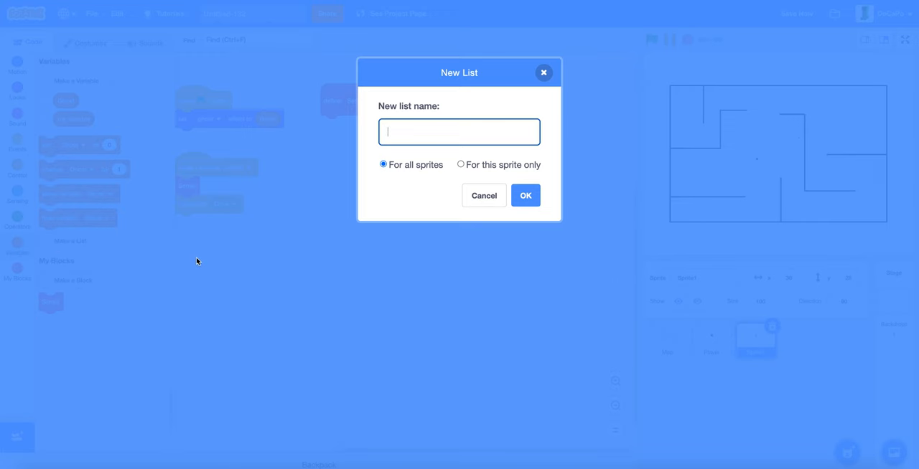
text(Dist)
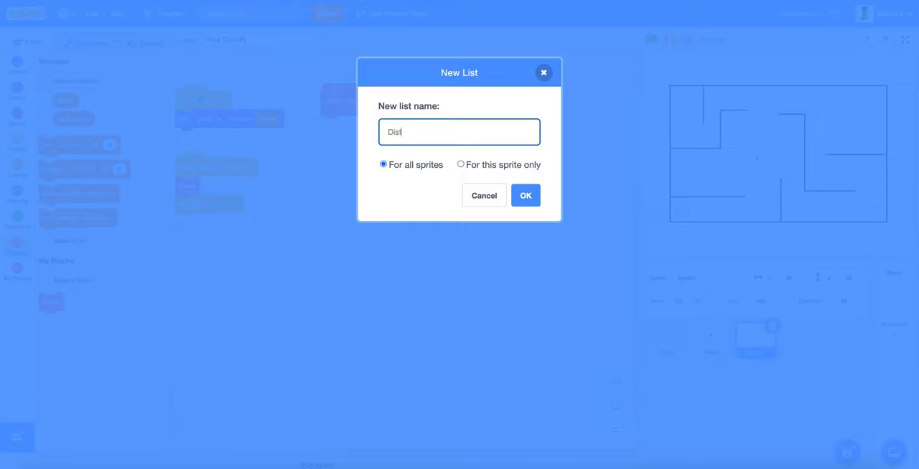
text(ans)
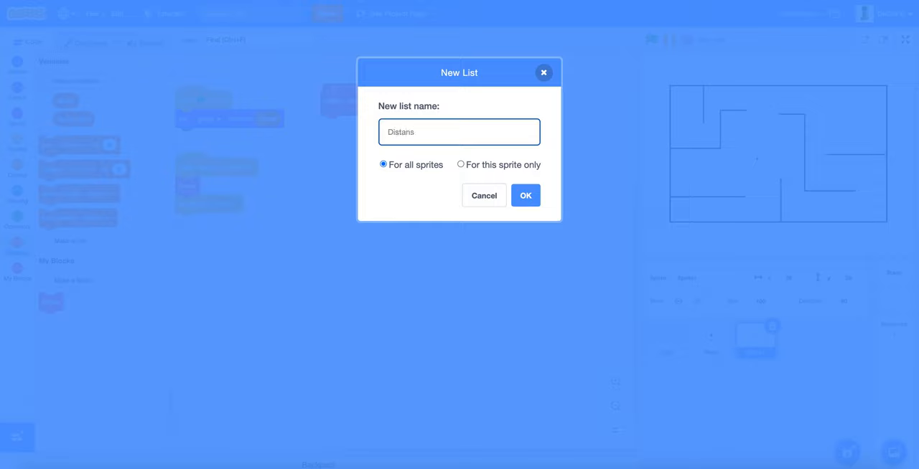
key(Backspace)
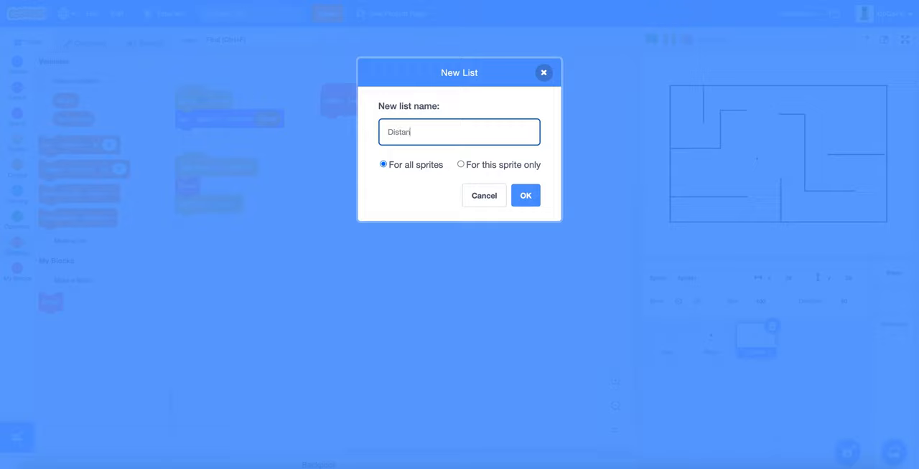
text(se)
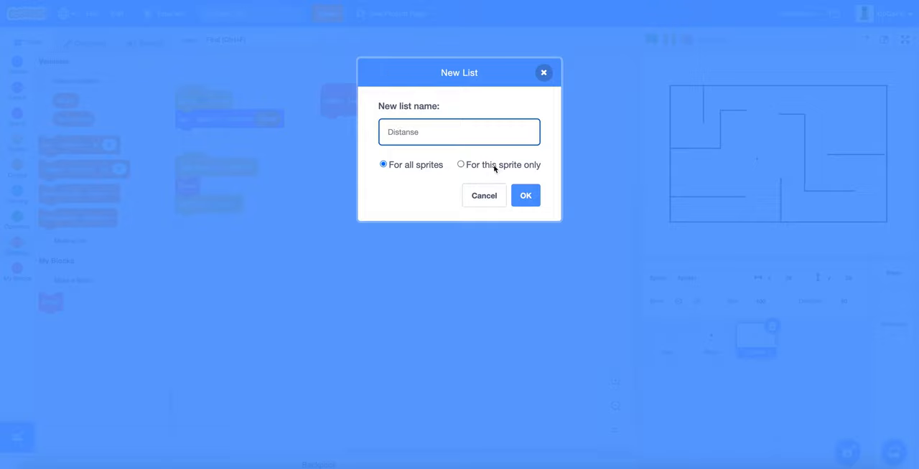
click(525, 195)
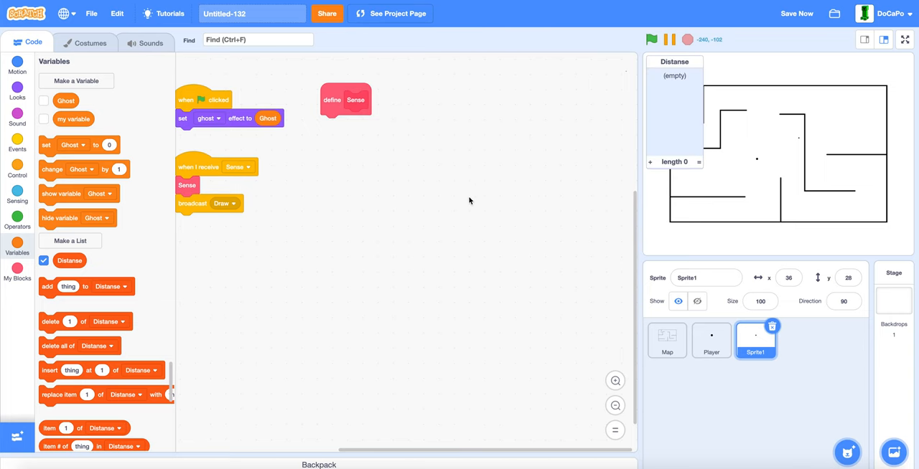
click(43, 260)
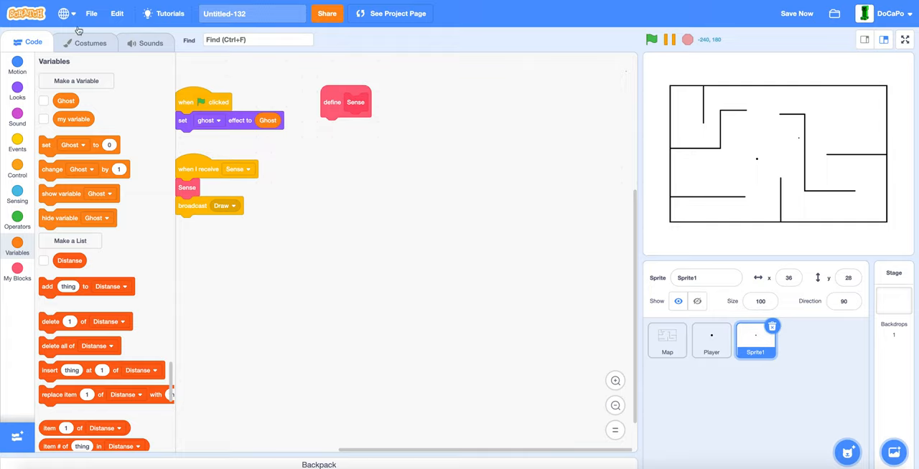
Create a matching variable also named Distanse
click(76, 80)
text(Distan)
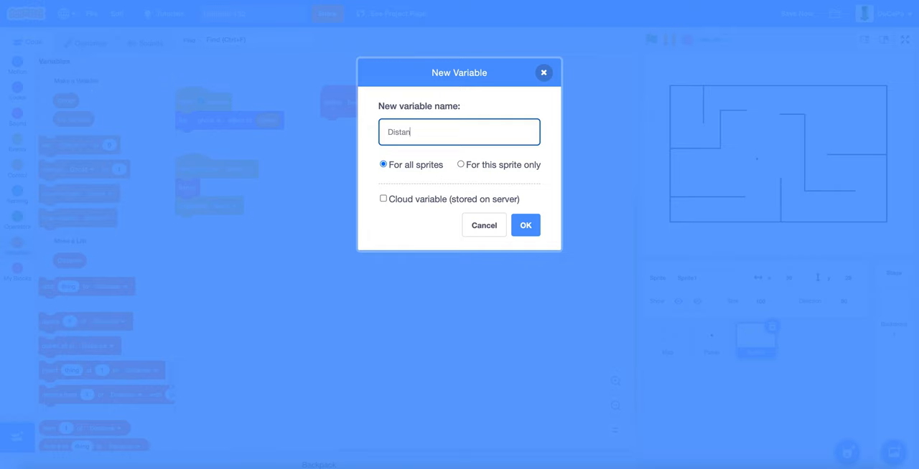
text(se)
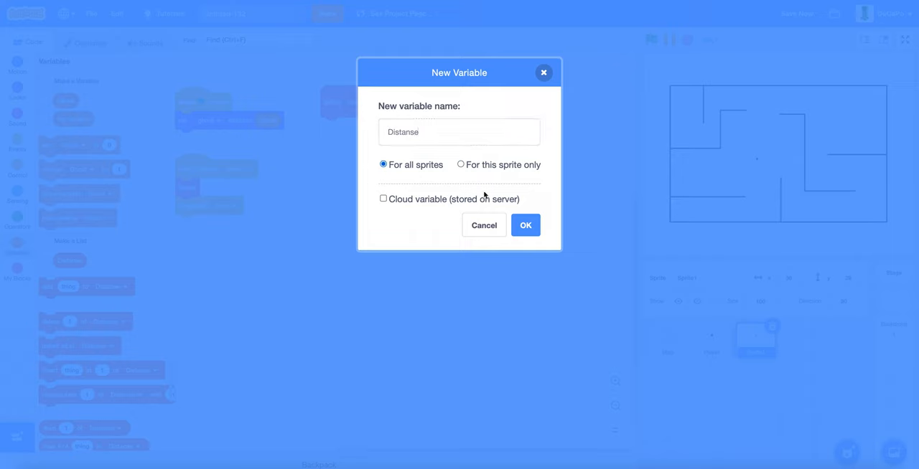
click(524, 224)
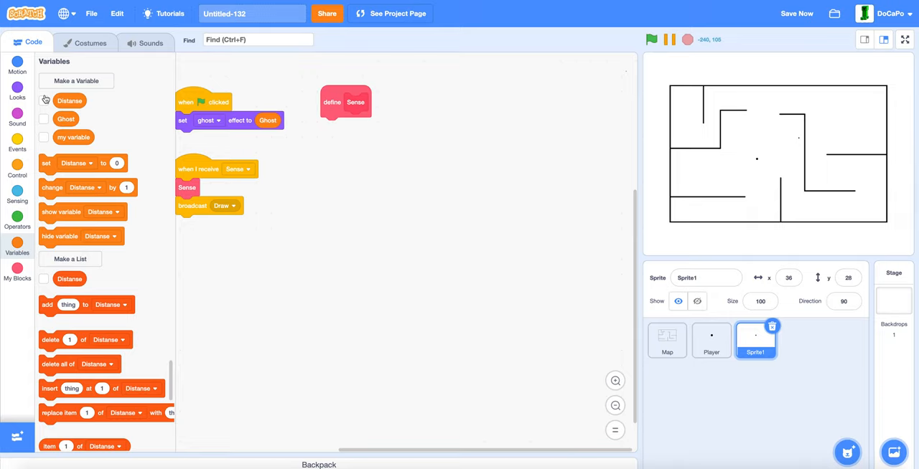
Set Distanse to 0 under define Sense and create a hidden sprite-only variable Angle Offset
drag(61, 163, 143, 169)
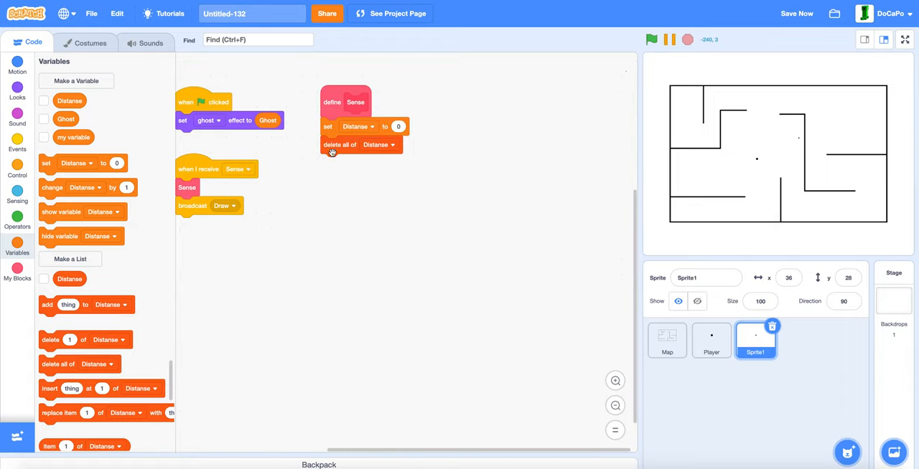
click(75, 81)
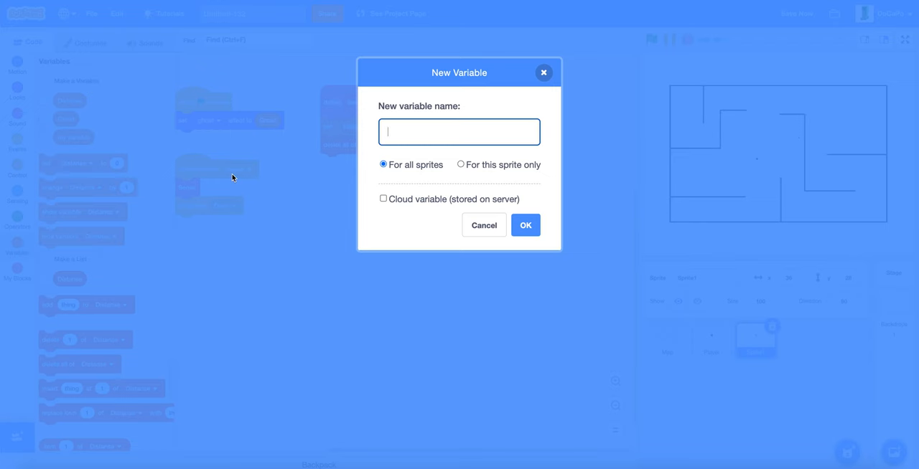
text(Ang)
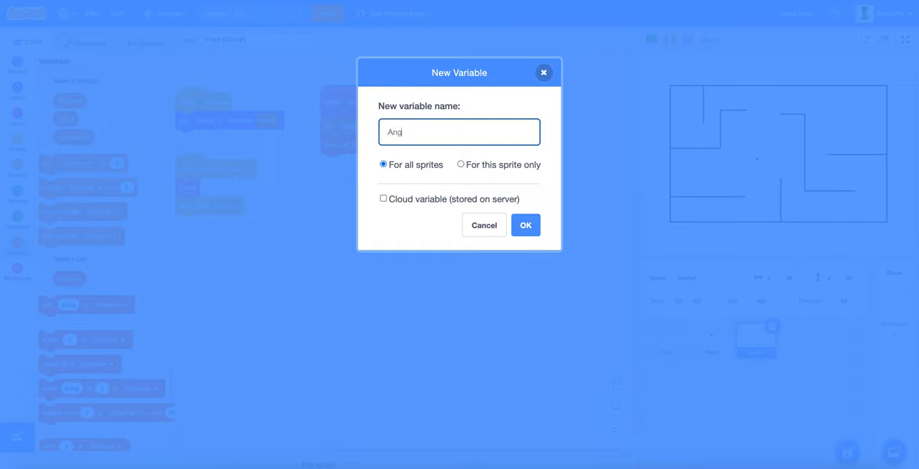
text(le Off)
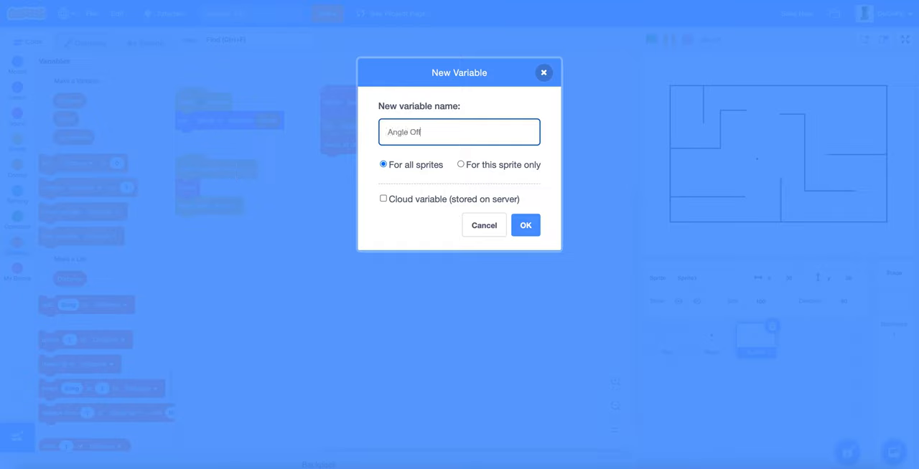
text(set)
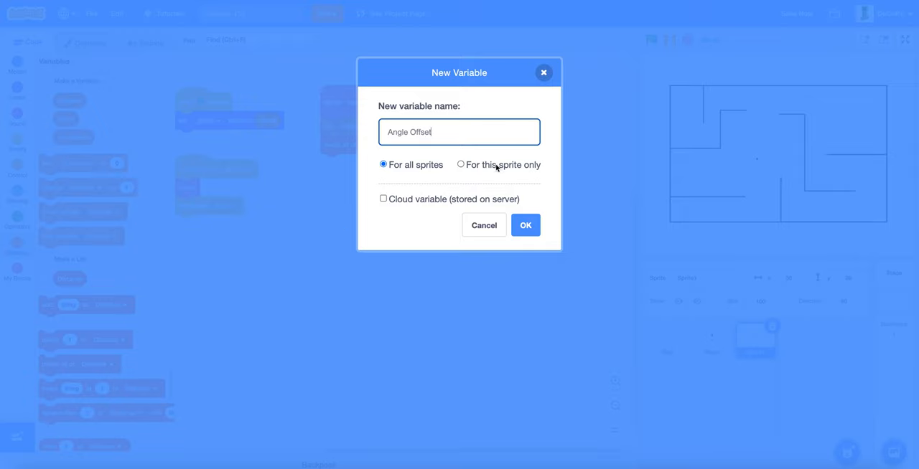
click(459, 165)
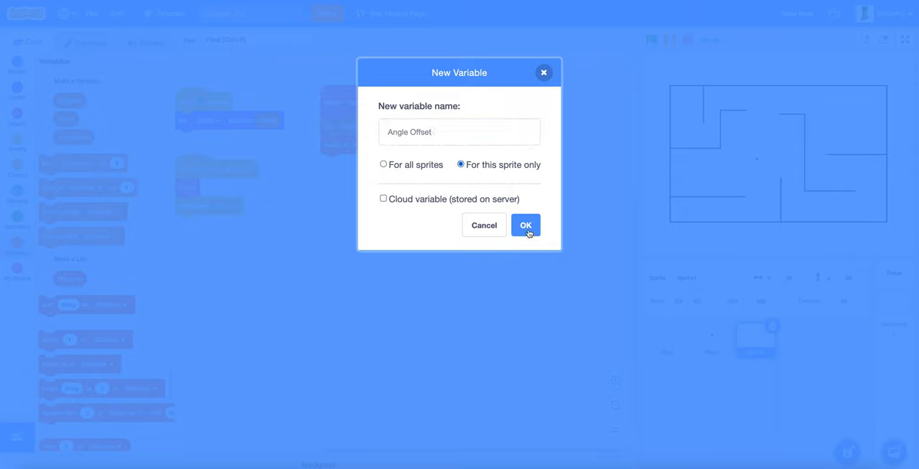
mouse_move(433, 166)
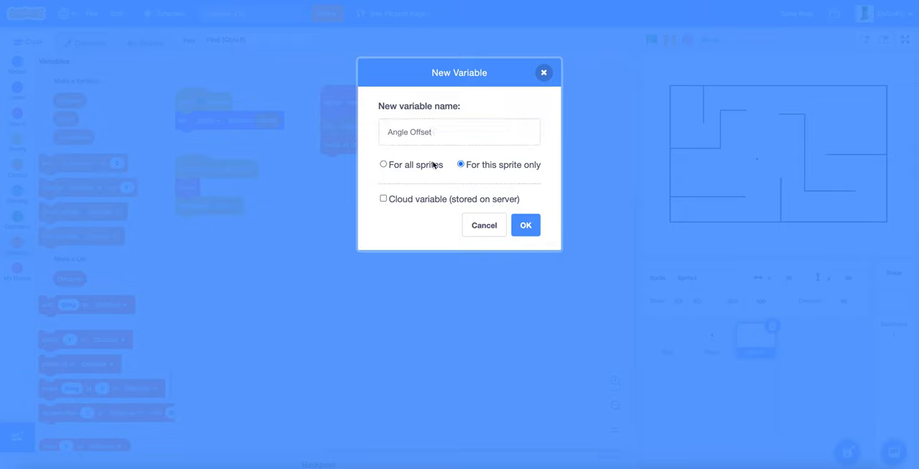
click(524, 224)
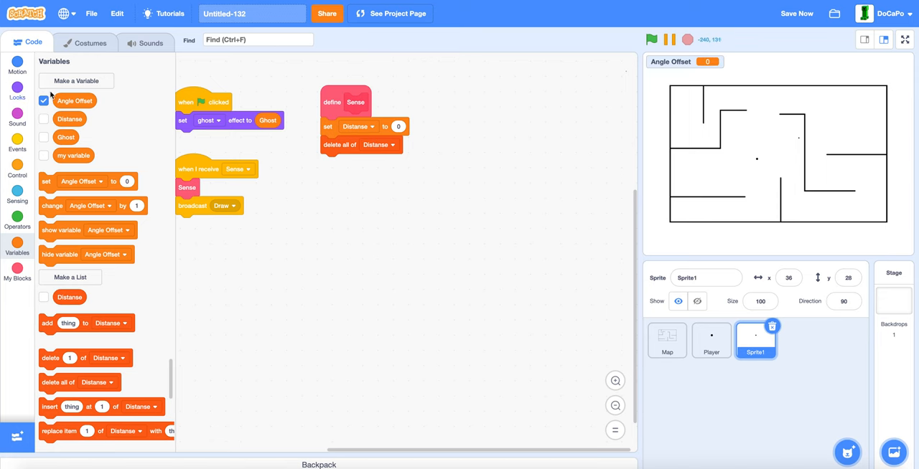
click(43, 100)
text(-48)
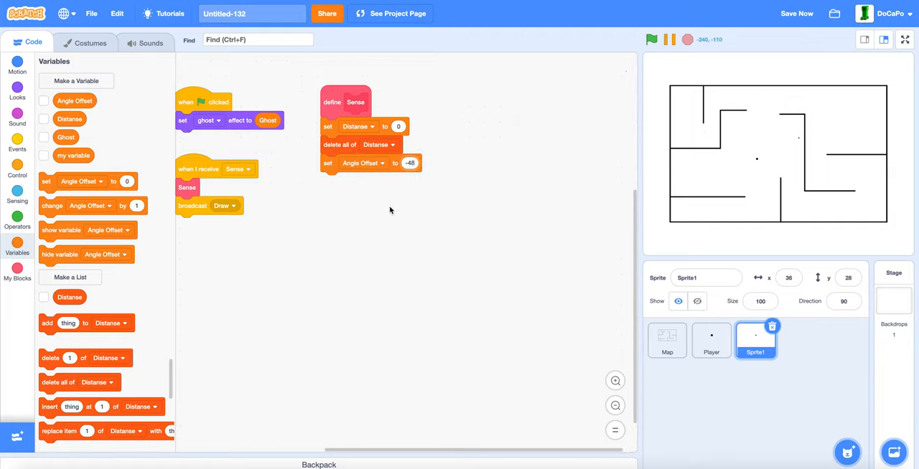
mouse_move(450, 252)
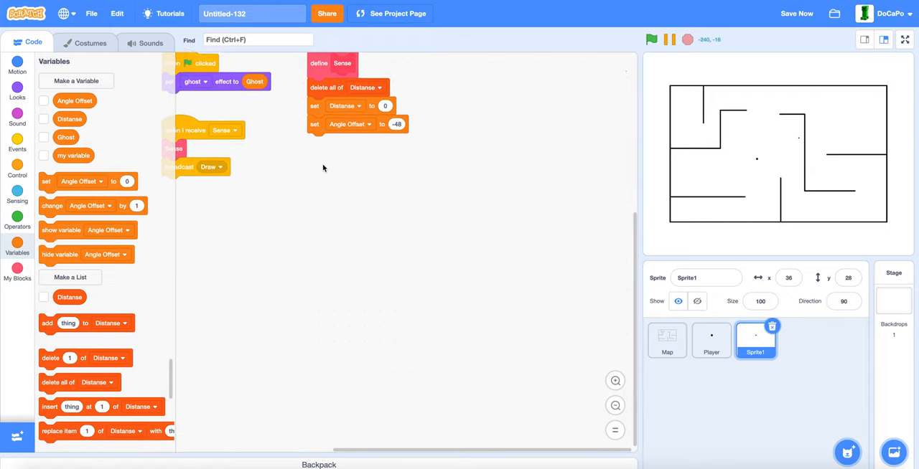
click(18, 170)
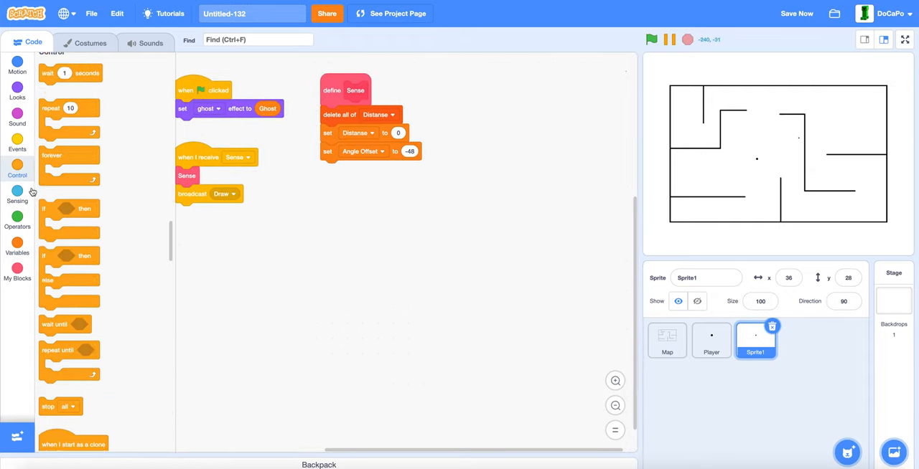
Add a repeat loop to Sense that resets Distanse and goes to Player
drag(68, 117, 370, 173)
text(96)
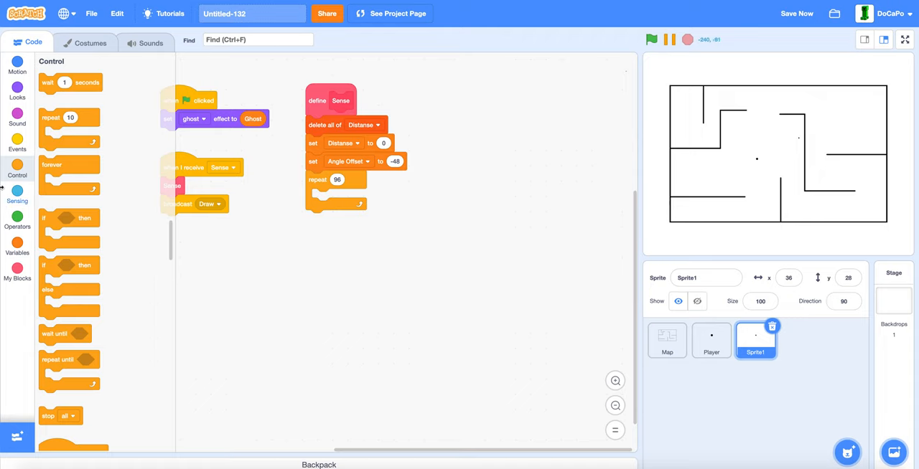
click(17, 248)
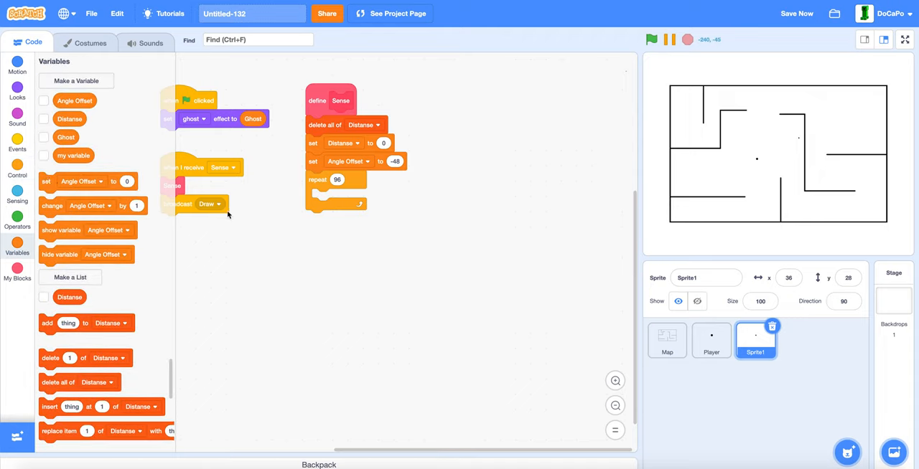
click(353, 198)
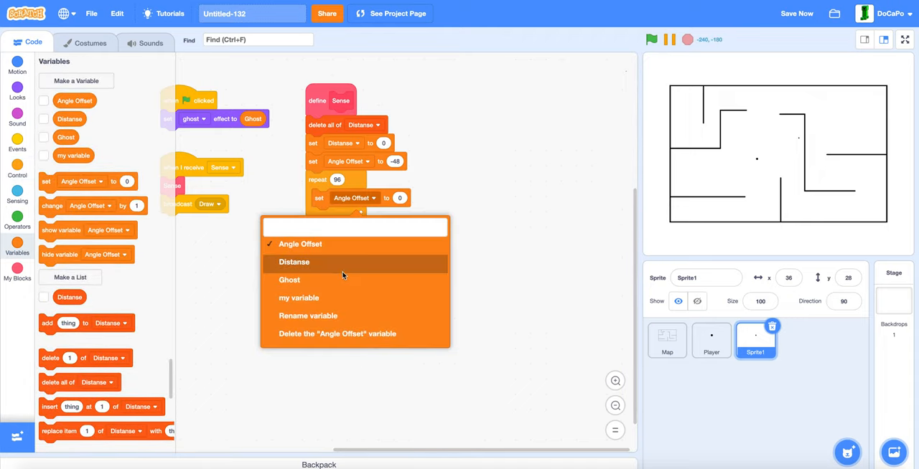
click(294, 262)
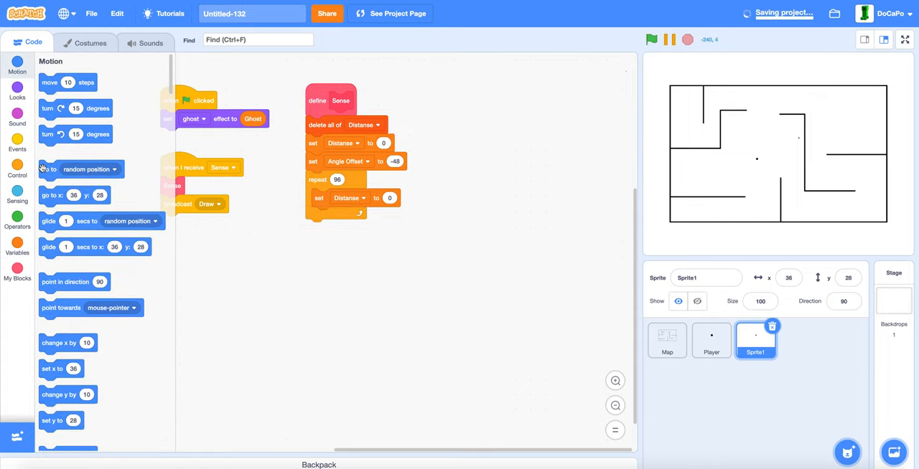
click(364, 216)
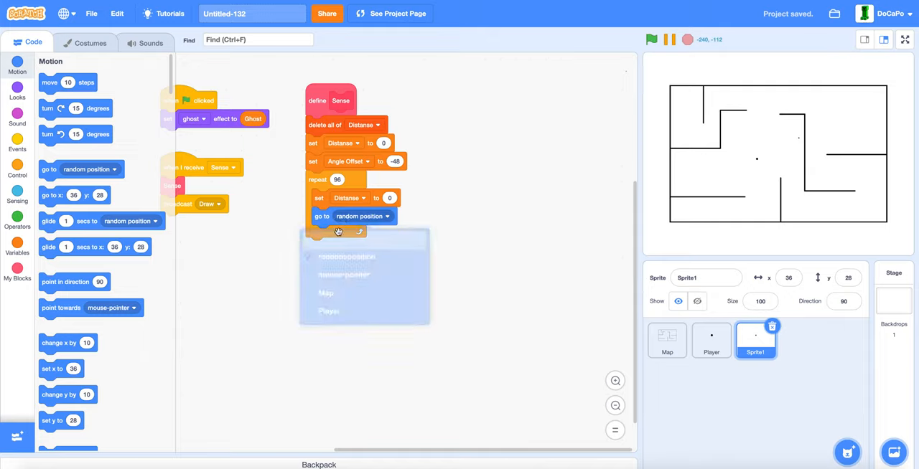
click(328, 311)
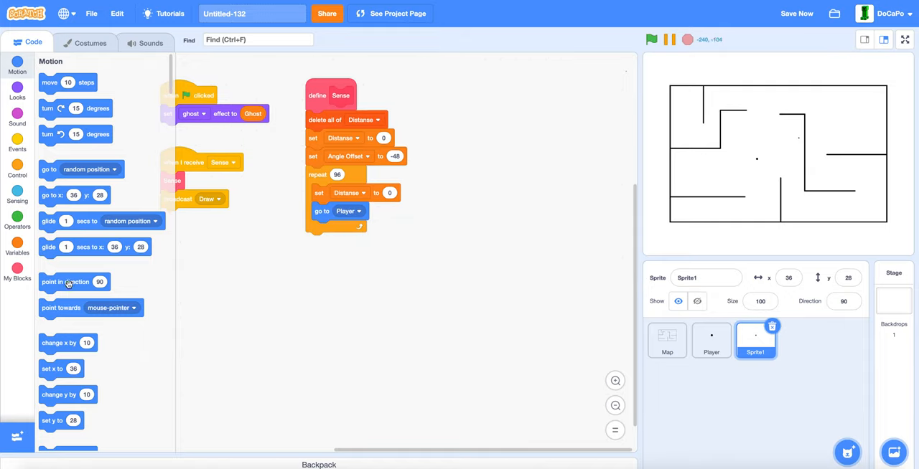
Point each ray in the direction of Player plus Angle Offset
drag(65, 281, 345, 229)
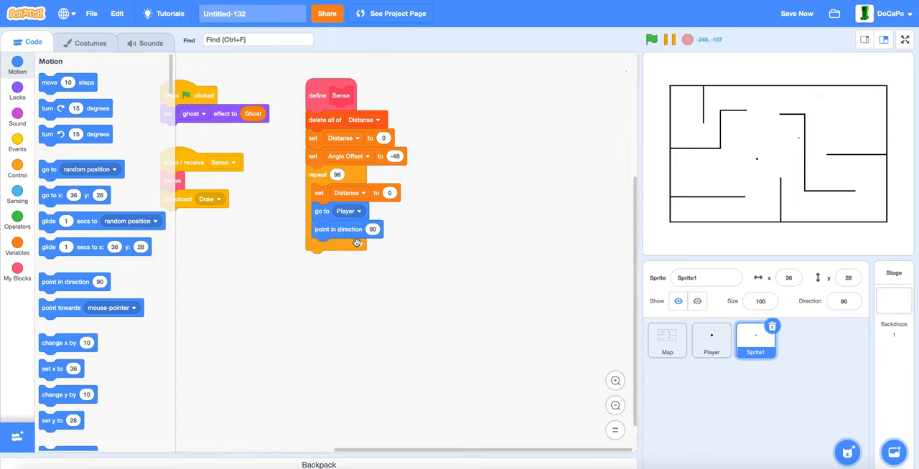
click(17, 194)
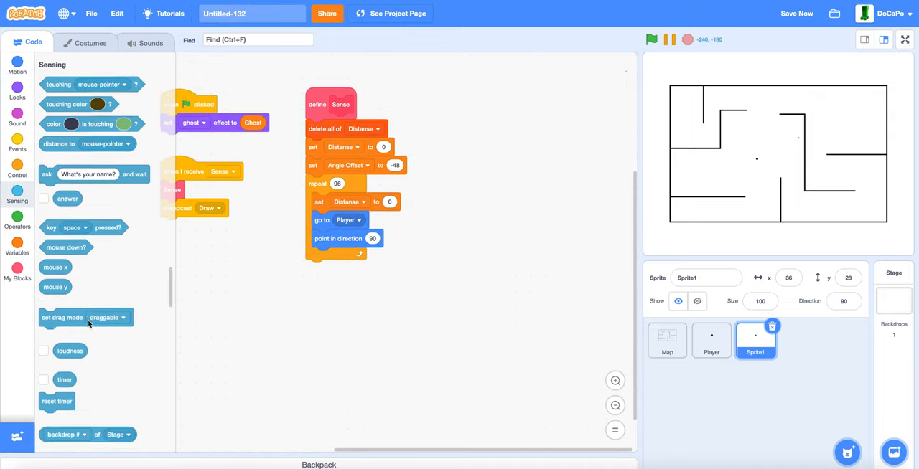
click(405, 349)
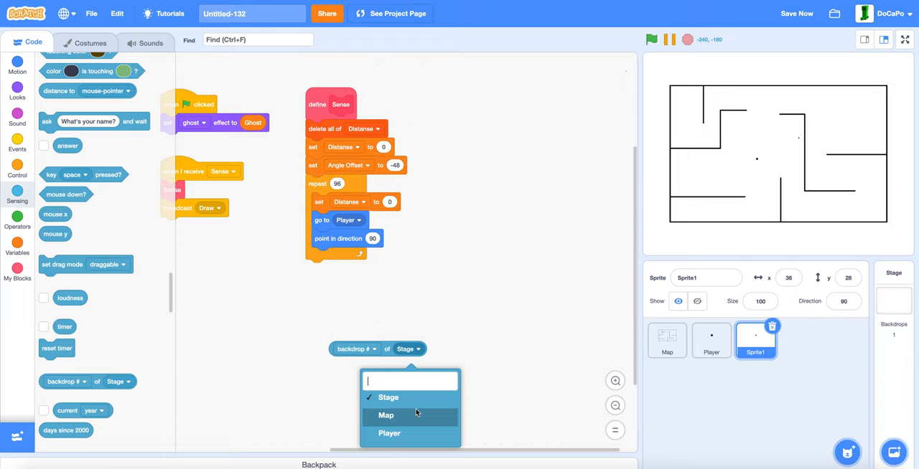
click(389, 434)
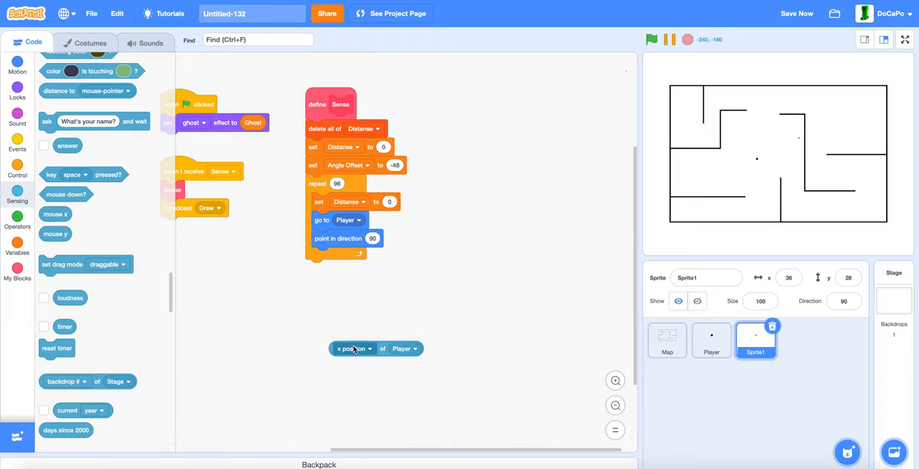
click(369, 349)
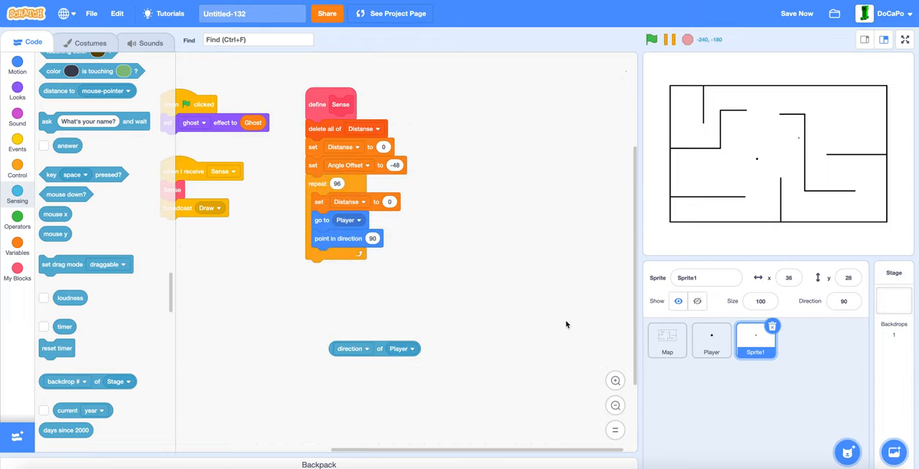
click(18, 219)
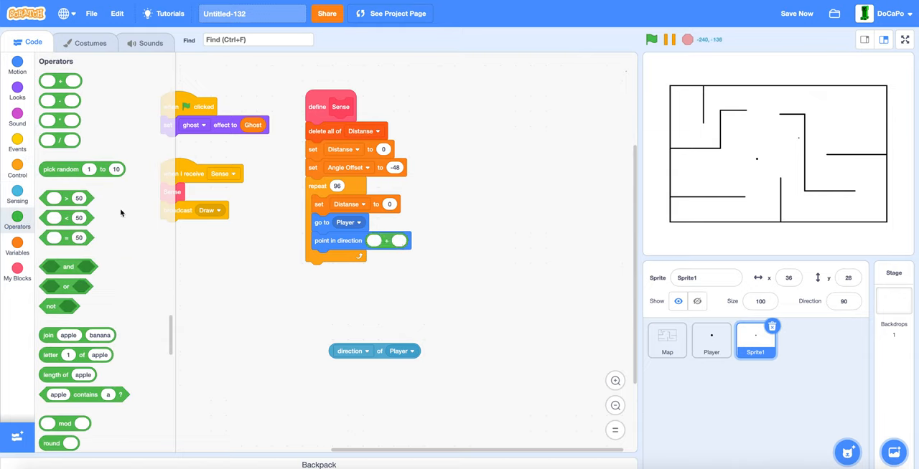
drag(374, 351, 399, 249)
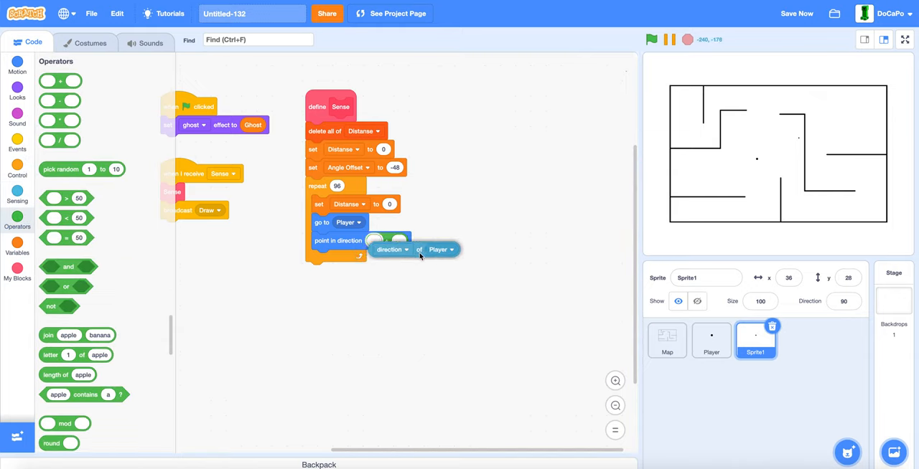
click(17, 248)
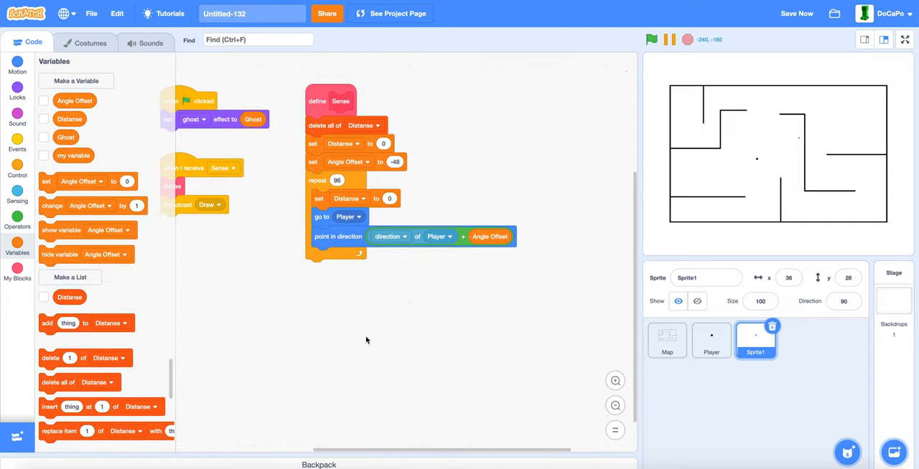
click(17, 170)
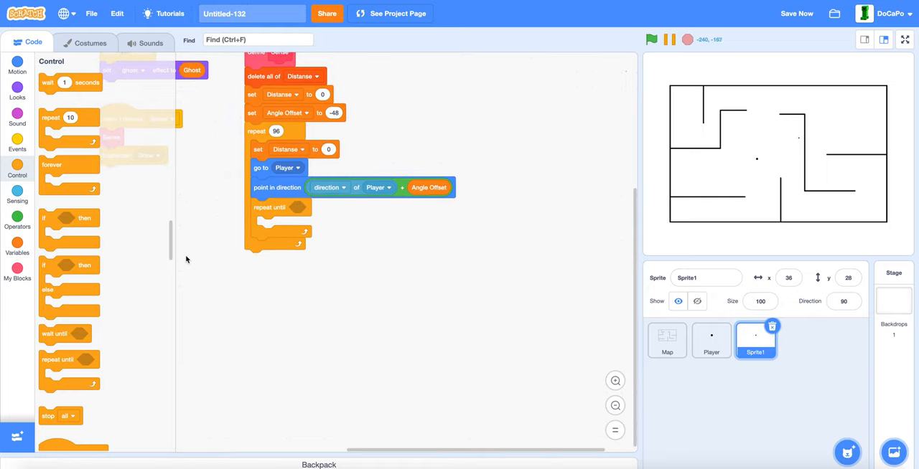
Give repeat until an or condition of touching Map? and Distanse > 79
click(17, 217)
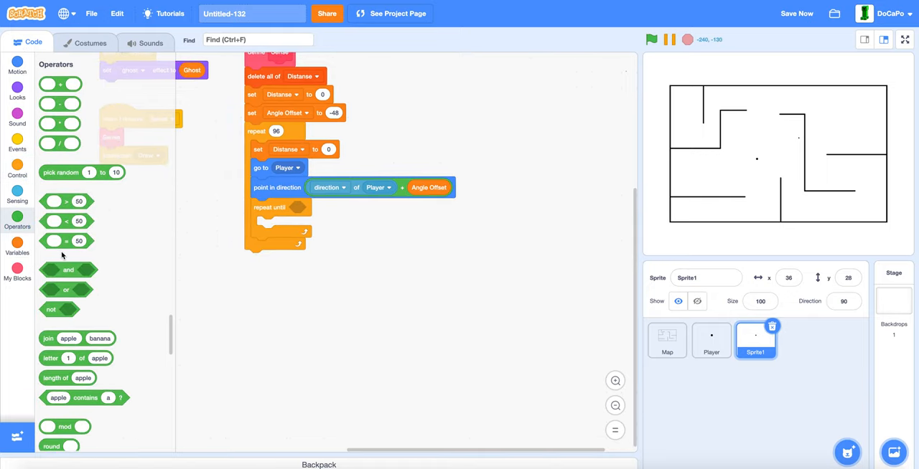
drag(65, 286, 316, 207)
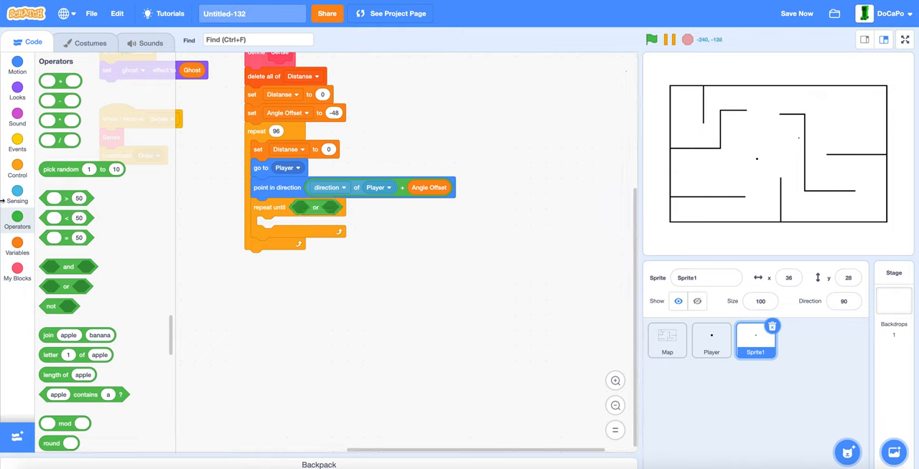
click(18, 195)
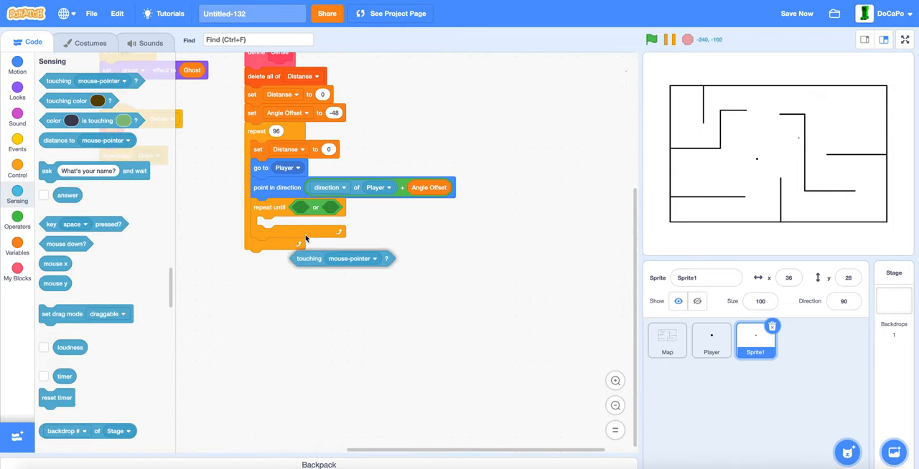
click(352, 209)
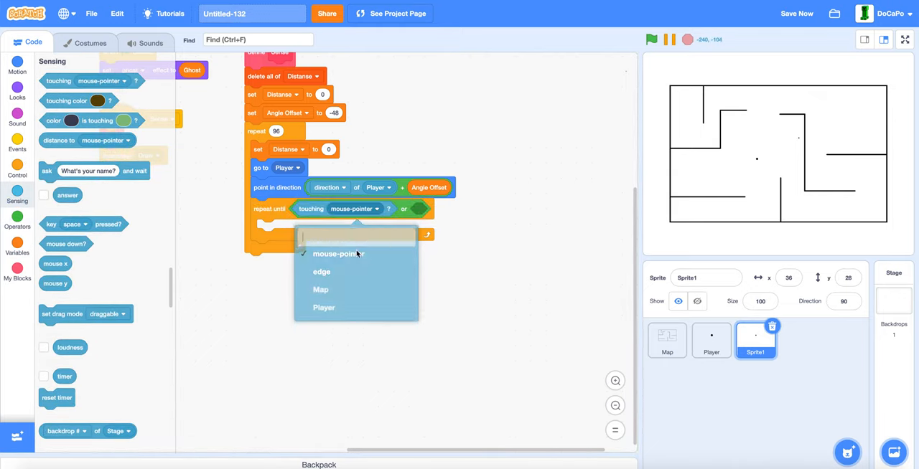
click(320, 290)
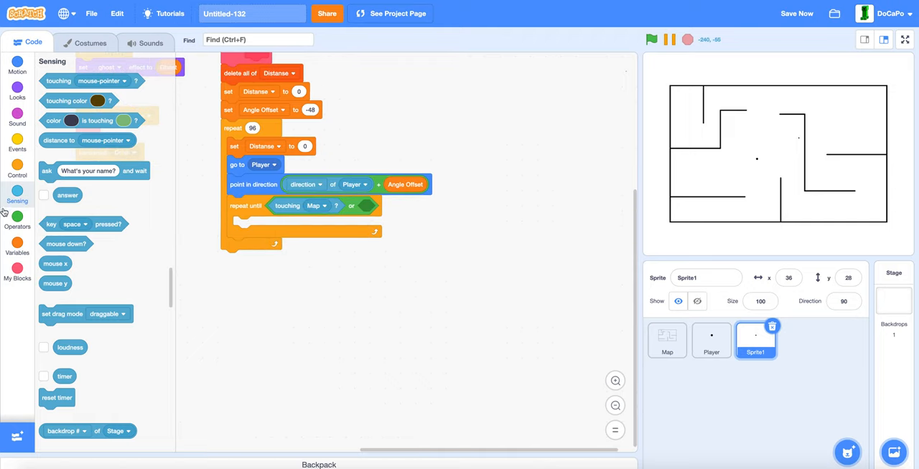
click(18, 217)
text(79)
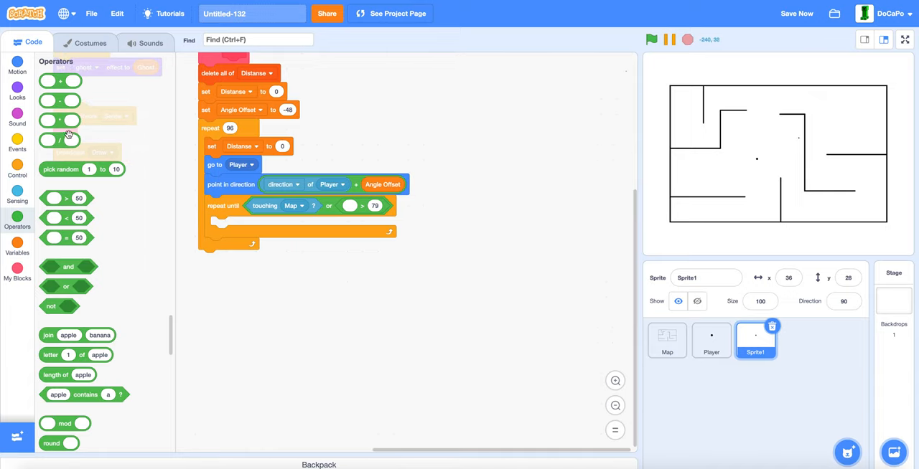
click(17, 247)
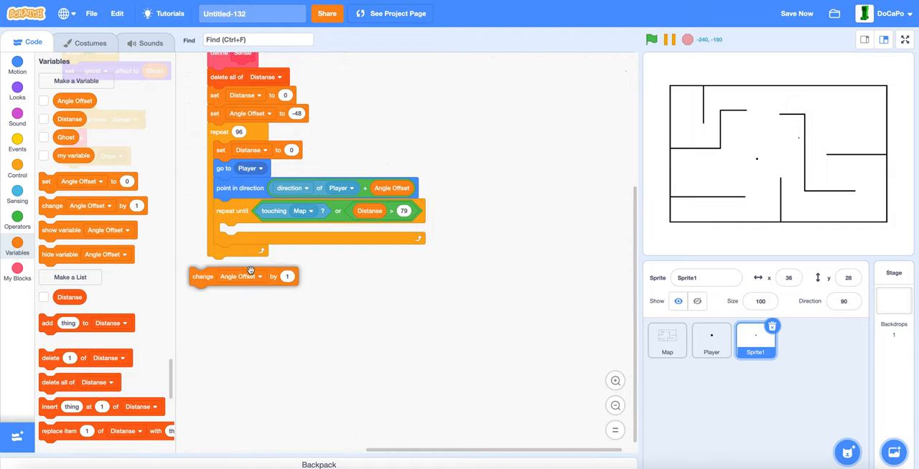
Make the loop change Distanse by 1 and move 1 step, then add Distanse to the Distanse list
click(260, 277)
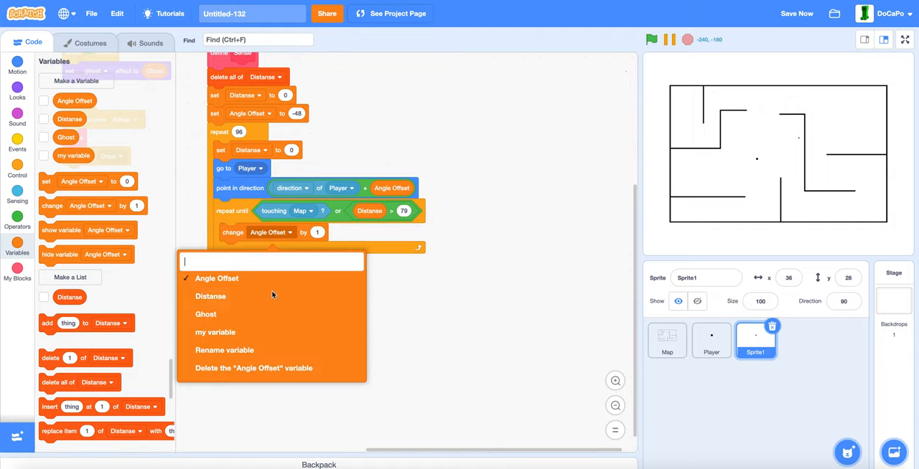
click(210, 297)
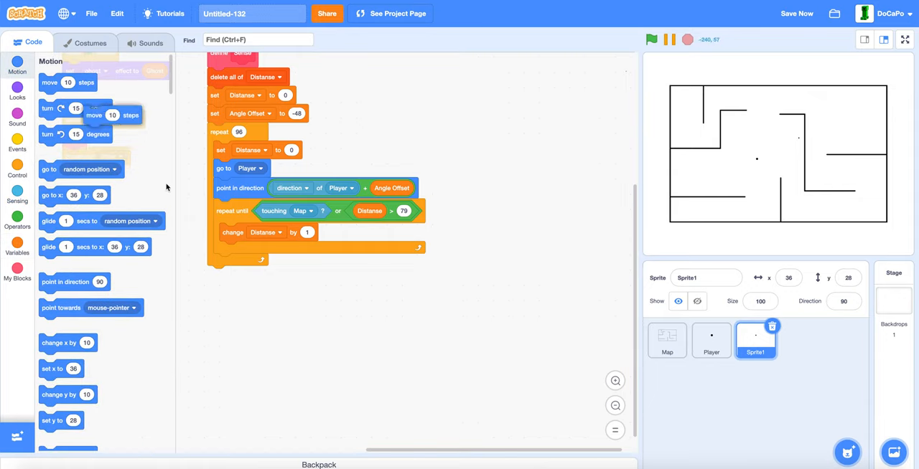
drag(50, 82, 247, 250)
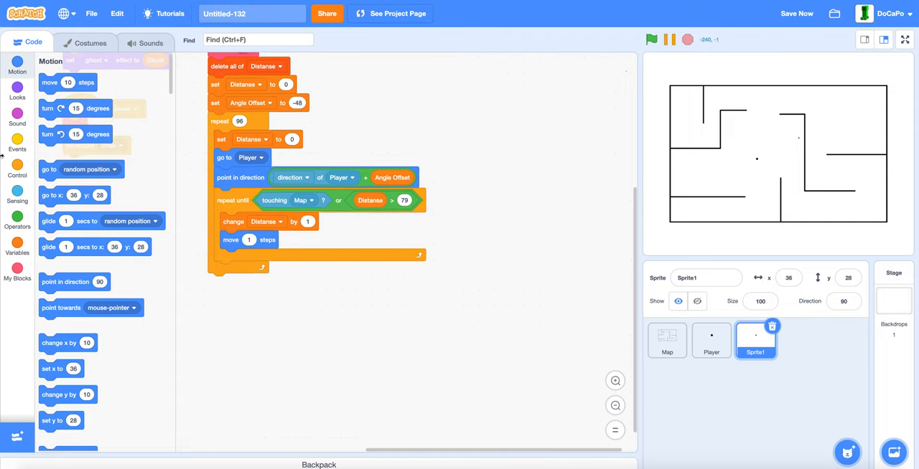
click(17, 247)
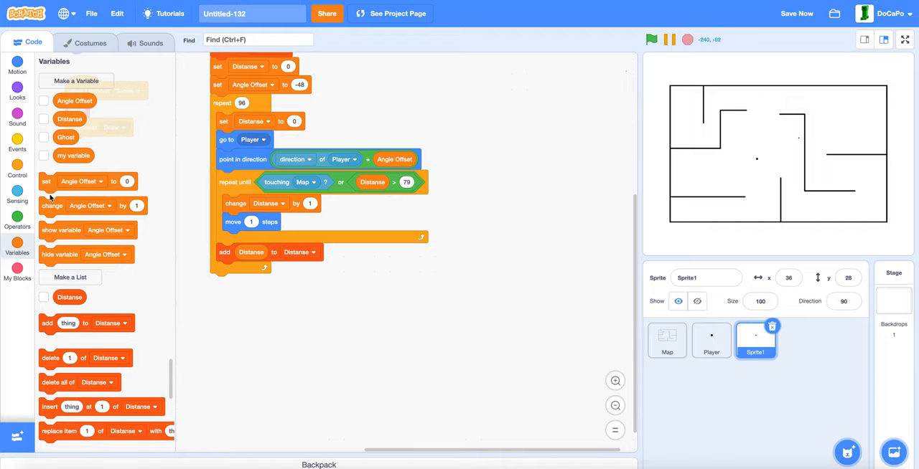
drag(93, 206, 269, 271)
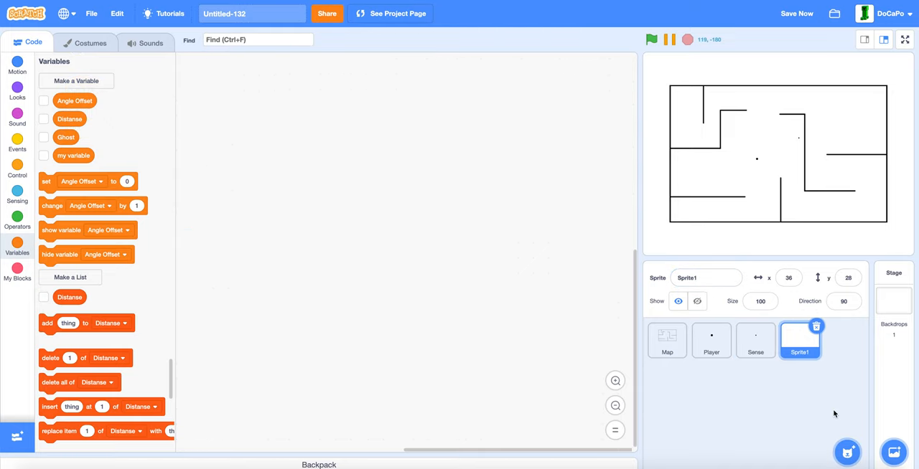
Rename the blank sprite to Draw, position its when-I-receive-Draw script, and begin a custom block
click(89, 41)
text(Draw)
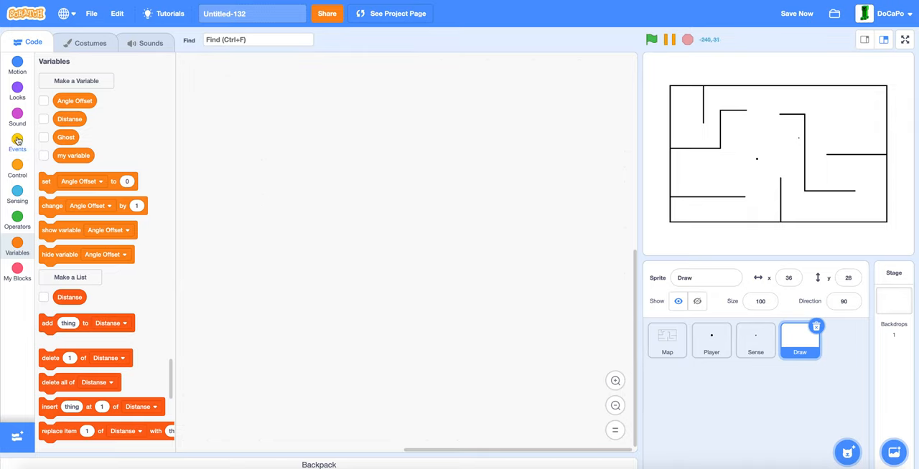
click(17, 141)
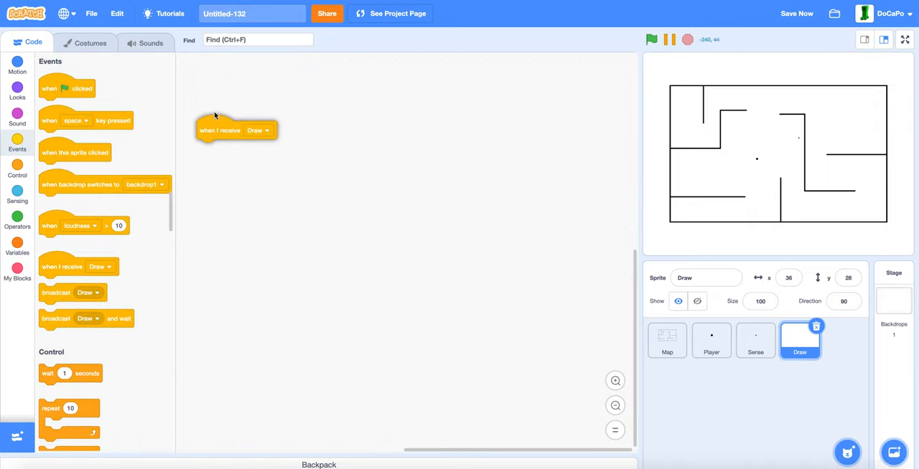
drag(219, 129, 219, 94)
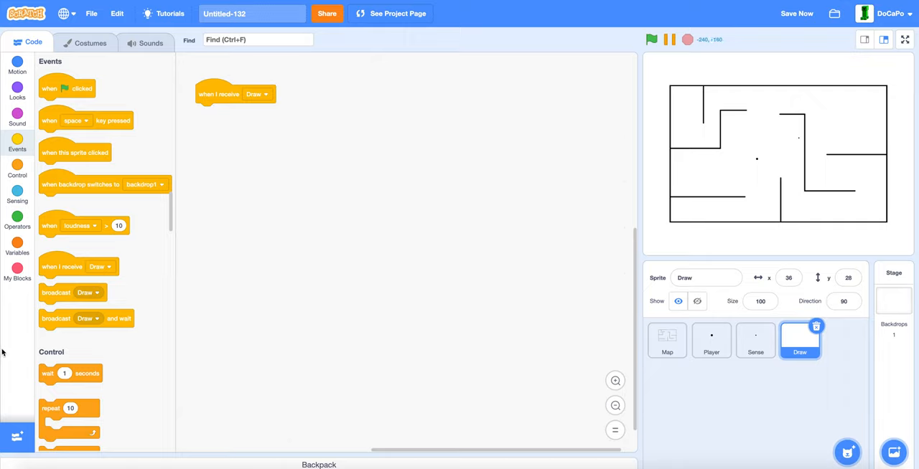
click(17, 247)
text(D)
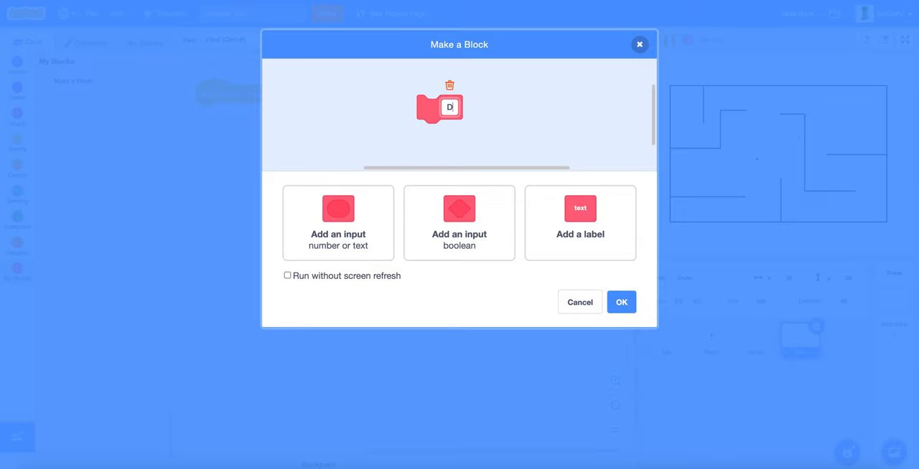
Create the Draw block, call it on receiving Draw, and start its definition with go to x -237 y 180
click(287, 275)
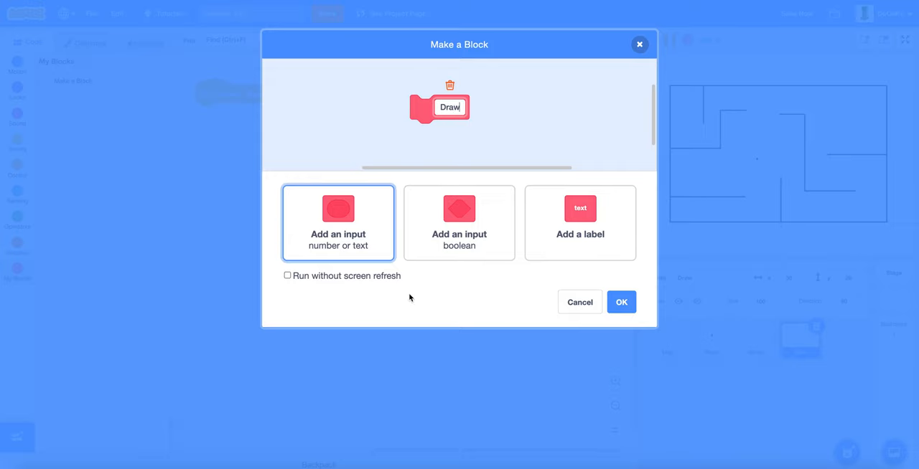
click(621, 301)
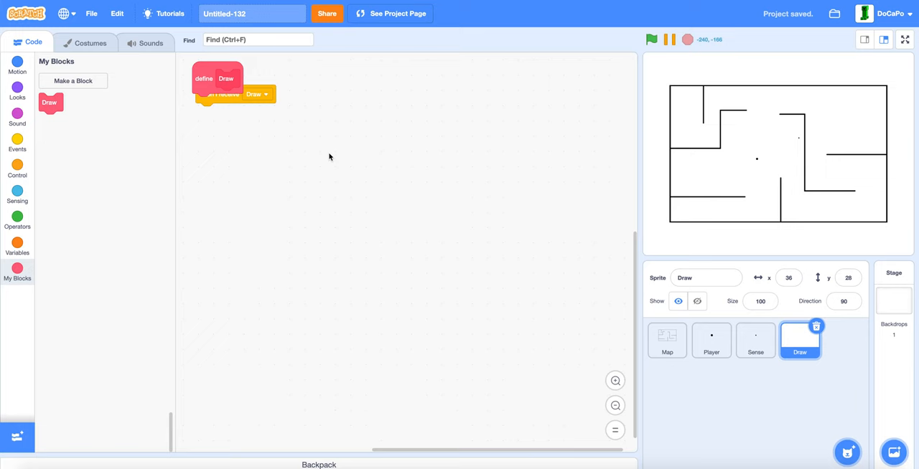
drag(226, 78, 335, 85)
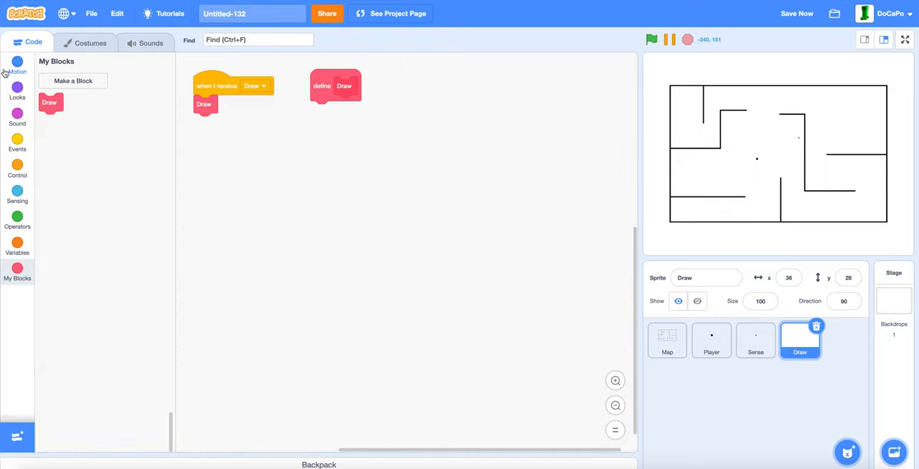
click(17, 64)
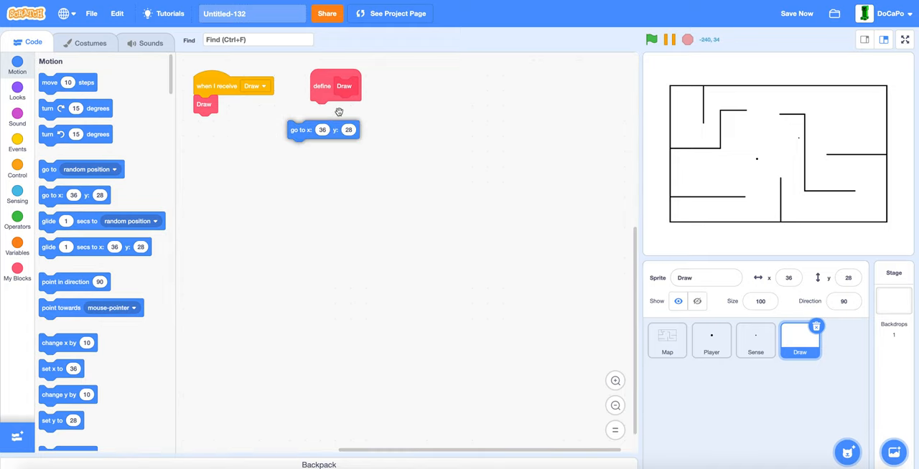
drag(324, 130, 346, 109)
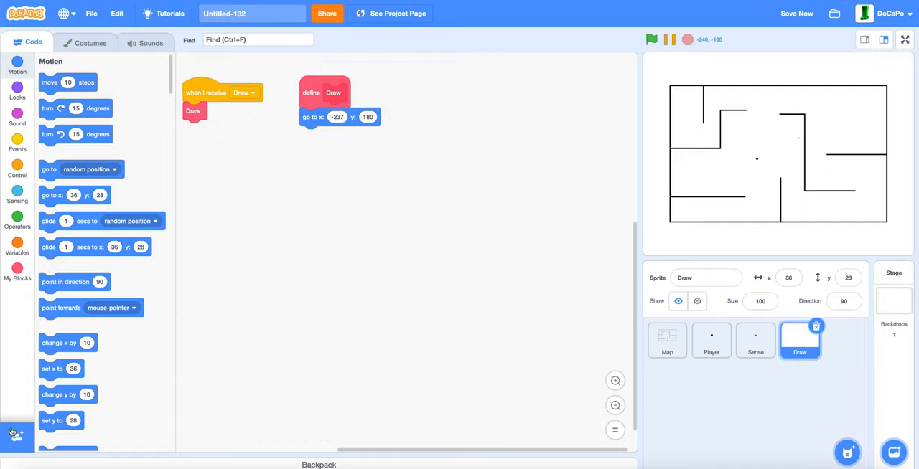
click(16, 436)
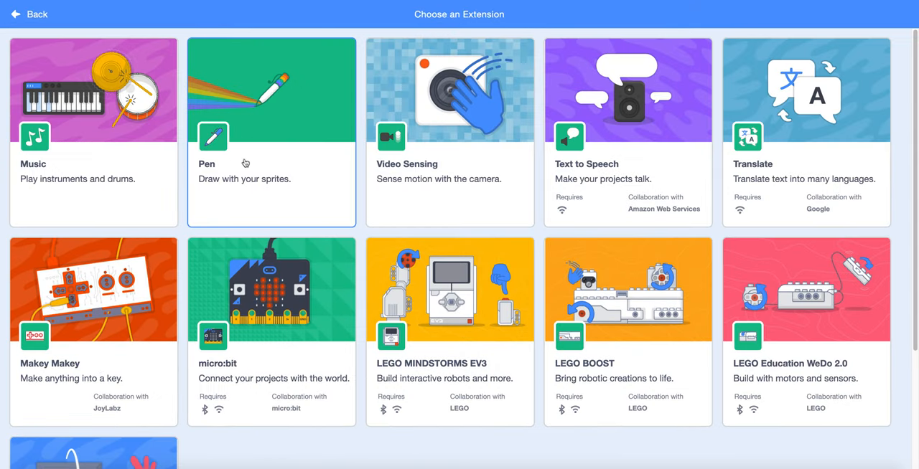
Add the Pen extension, then give Draw a pen size block and a gray pen colour with zero saturation
click(271, 132)
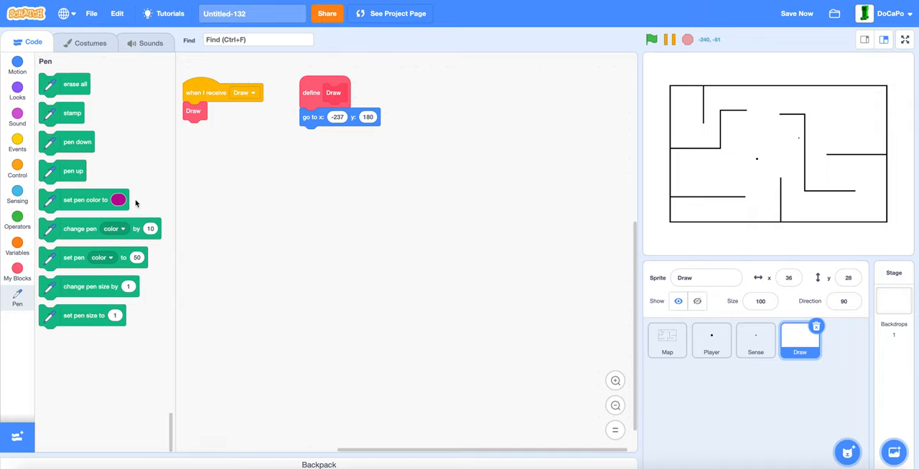
mouse_move(61, 157)
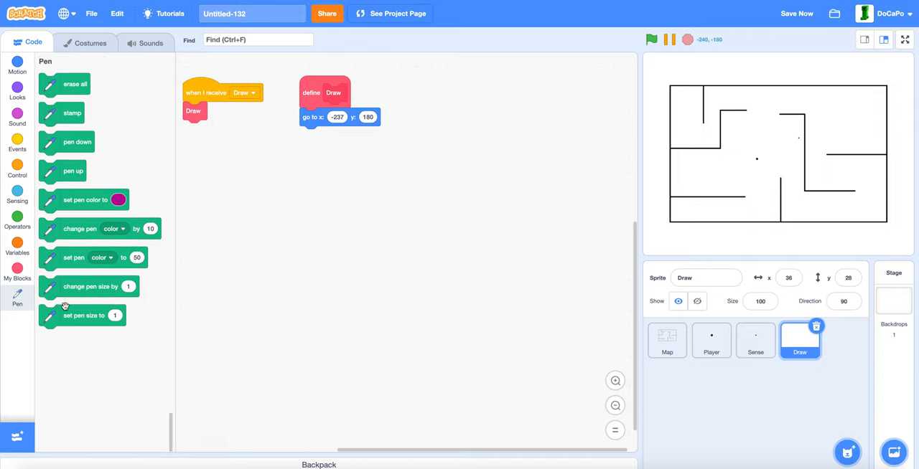
drag(82, 316, 343, 137)
text(6)
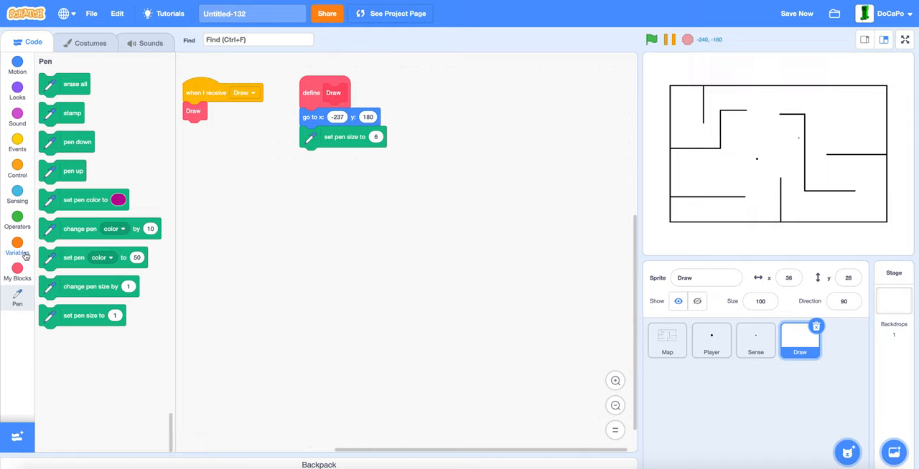
drag(85, 200, 344, 159)
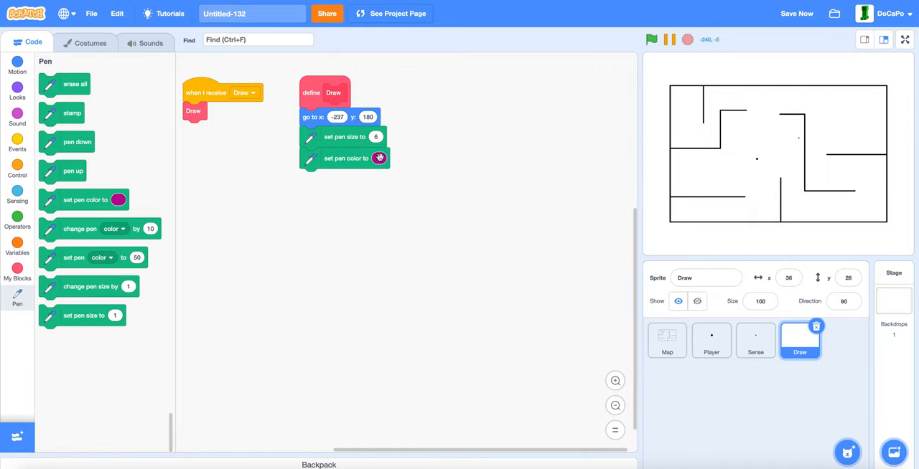
click(379, 158)
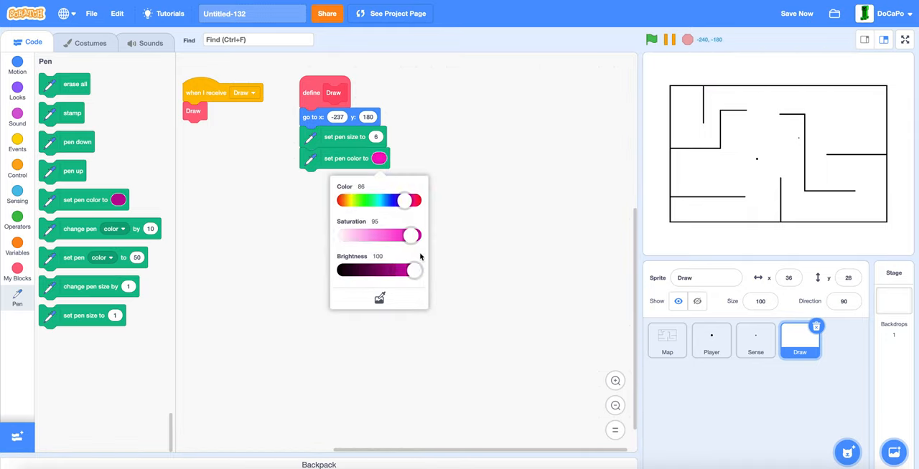
drag(411, 236, 343, 236)
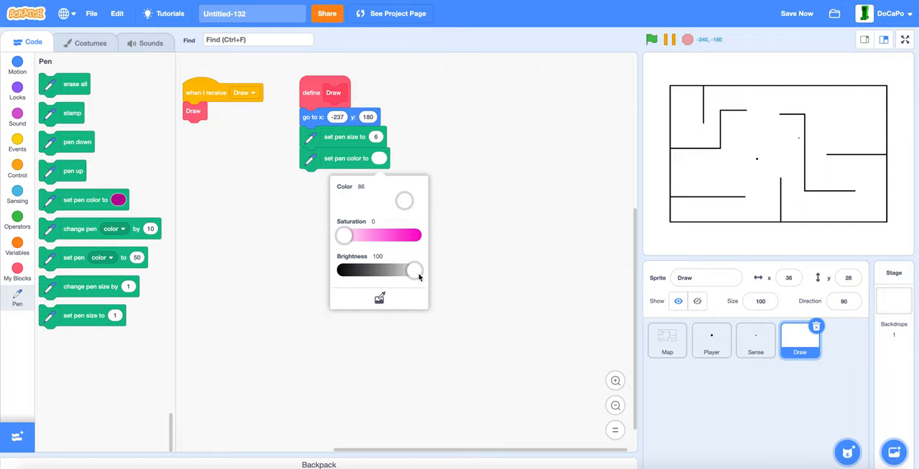
click(462, 265)
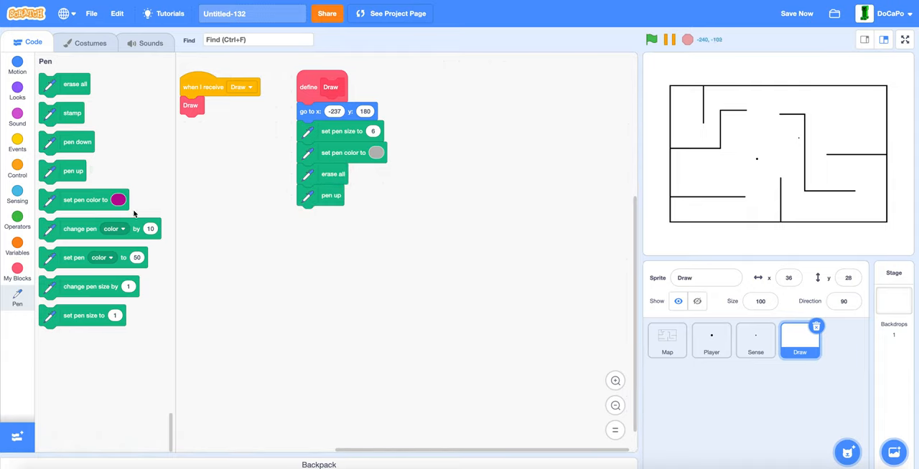
click(18, 246)
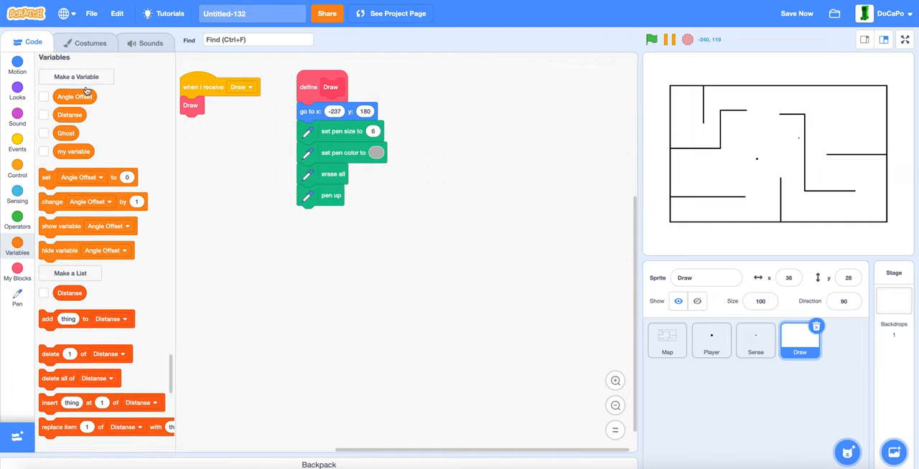
Create the sprite-only Columns variable and add a set-variable block under pen up
click(76, 76)
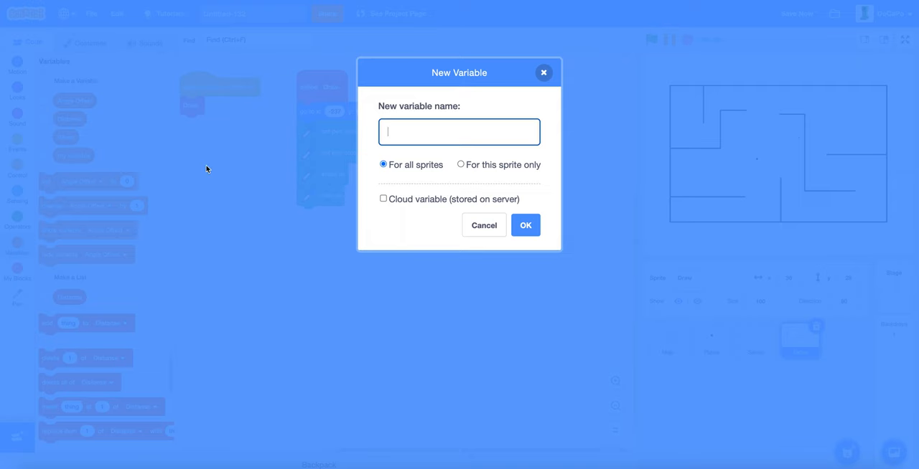
text(Column)
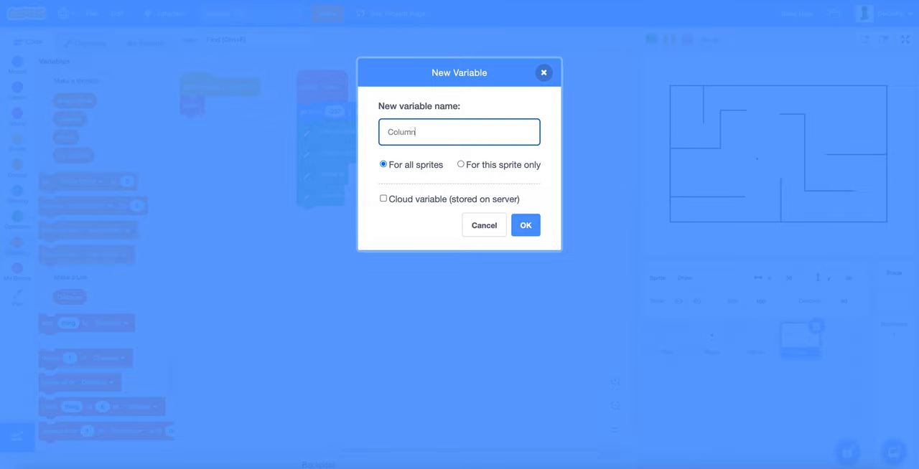
click(459, 165)
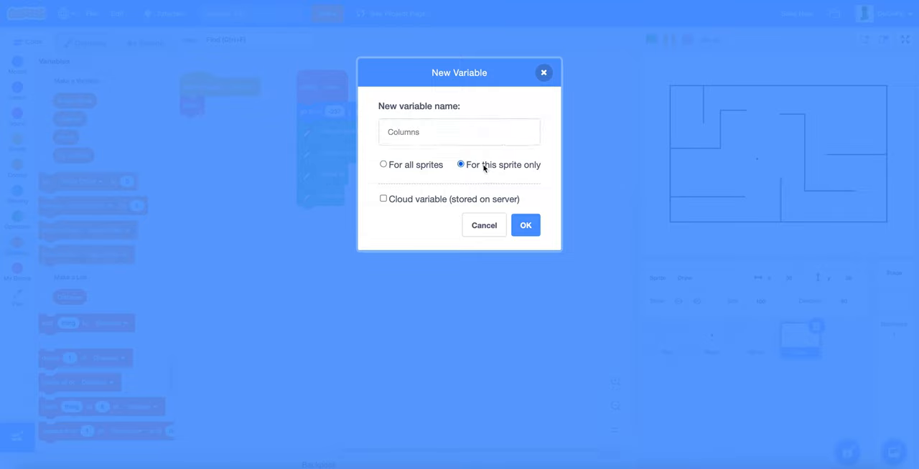
click(524, 224)
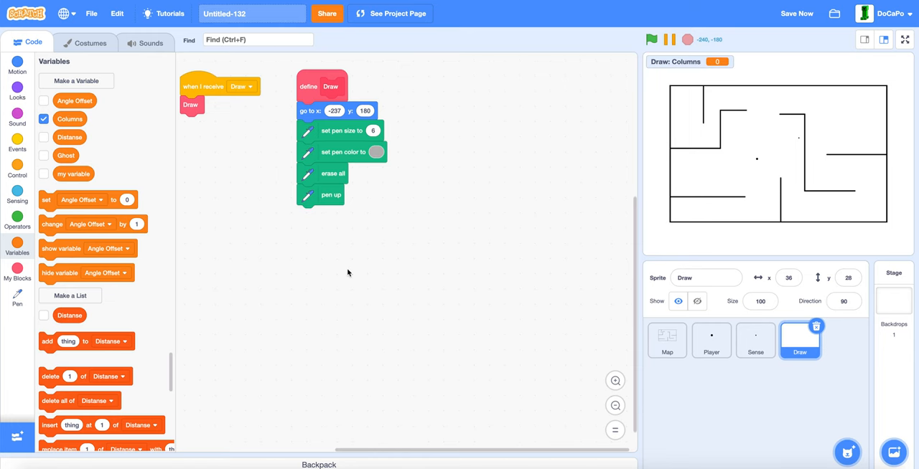
drag(86, 200, 337, 201)
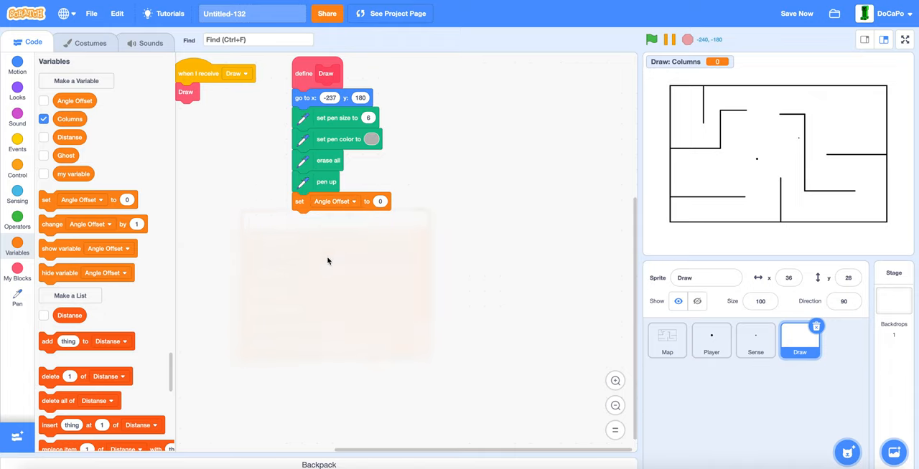
Set Columns to 1 and add a repeat loop that sets the pen brightness
click(352, 201)
text(1)
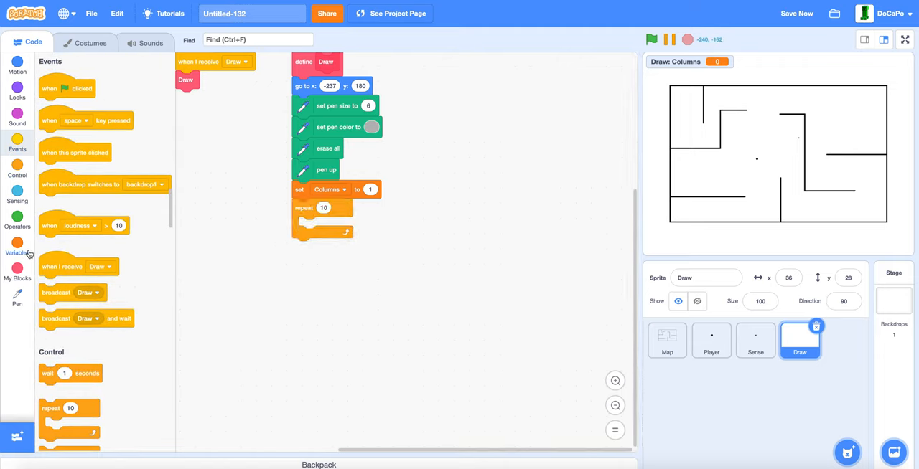
click(18, 244)
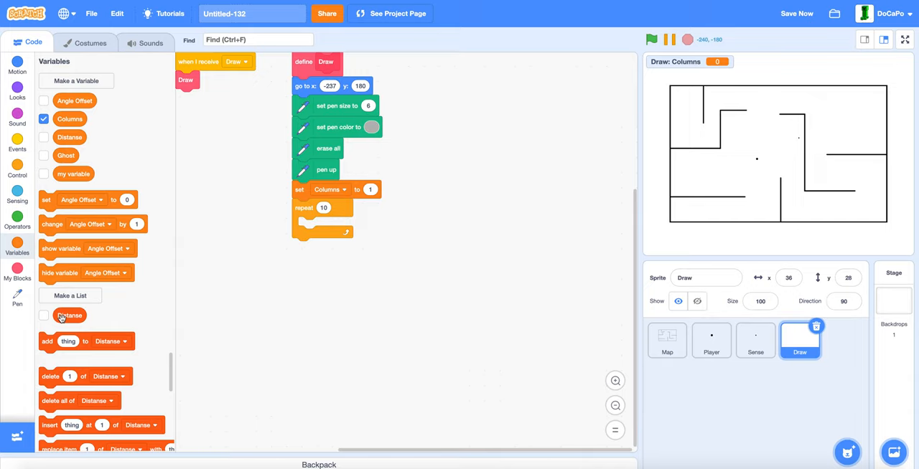
scroll(down, 3)
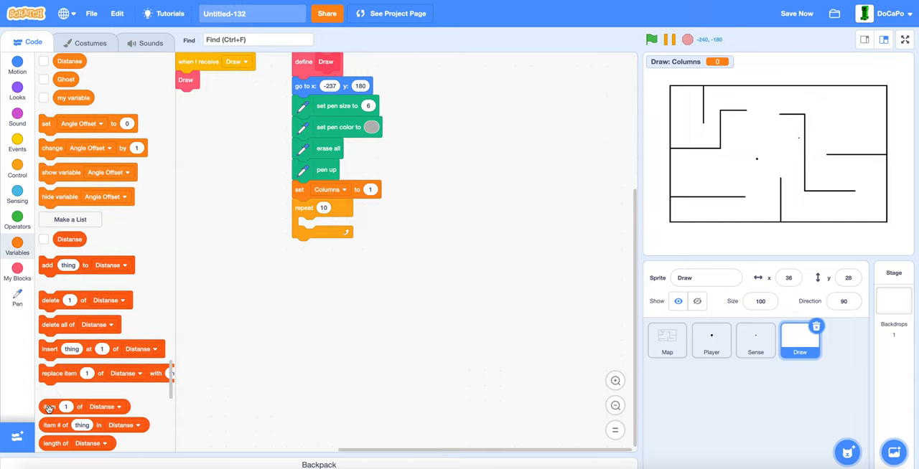
scroll(down, 3)
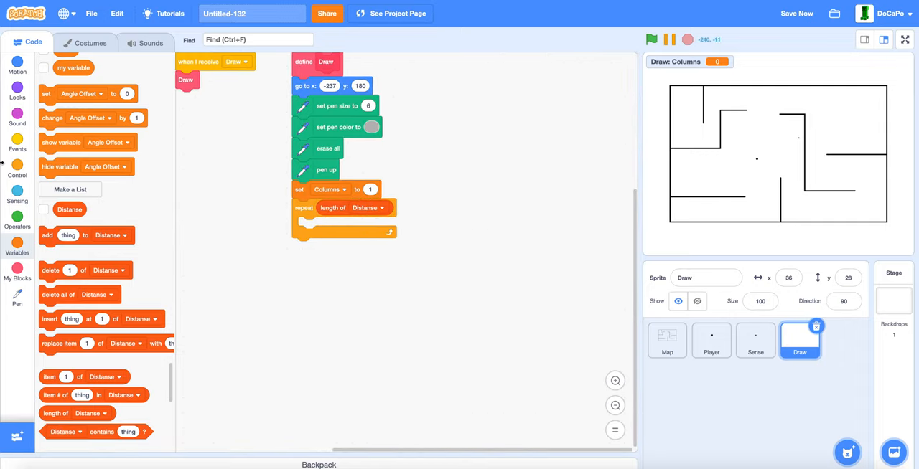
click(18, 219)
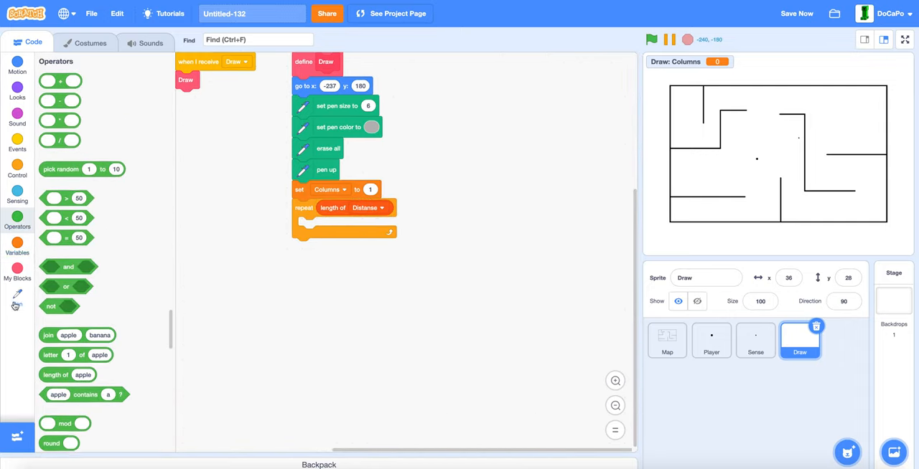
click(18, 294)
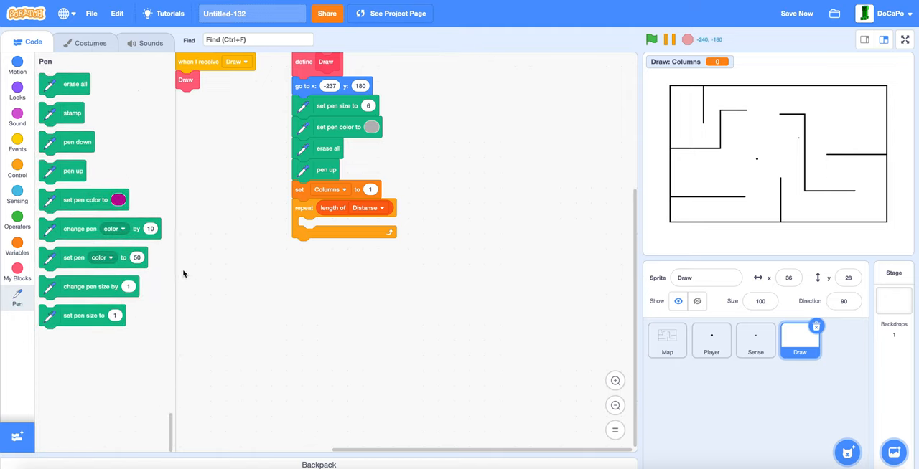
click(362, 227)
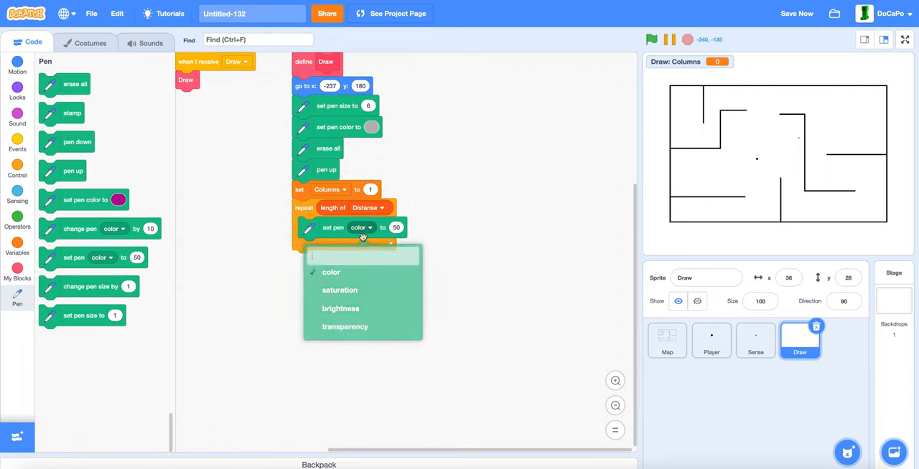
click(340, 309)
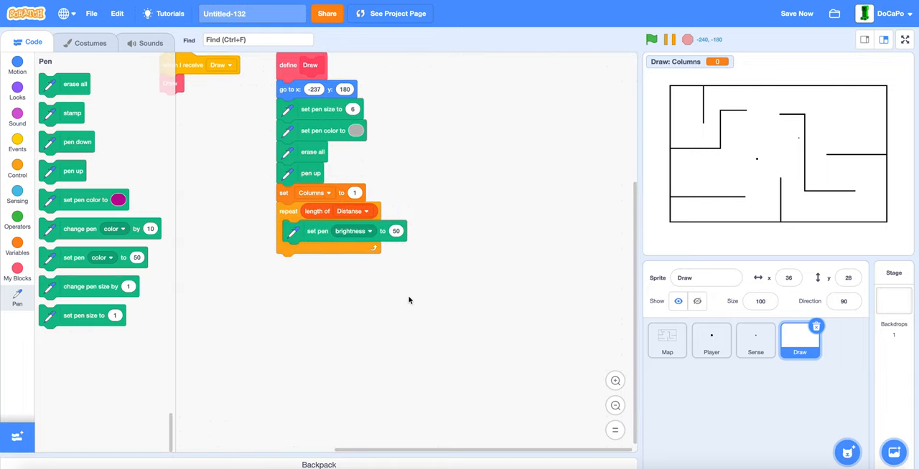
Build the brightness value 30 + item Columns of Distanse × 30 / 60
click(17, 221)
text(30)
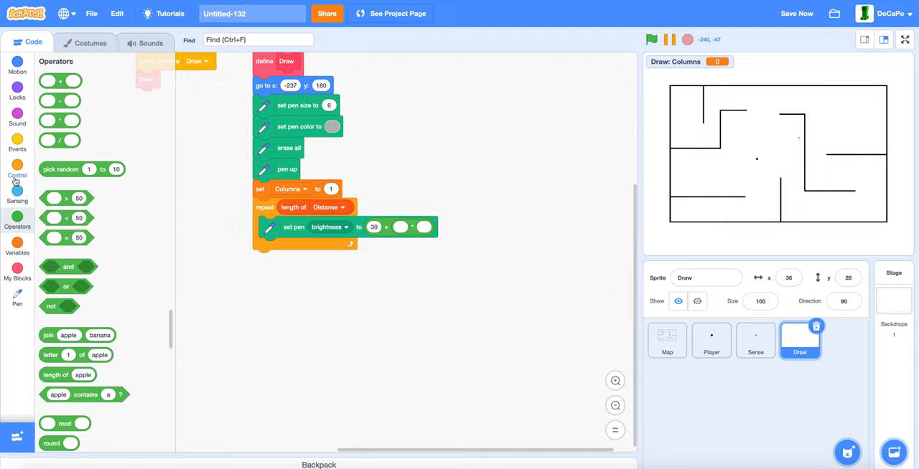
click(17, 247)
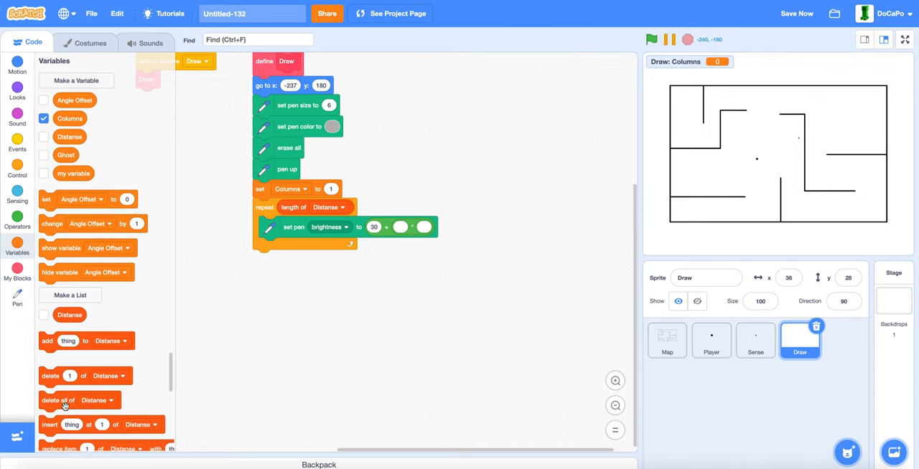
scroll(down, 3)
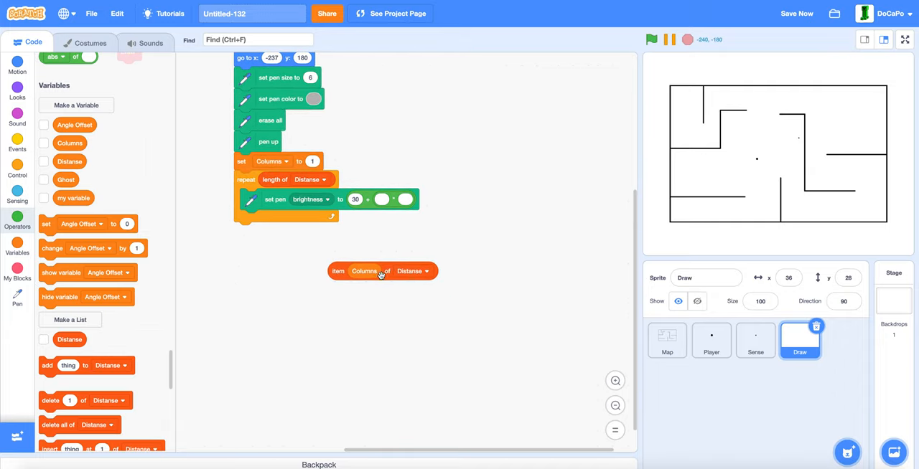
drag(380, 271, 441, 195)
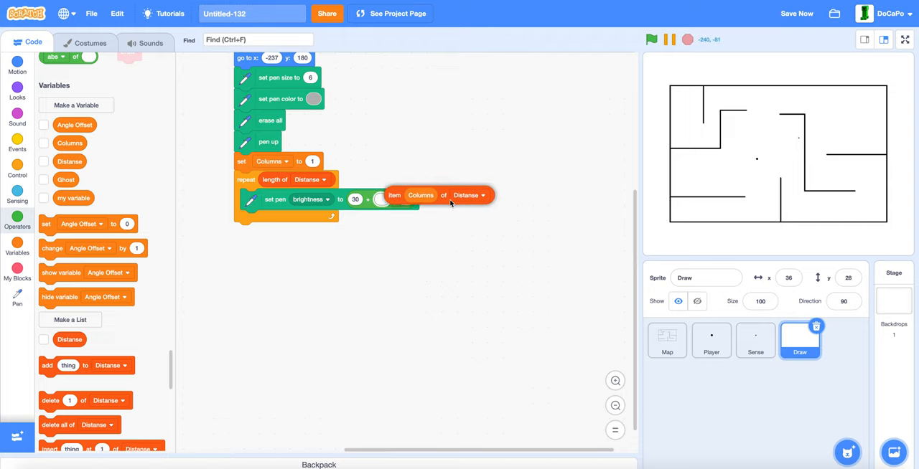
click(17, 217)
text(60)
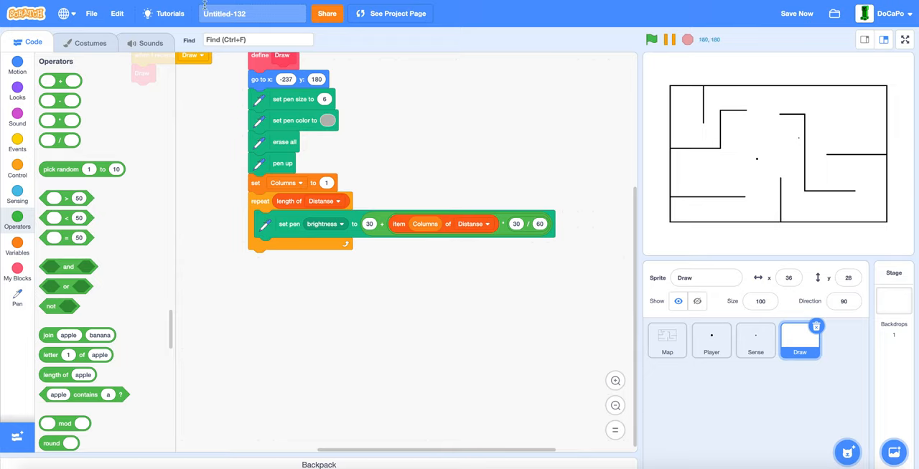
click(18, 65)
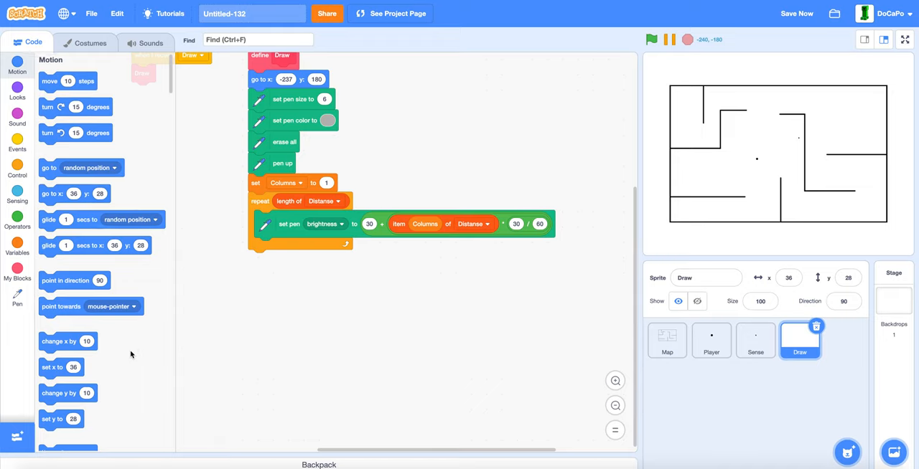
Add a pen-down line from y 1200 to y -1200, each divided by item Columns of Distanse
scroll(down, 3)
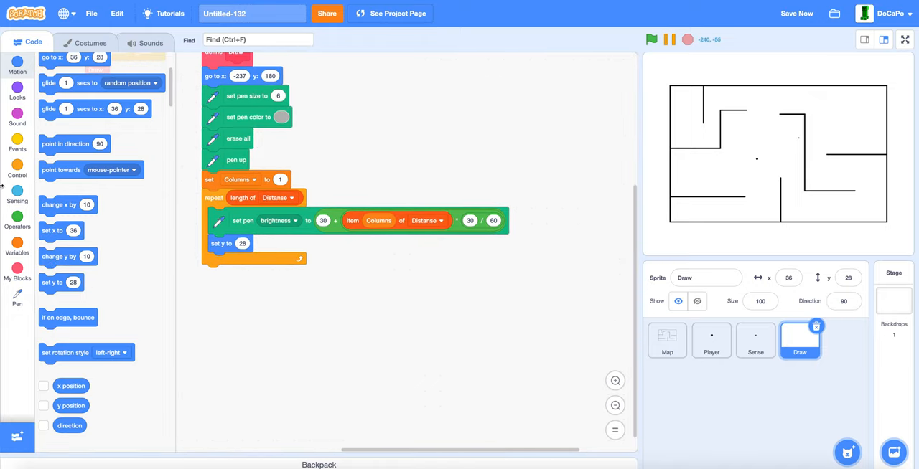
click(17, 217)
text(1200)
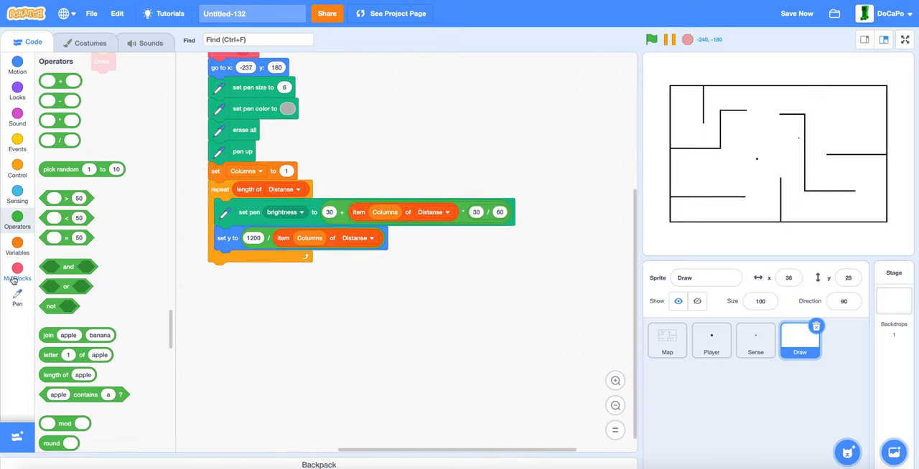
click(17, 296)
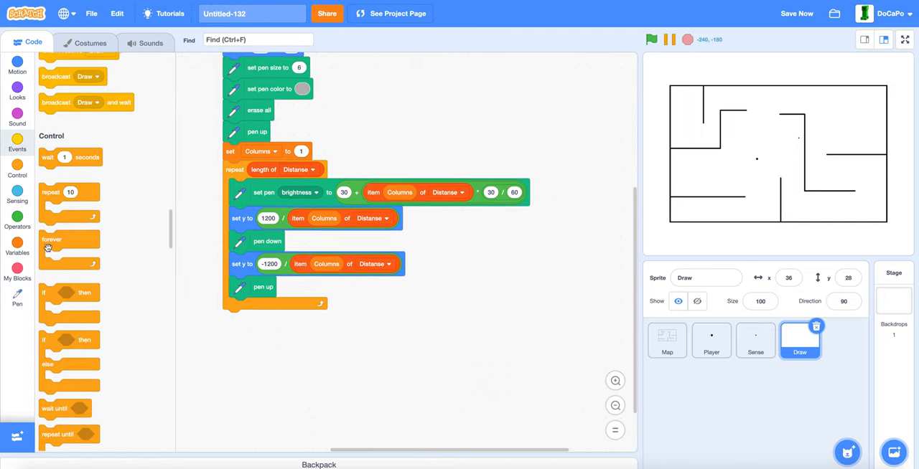
End each loop pass with change x by 5 and change Columns by 1, then run the project
click(17, 66)
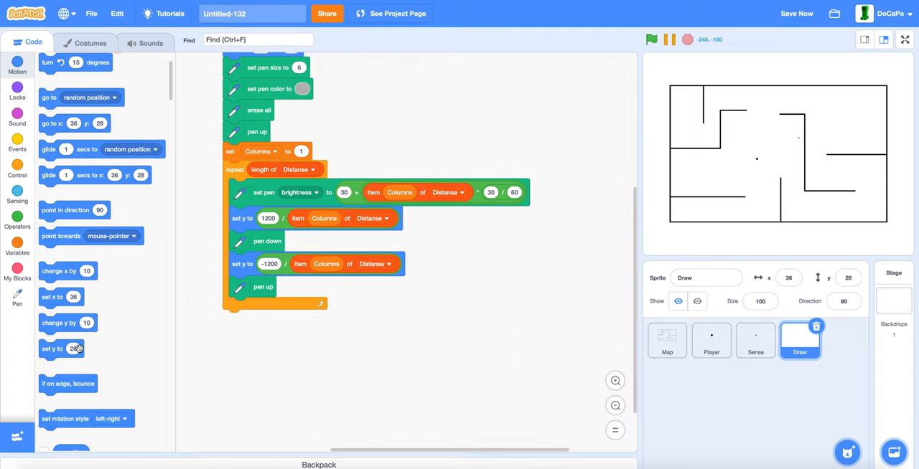
drag(60, 271, 258, 307)
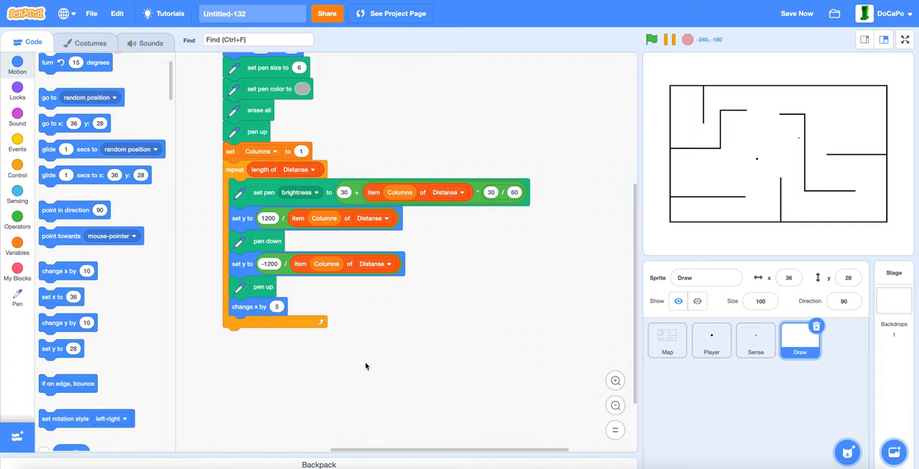
click(18, 244)
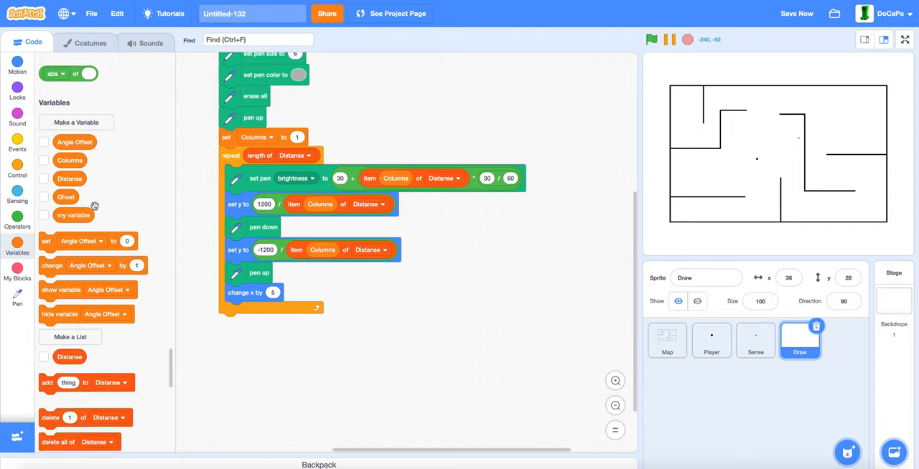
scroll(down, 3)
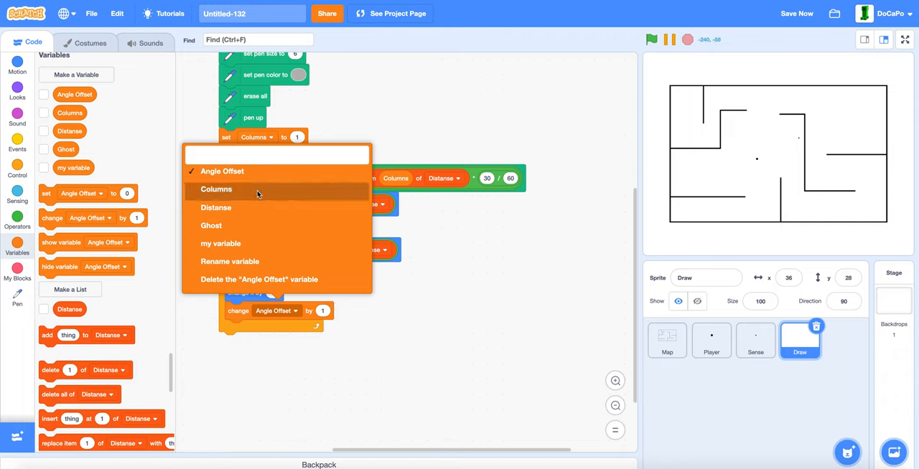
click(216, 188)
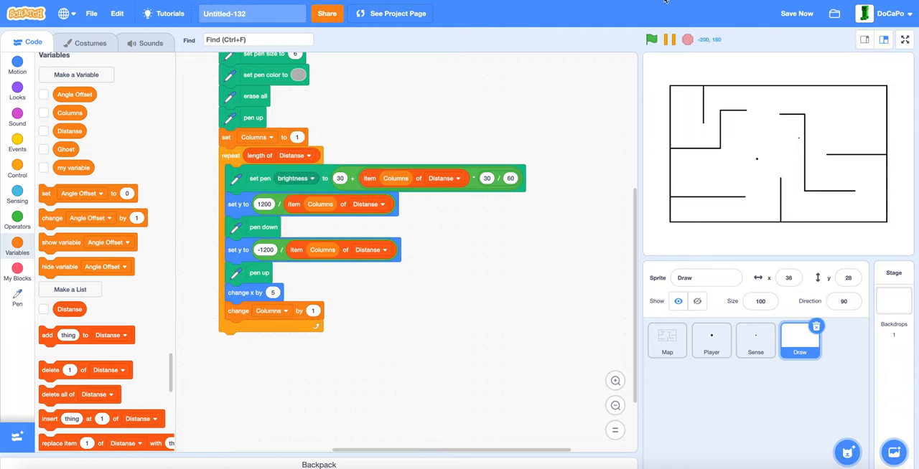
click(650, 40)
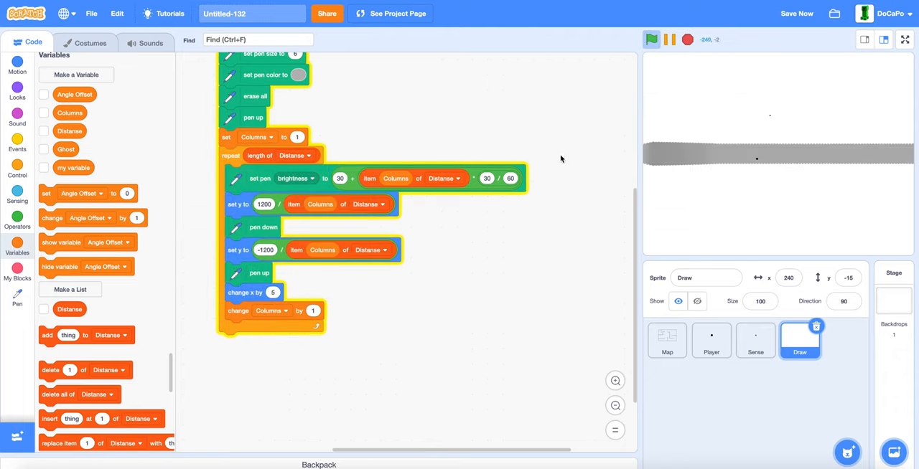
Rerun the project, view the Map and Player sprite scripts, then select the Stage
click(651, 39)
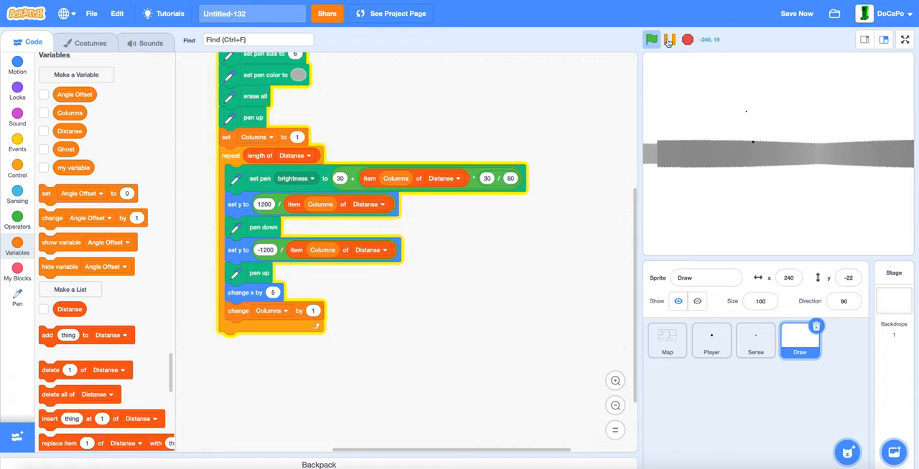
click(666, 341)
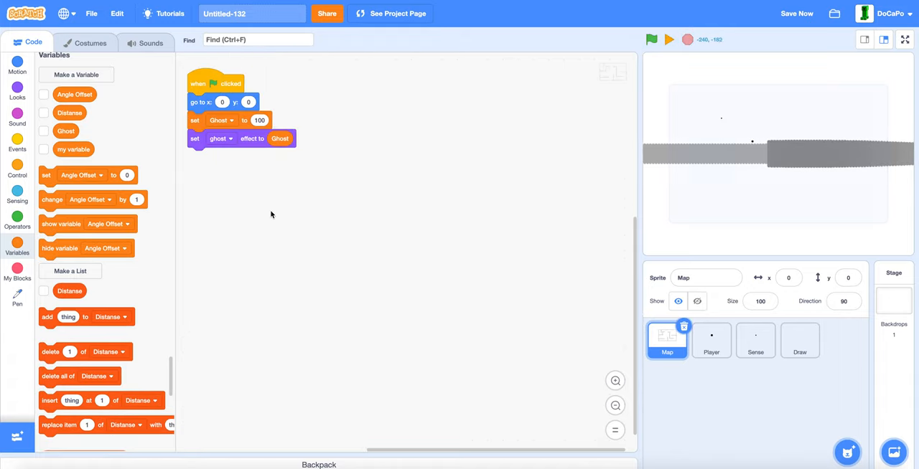
click(710, 340)
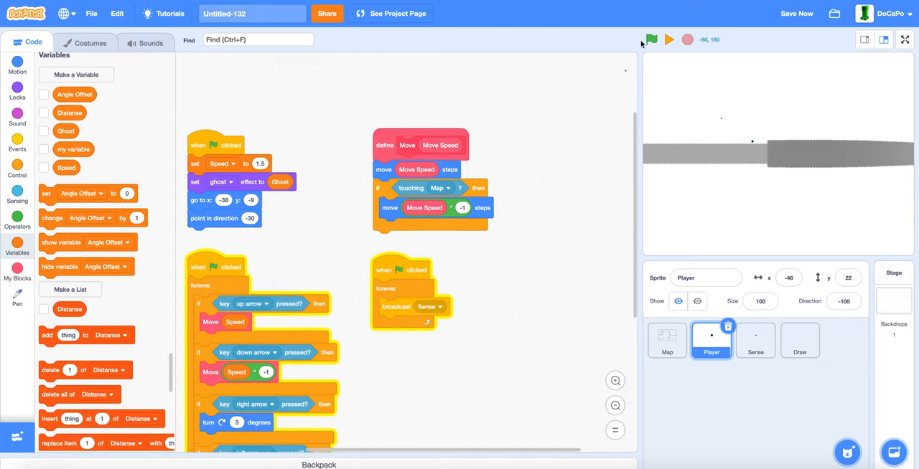
click(651, 39)
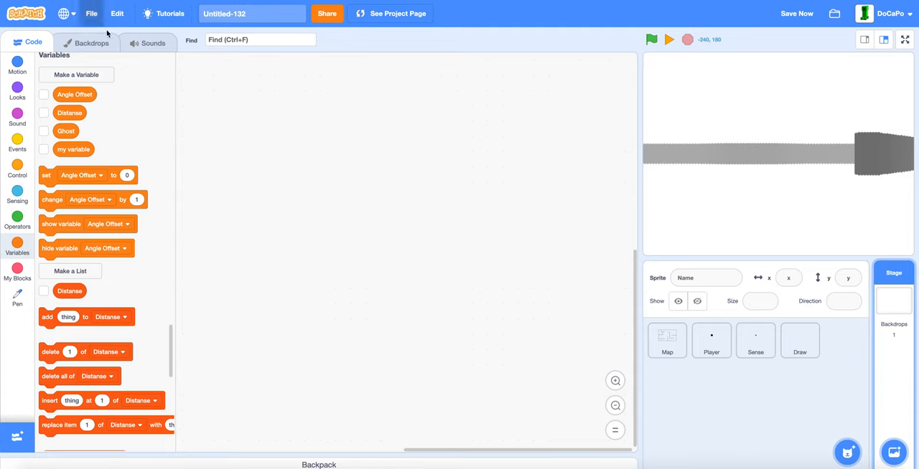
Draw a rectangle covering the lower half of the Stage backdrop
click(91, 42)
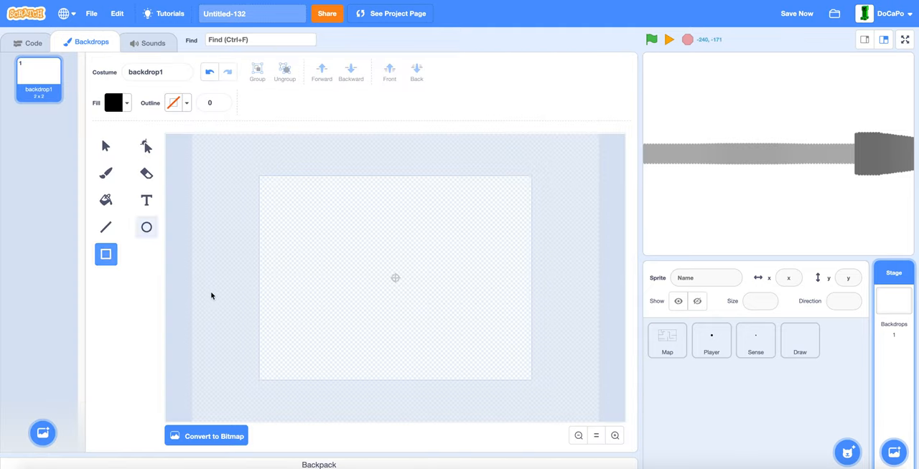
drag(246, 276, 553, 400)
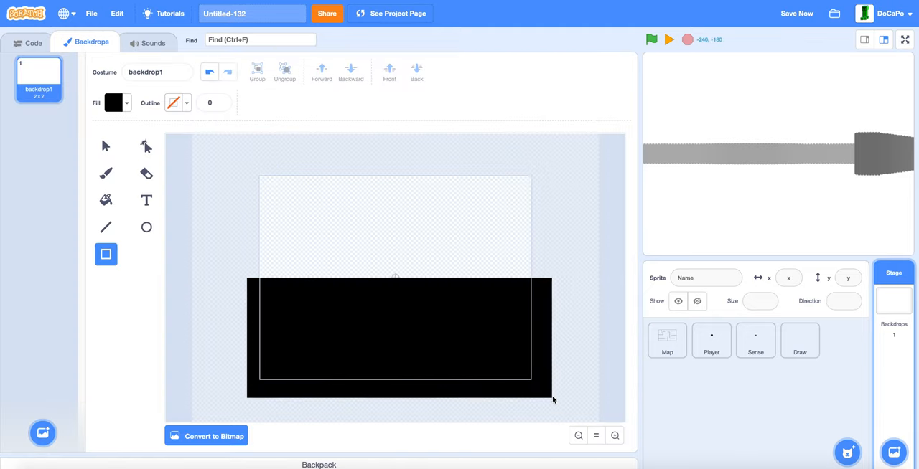
click(399, 333)
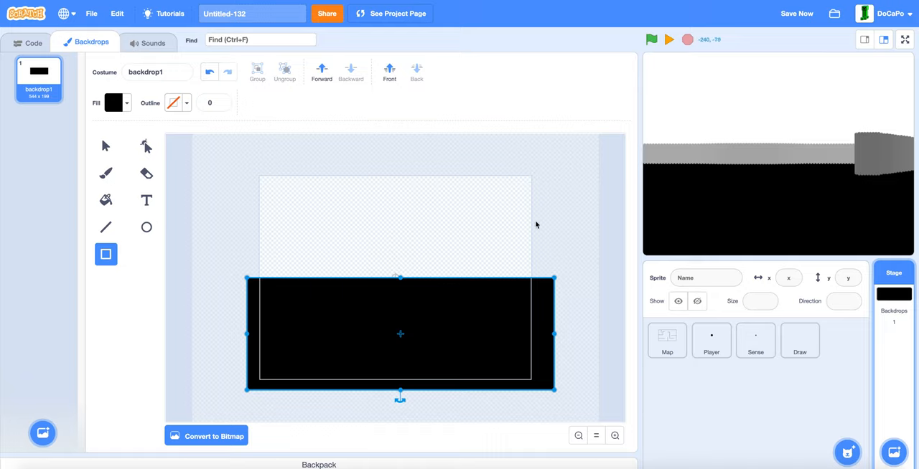
drag(399, 334, 400, 301)
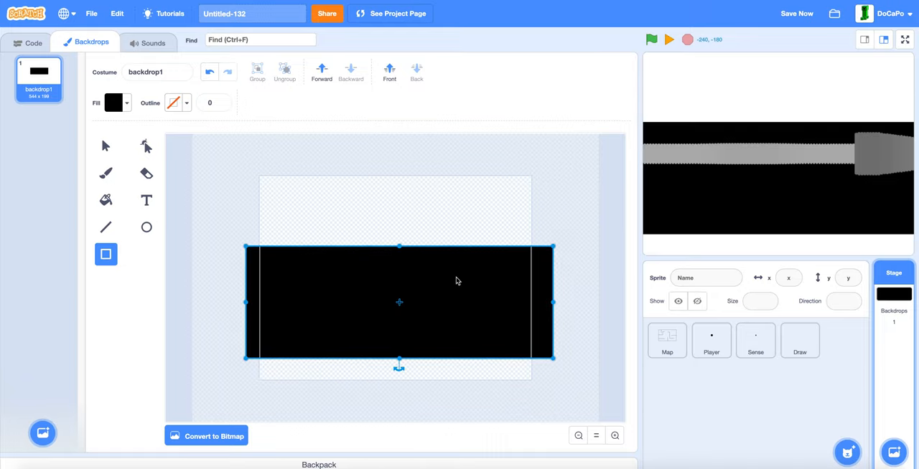
drag(400, 302, 402, 330)
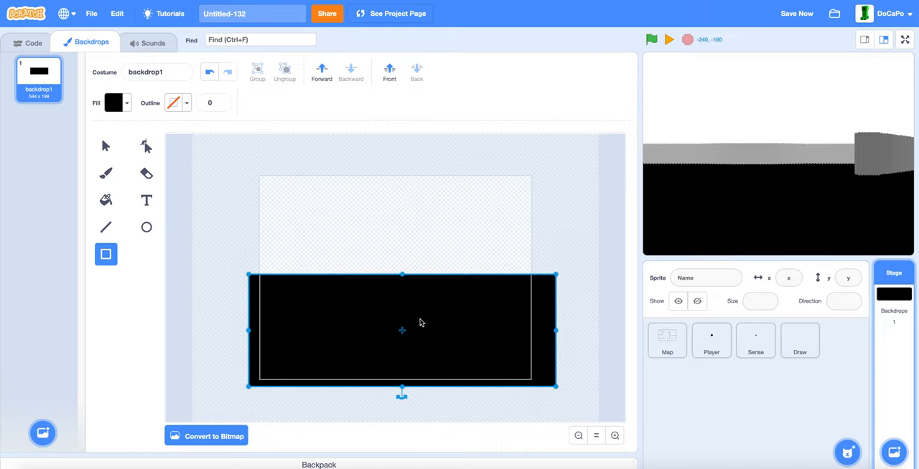
Fill the rectangle with a vertical green gradient, fine-tuning the green shades
click(113, 103)
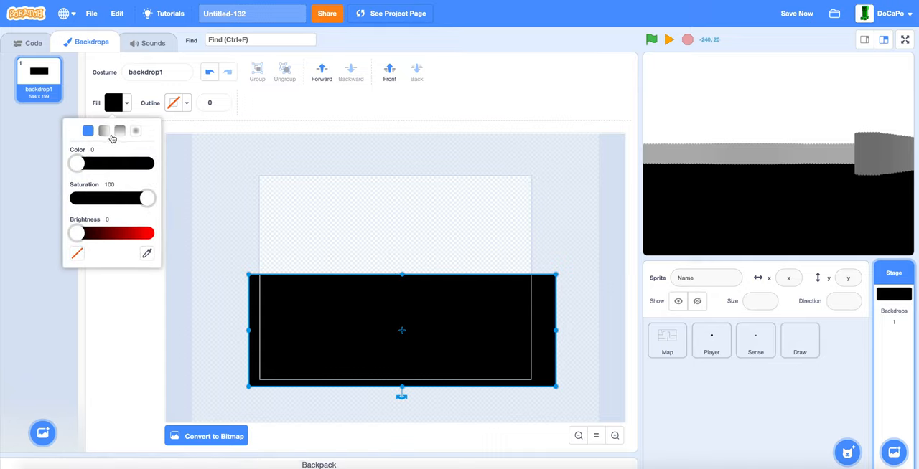
click(119, 131)
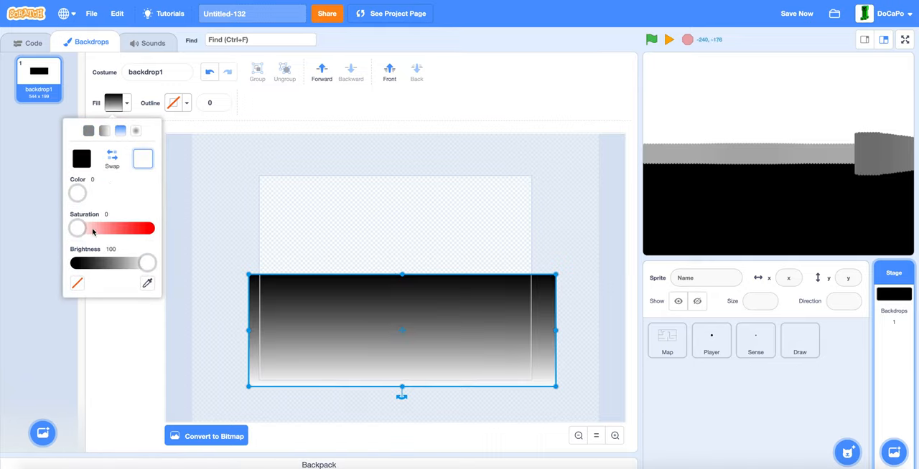
drag(78, 229, 149, 229)
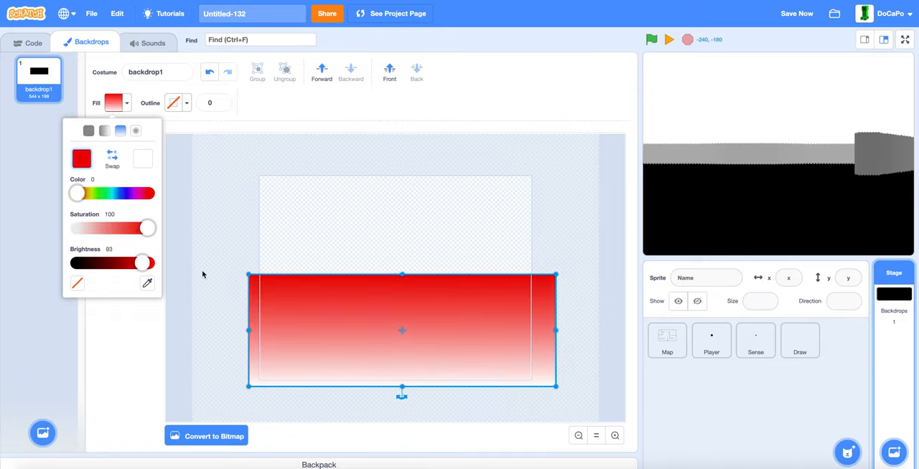
drag(78, 193, 104, 193)
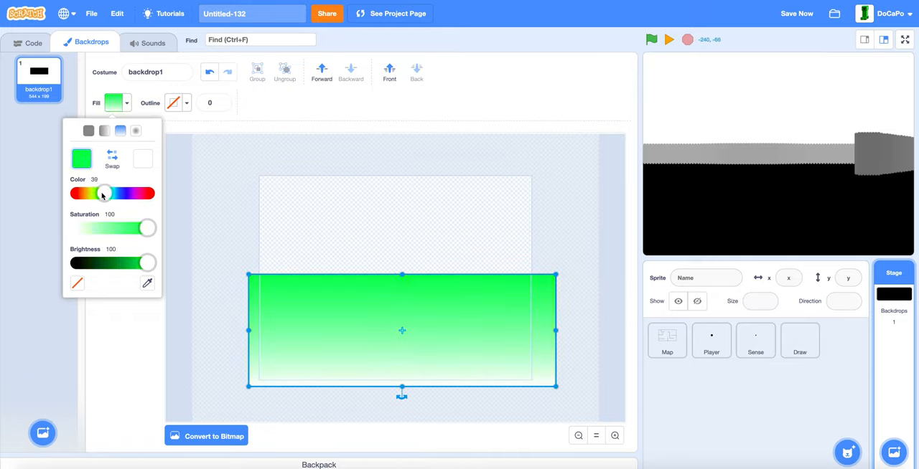
drag(147, 263, 133, 263)
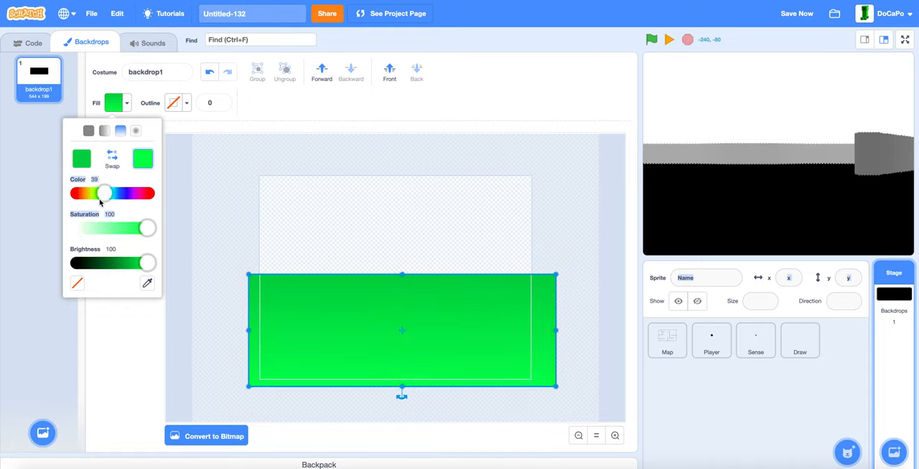
drag(147, 263, 133, 262)
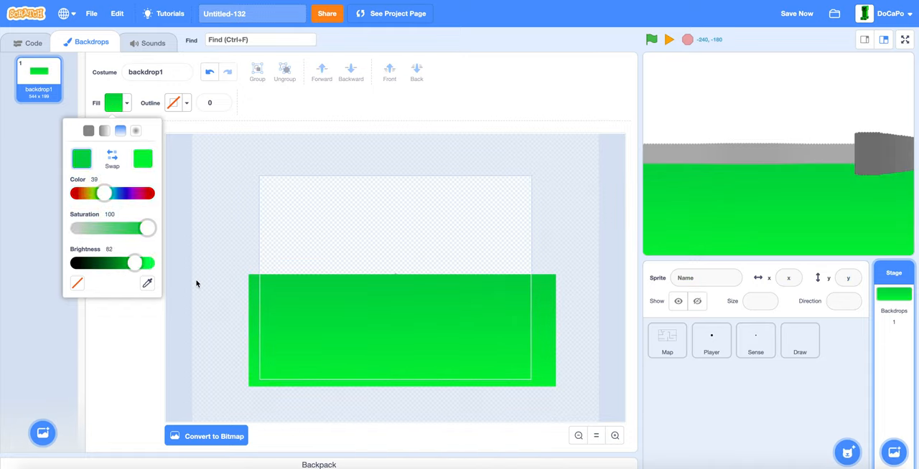
click(275, 351)
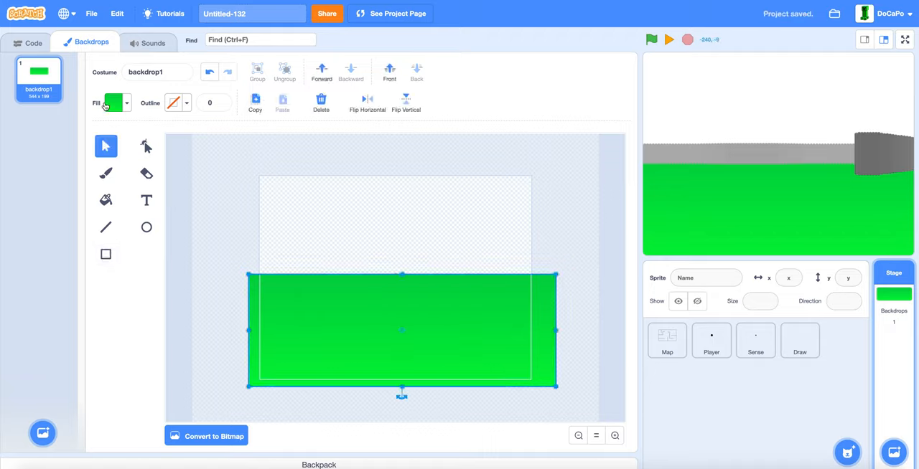
click(114, 103)
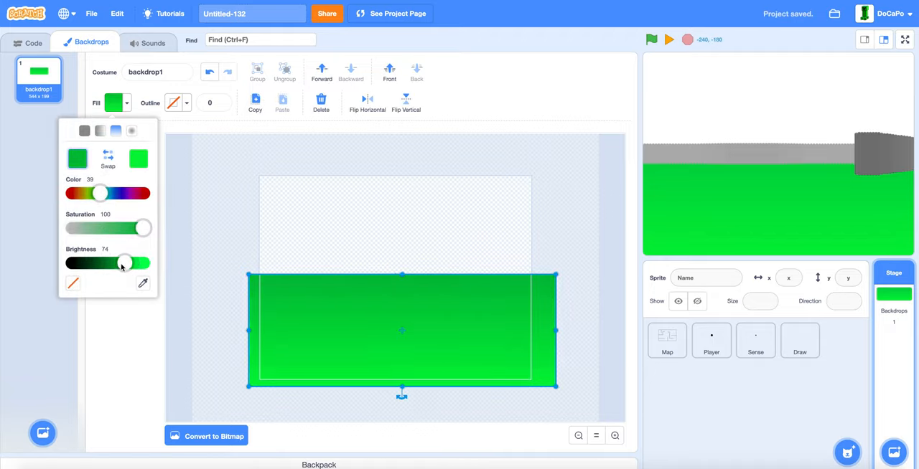
drag(126, 263, 140, 263)
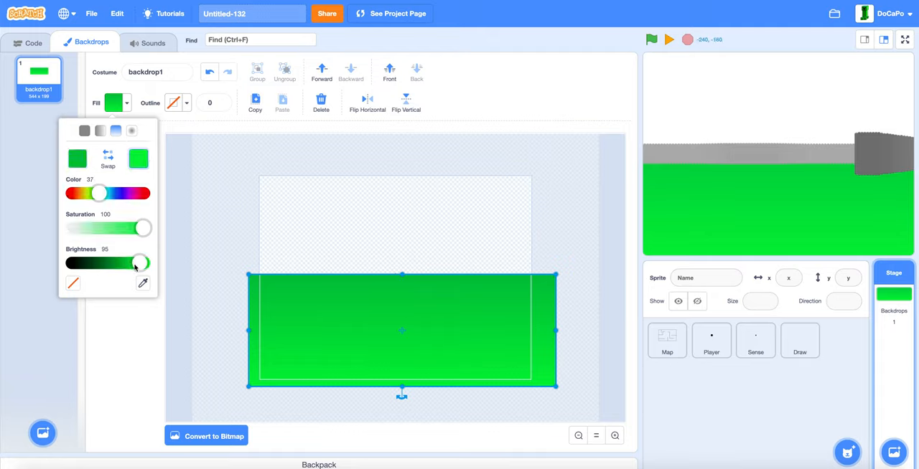
click(221, 207)
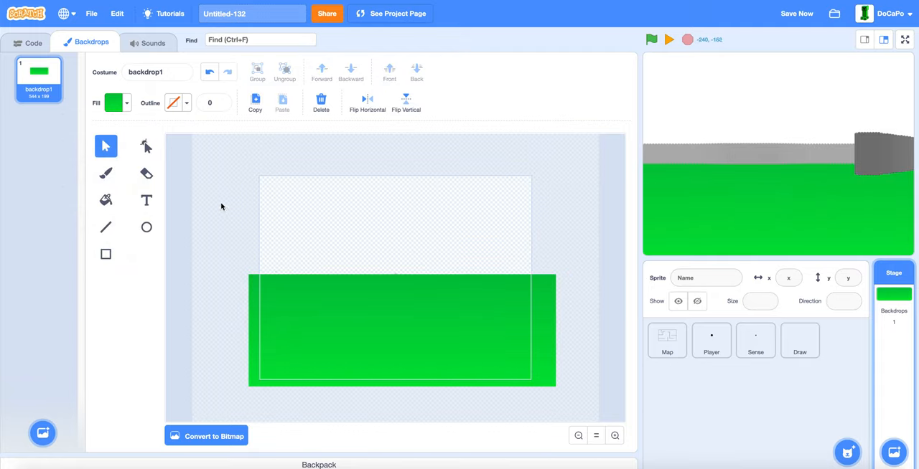
click(106, 254)
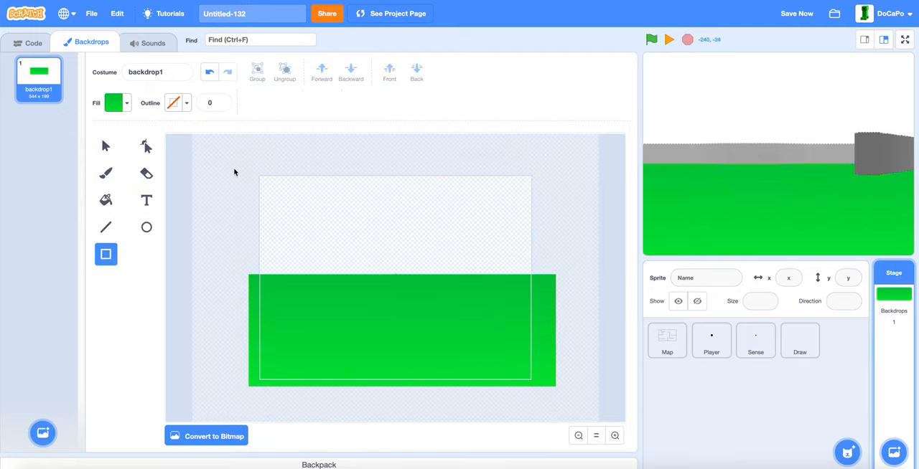
Draw a rectangle over the backdrop's top half and fill it pale, low-saturation blue
drag(234, 172, 578, 278)
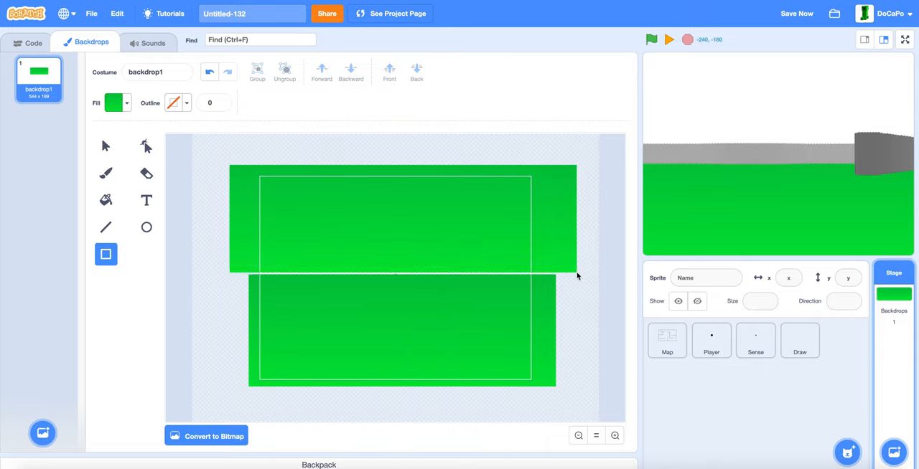
click(401, 219)
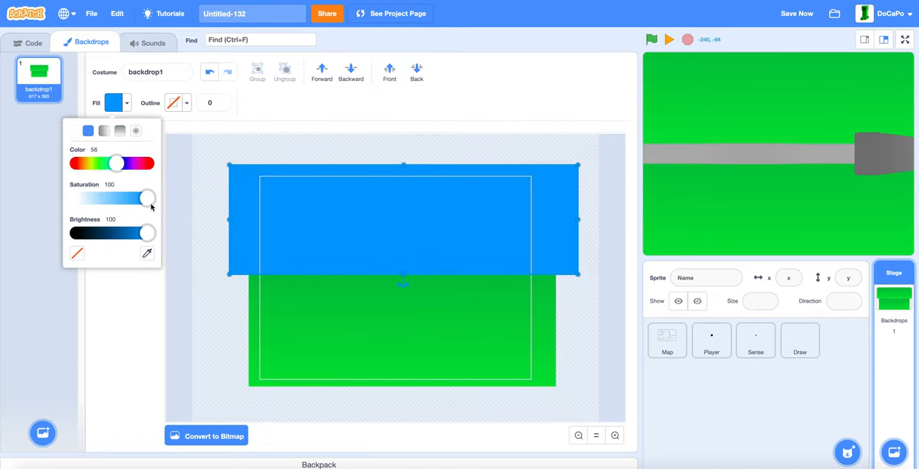
drag(148, 198, 107, 198)
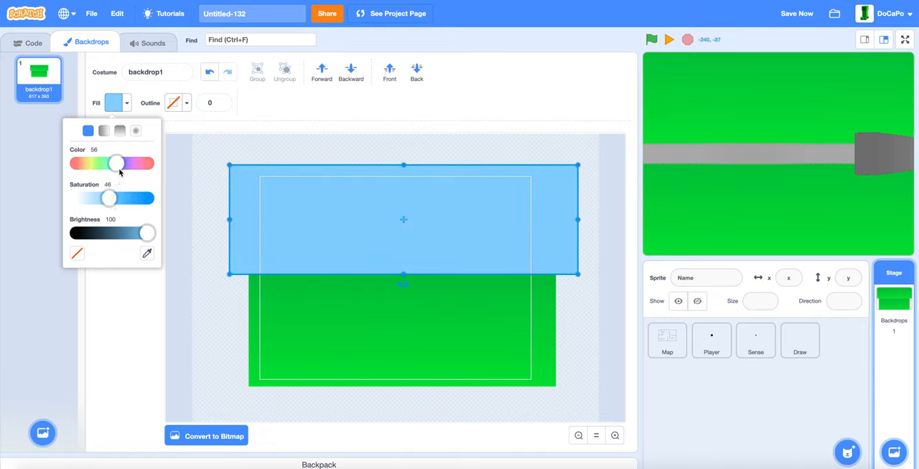
drag(117, 164, 120, 163)
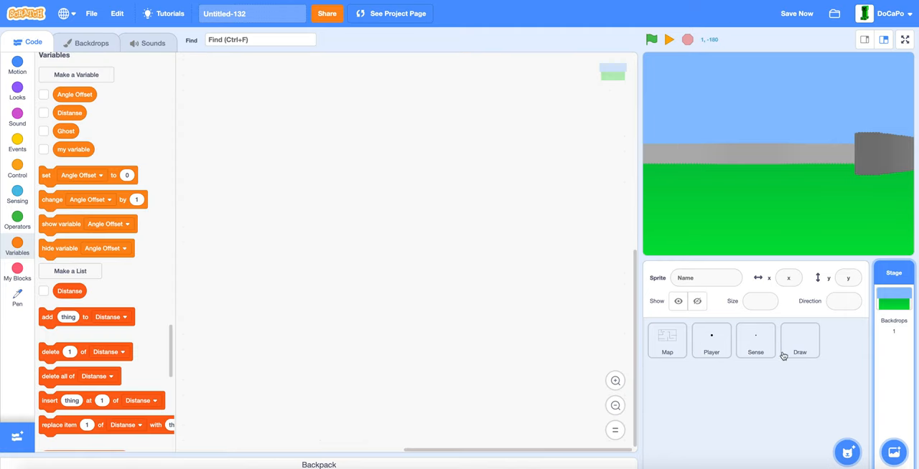
Run the Draw sprite's raycaster and view the walls, sky and ground full screen
click(799, 341)
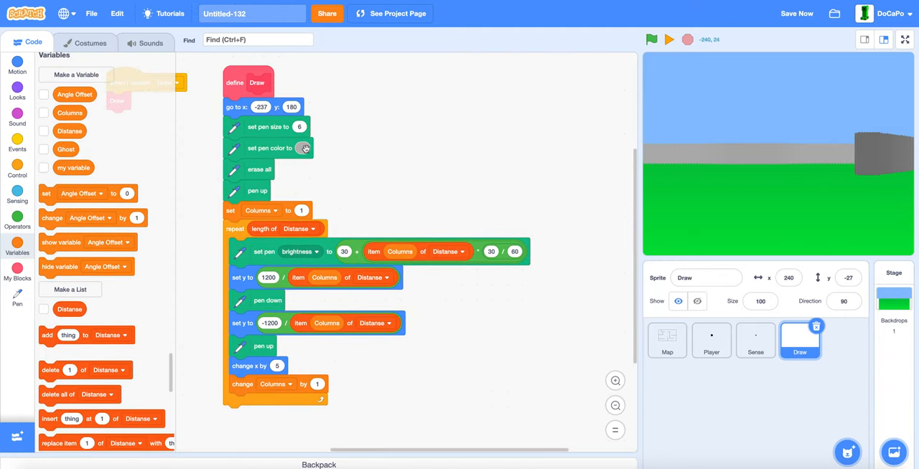
click(302, 148)
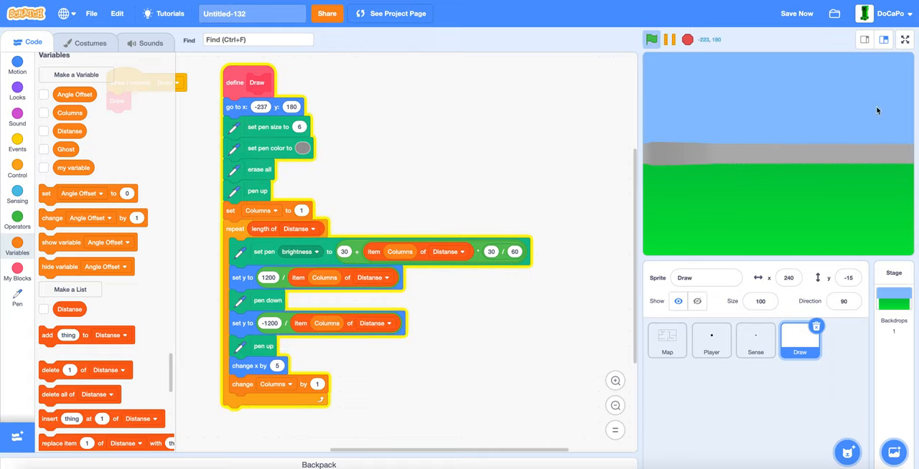
click(904, 40)
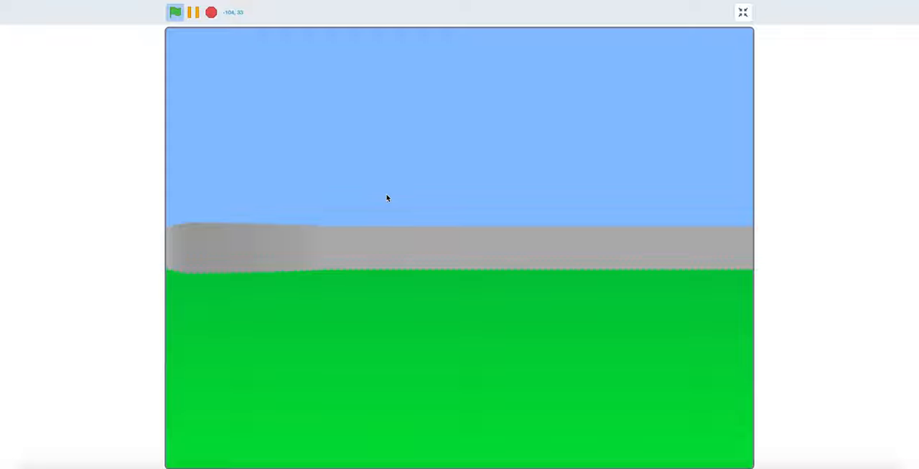